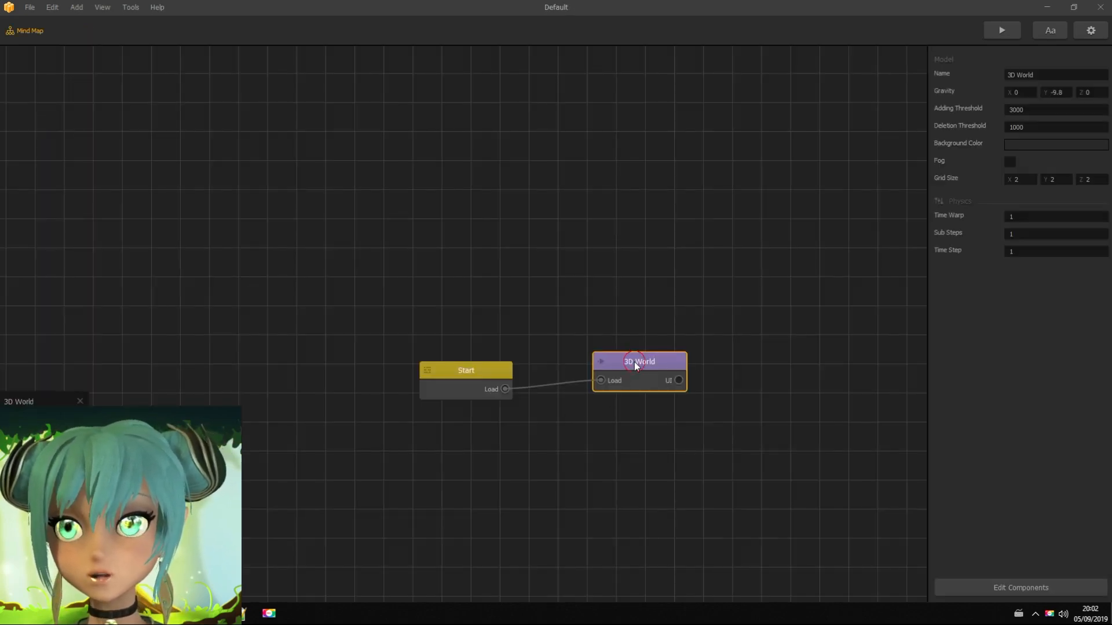
Step: Open the 3D World scene and drop Is Touched and Move nodes onto the Cube's canvas
{"action": "double_click", "coordinate": [639, 362]}
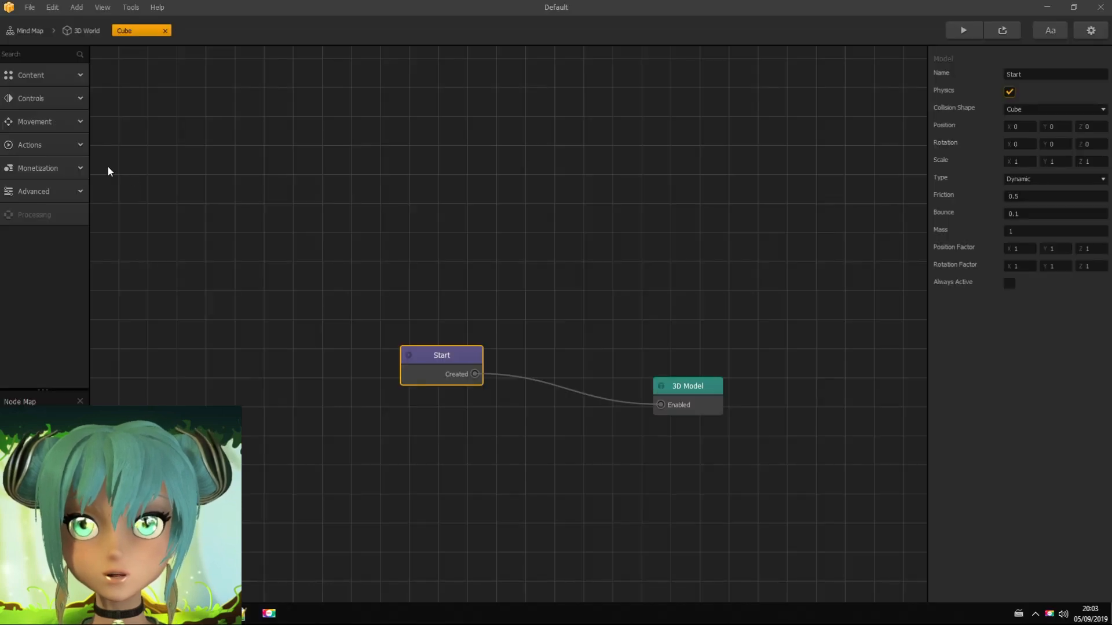
{"action": "left_click", "coordinate": [31, 98]}
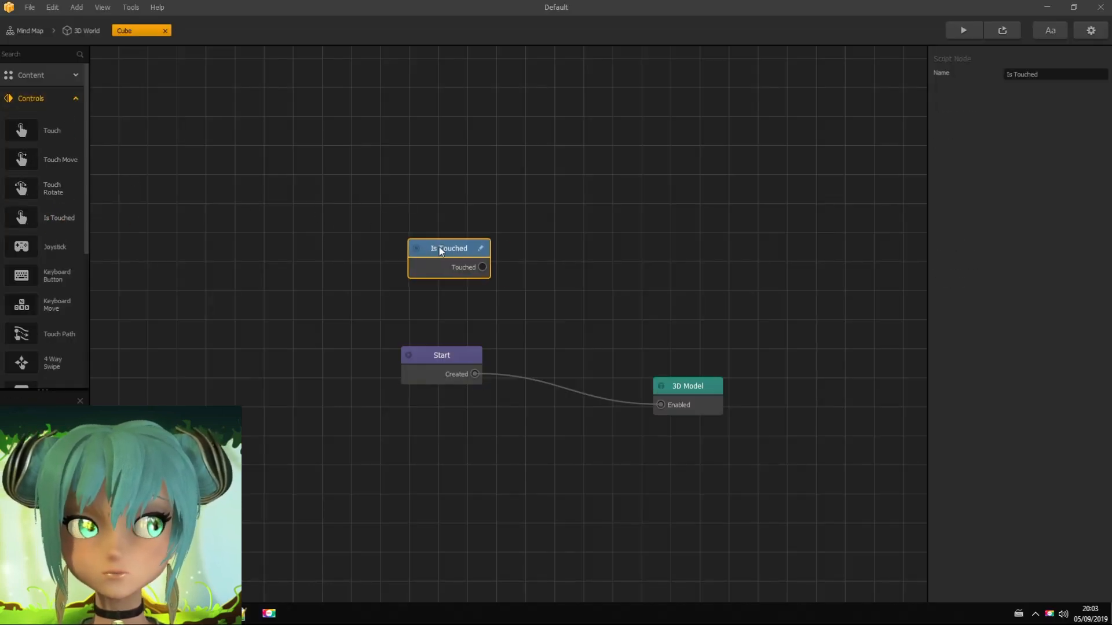
{"action": "left_click", "coordinate": [31, 99]}
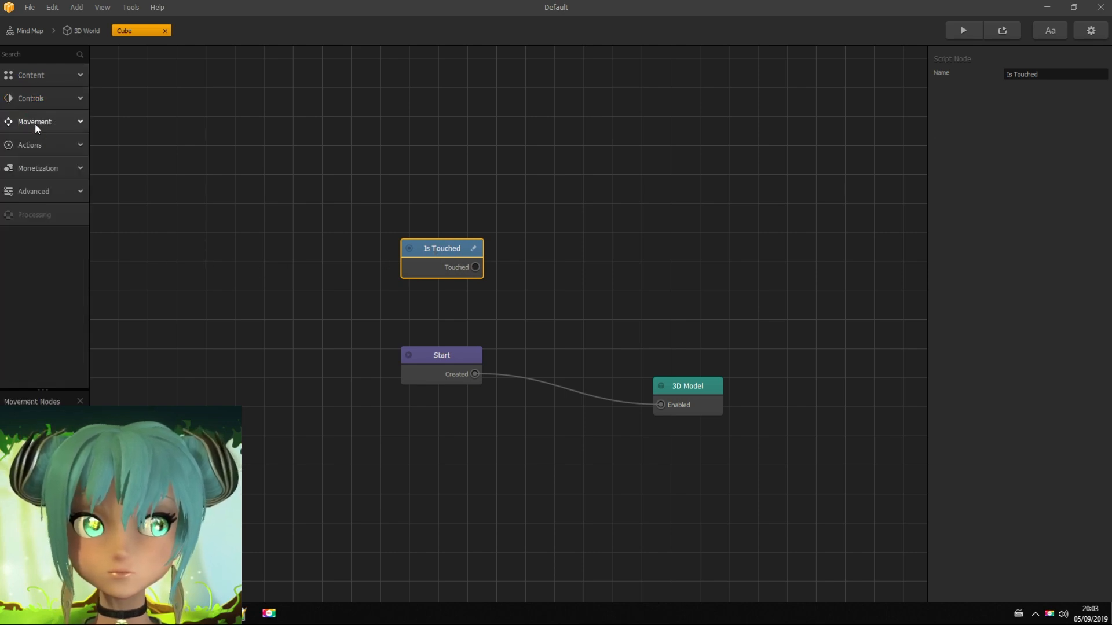
{"action": "left_click", "coordinate": [36, 122]}
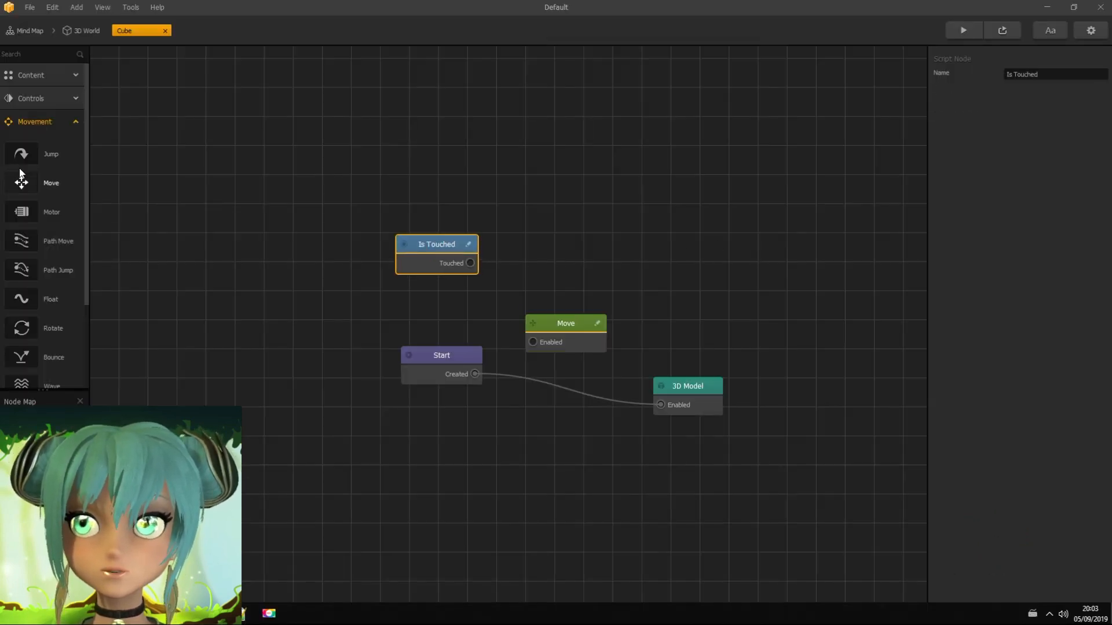
{"action": "left_click", "coordinate": [35, 122]}
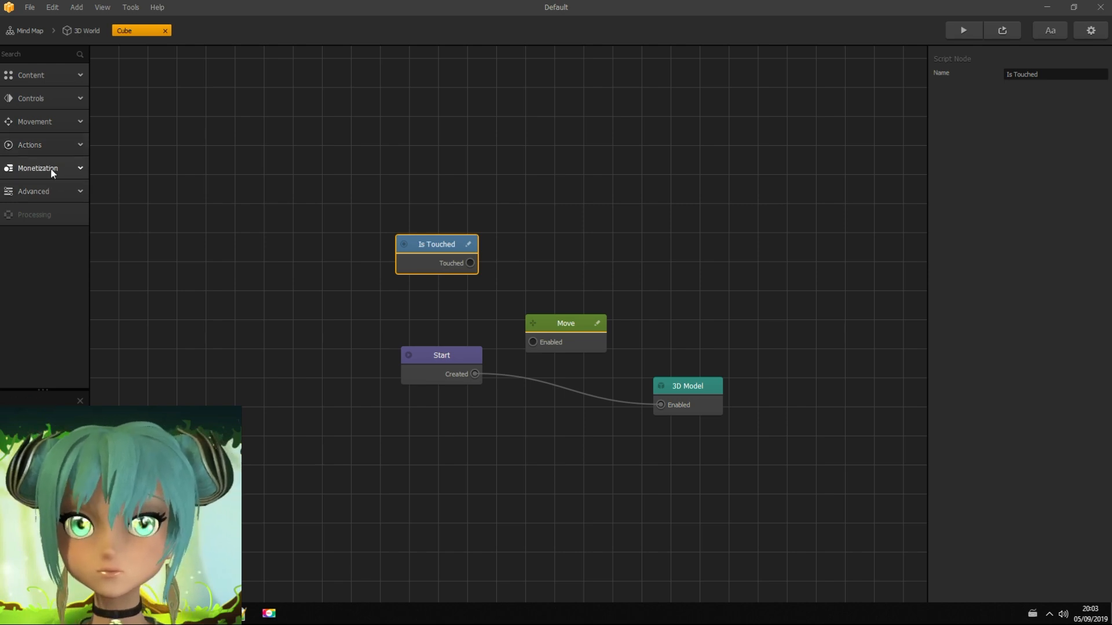
Step: Add a 0.1-second Delay node from Advanced and wire Touched into it
{"action": "left_click", "coordinate": [28, 145]}
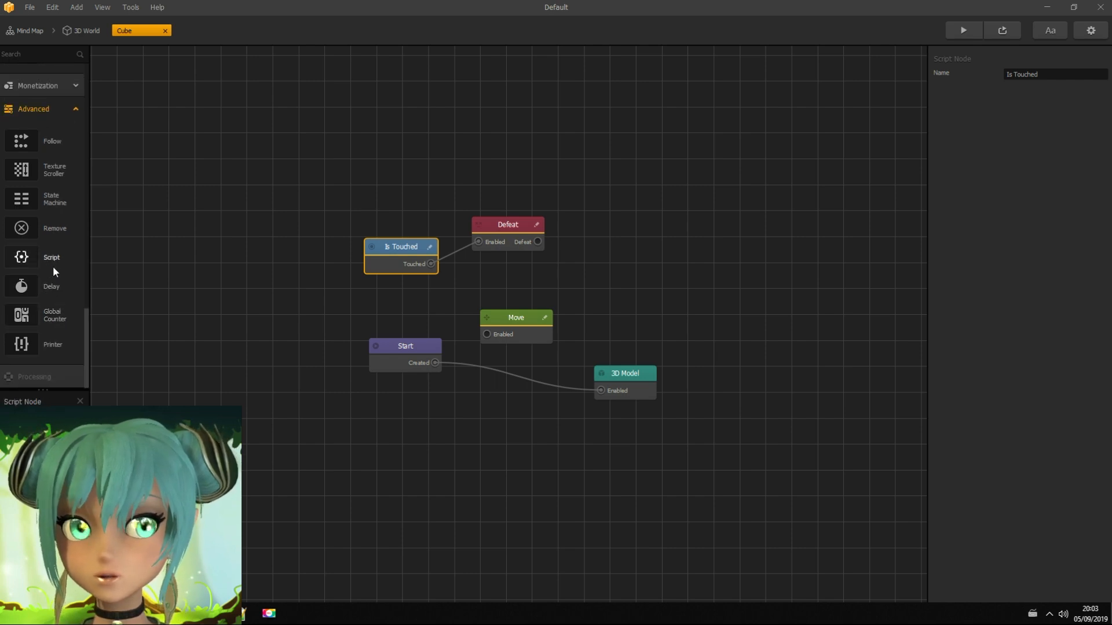
{"action": "left_click", "coordinate": [51, 286]}
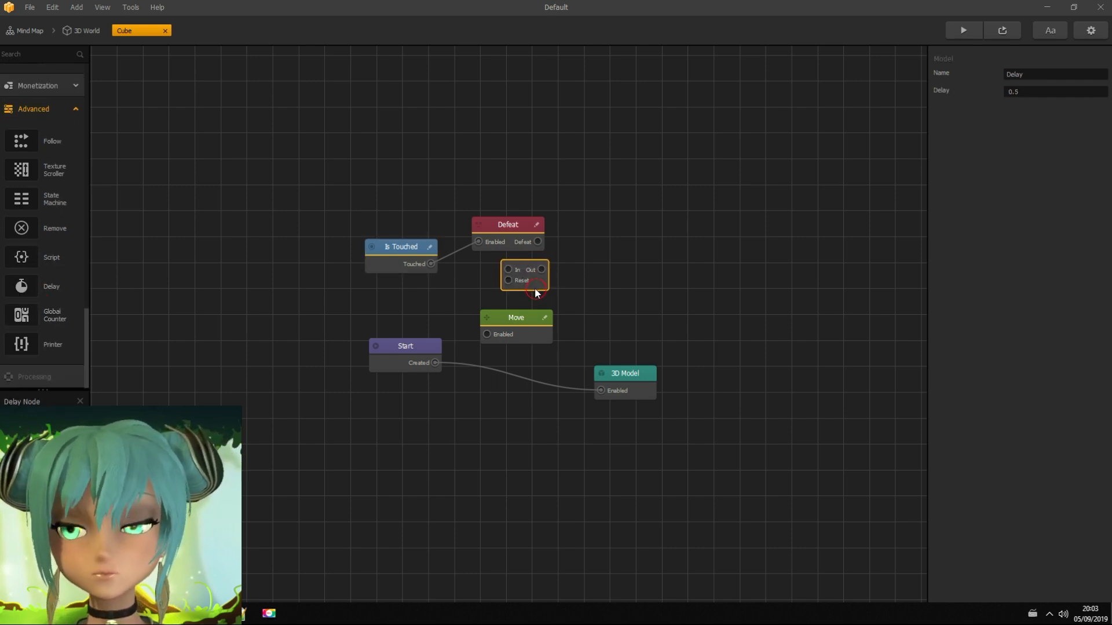
{"action": "left_click", "coordinate": [1038, 91]}
{"action": "type", "text": "0.1"}
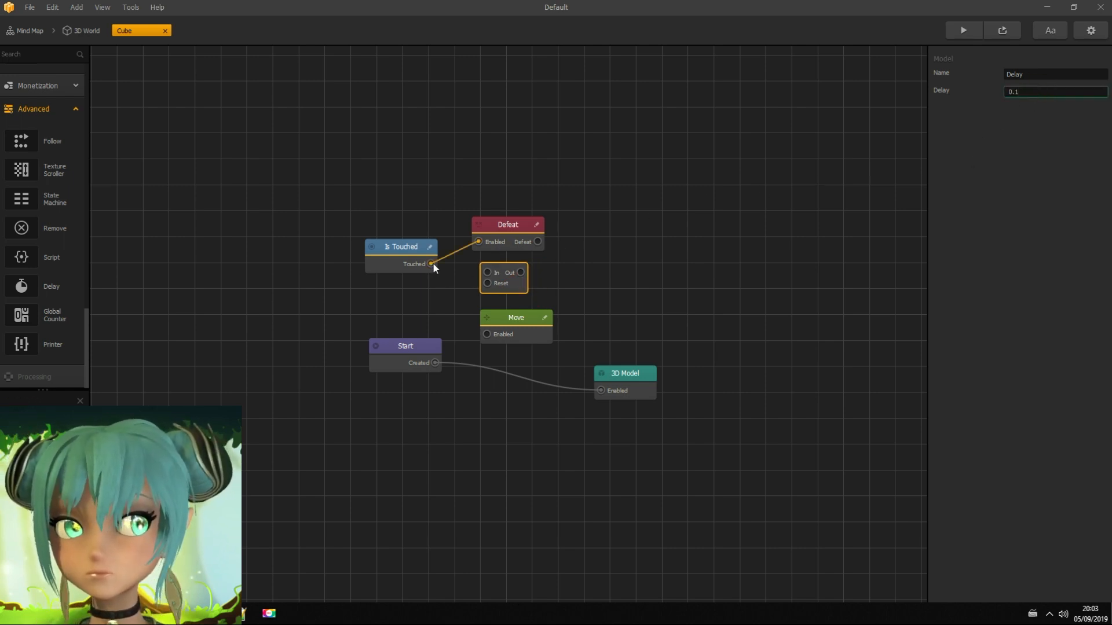
{"action": "left_click", "coordinate": [402, 247]}
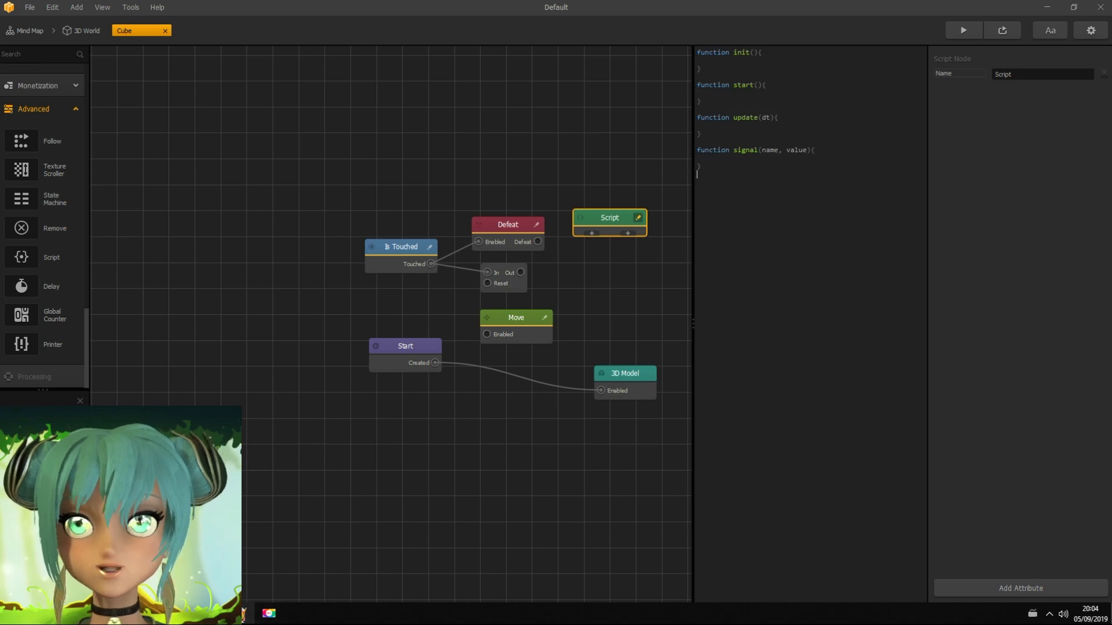
Step: Paste the debris-spawning code into the Script node and check the Move node's speed settings
{"action": "key", "text": "ctrl+a"}
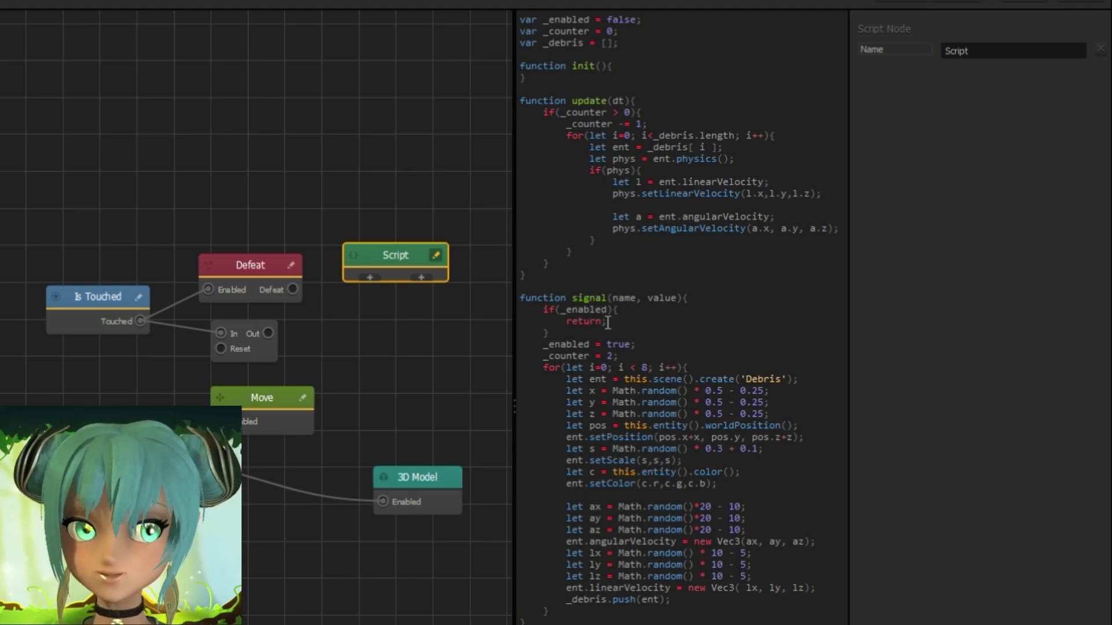
{"action": "left_click", "coordinate": [370, 278]}
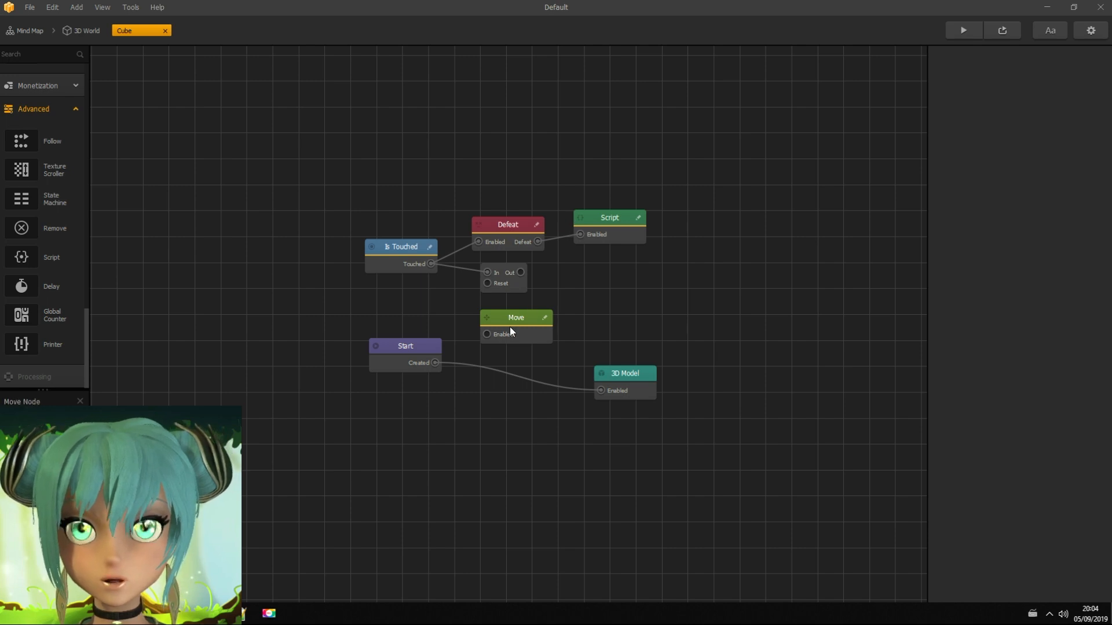
{"action": "left_click", "coordinate": [516, 317]}
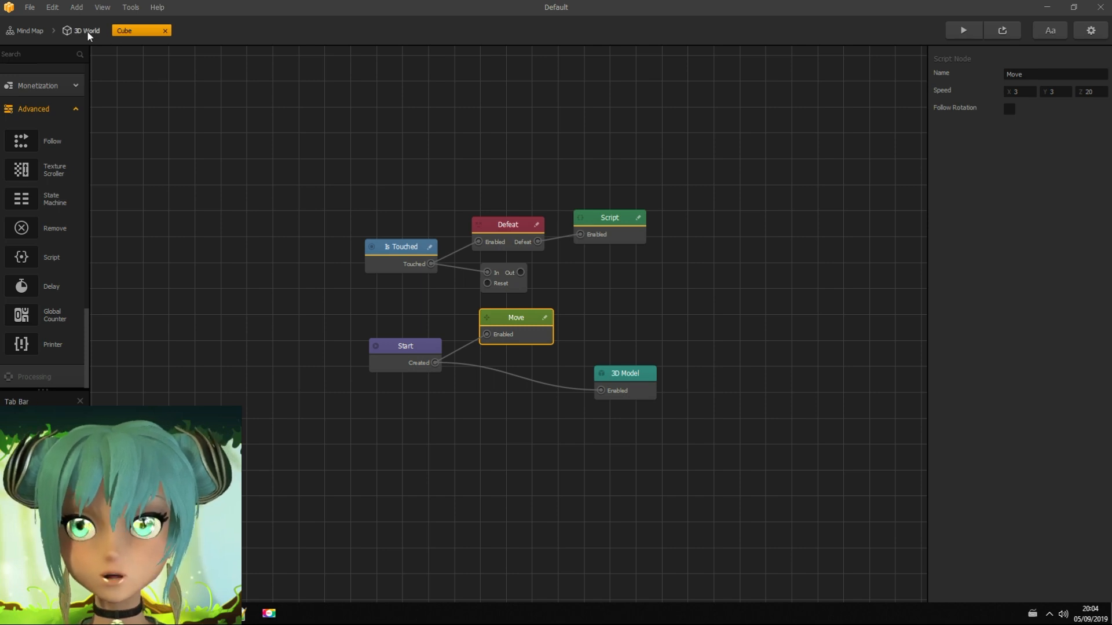
Step: Create the Debris object with a 2-second Delay feeding Remove, and add Remove after the Cube's Delay
{"action": "left_click", "coordinate": [84, 31]}
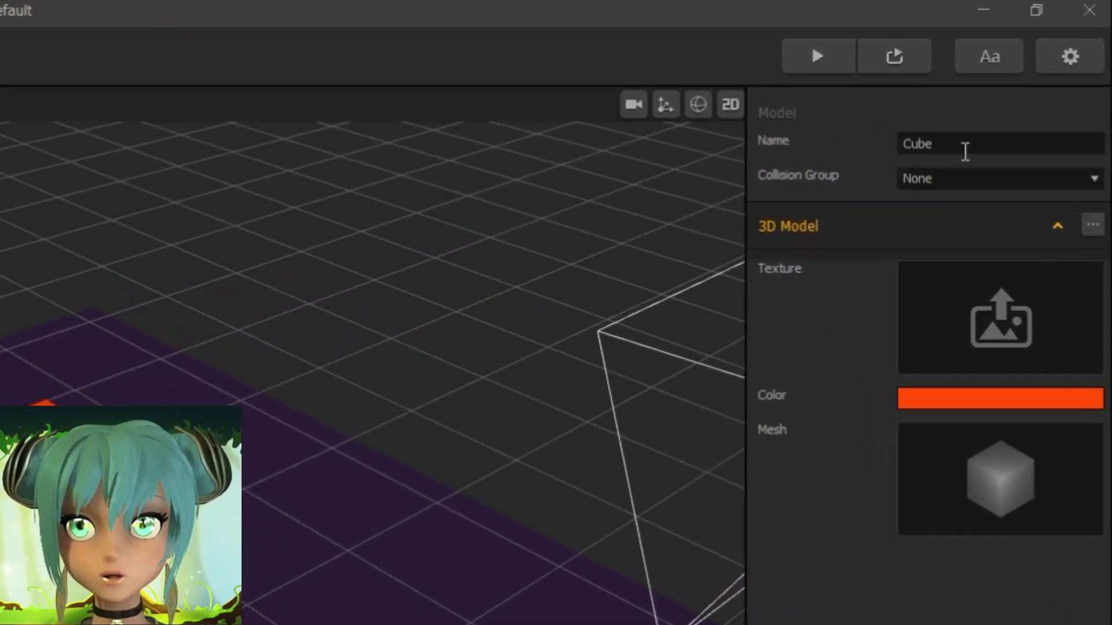
{"action": "type", "text": "Debris"}
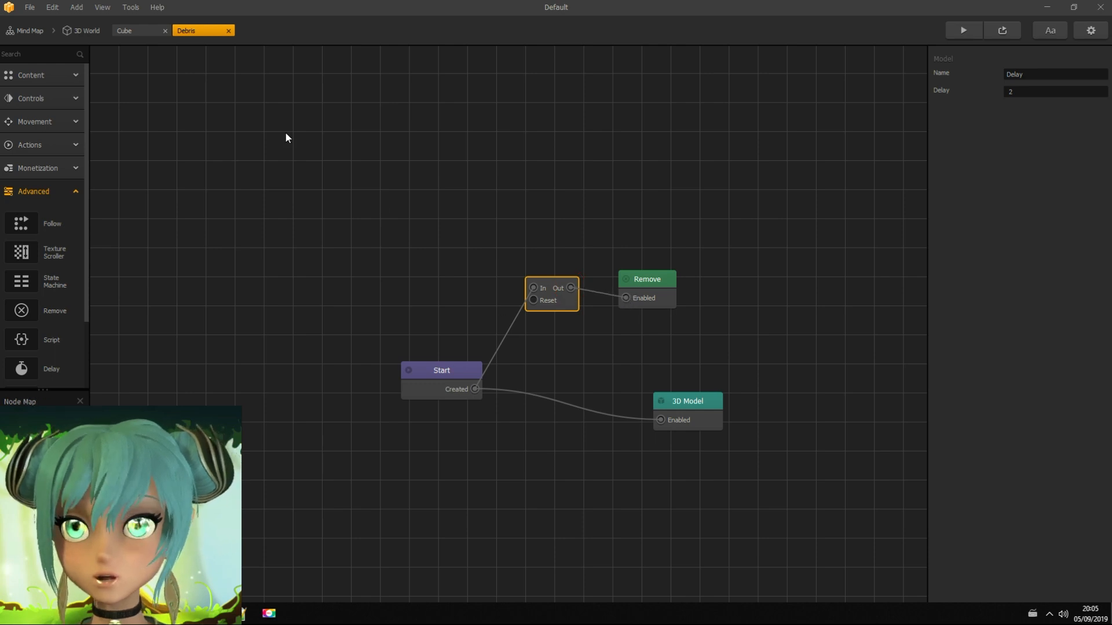
{"action": "left_click", "coordinate": [133, 30]}
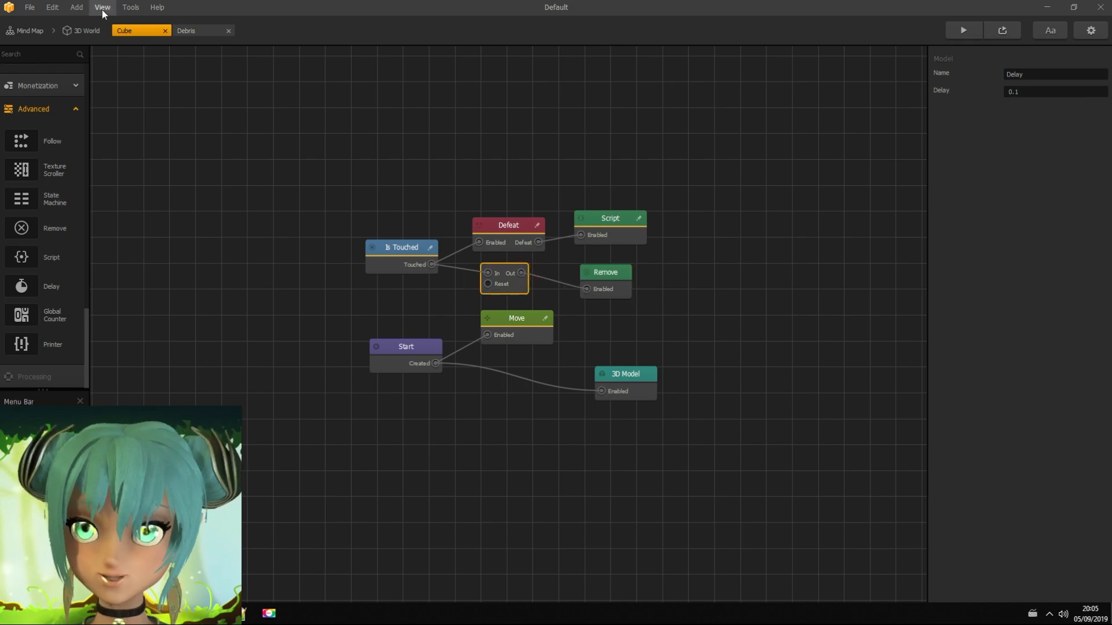
{"action": "left_click", "coordinate": [80, 30]}
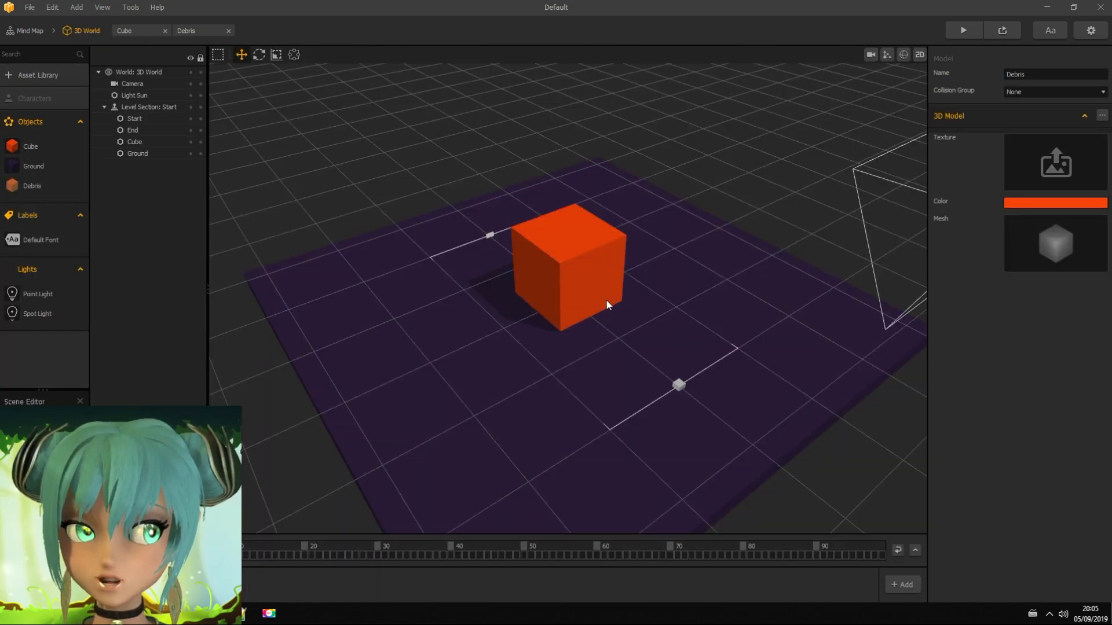
Step: Select the Cube and raise it above the ground with the move gizmo
{"action": "left_click", "coordinate": [870, 55]}
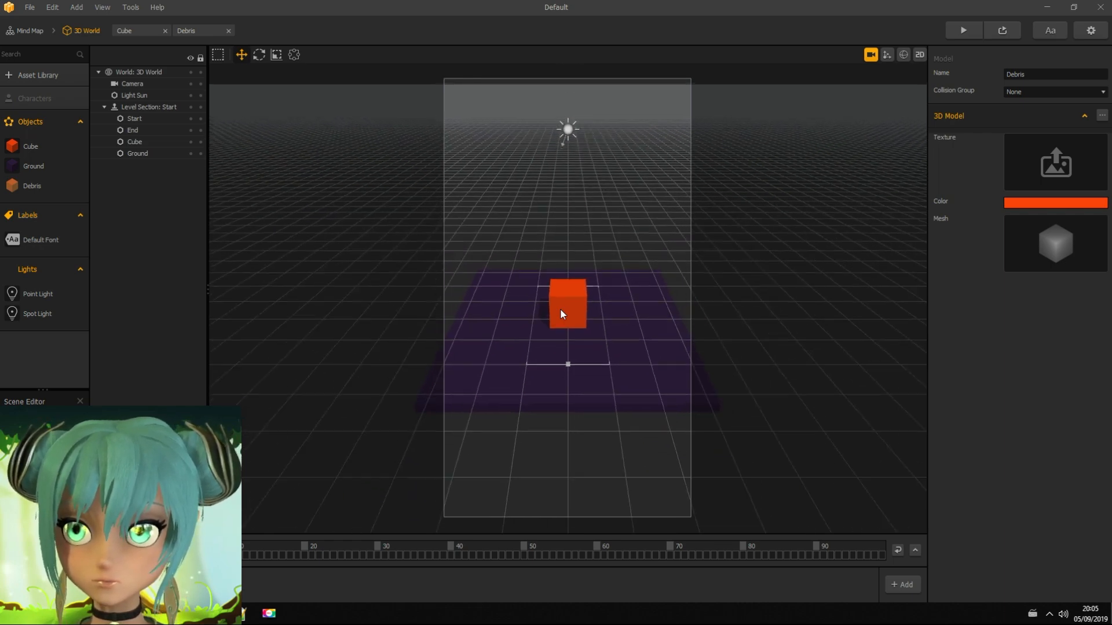
{"action": "left_click", "coordinate": [870, 55]}
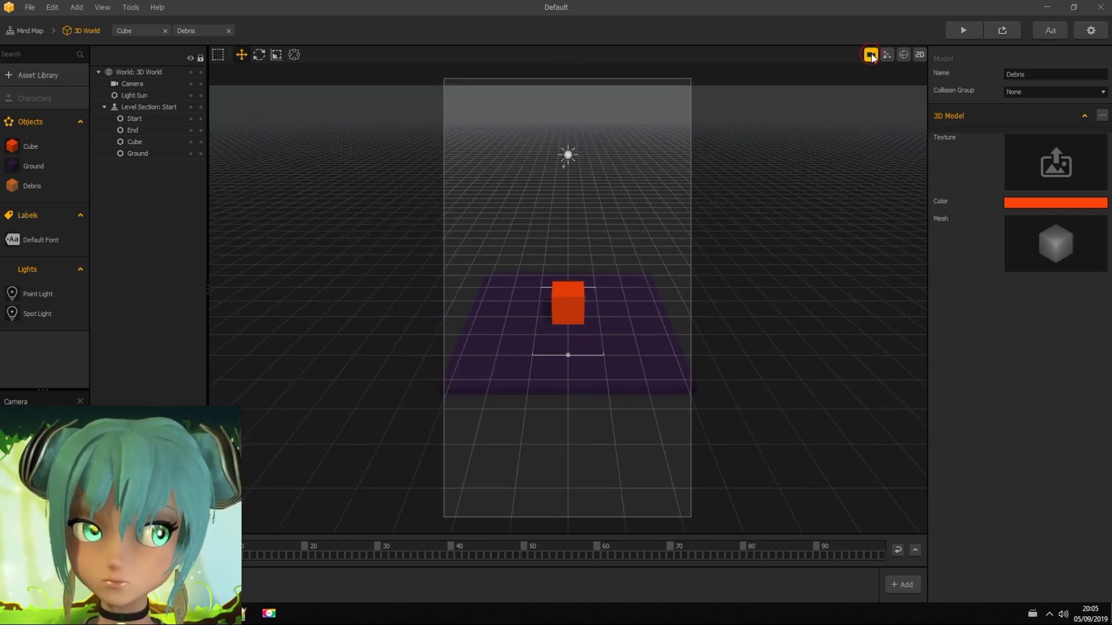
{"action": "left_click", "coordinate": [869, 55]}
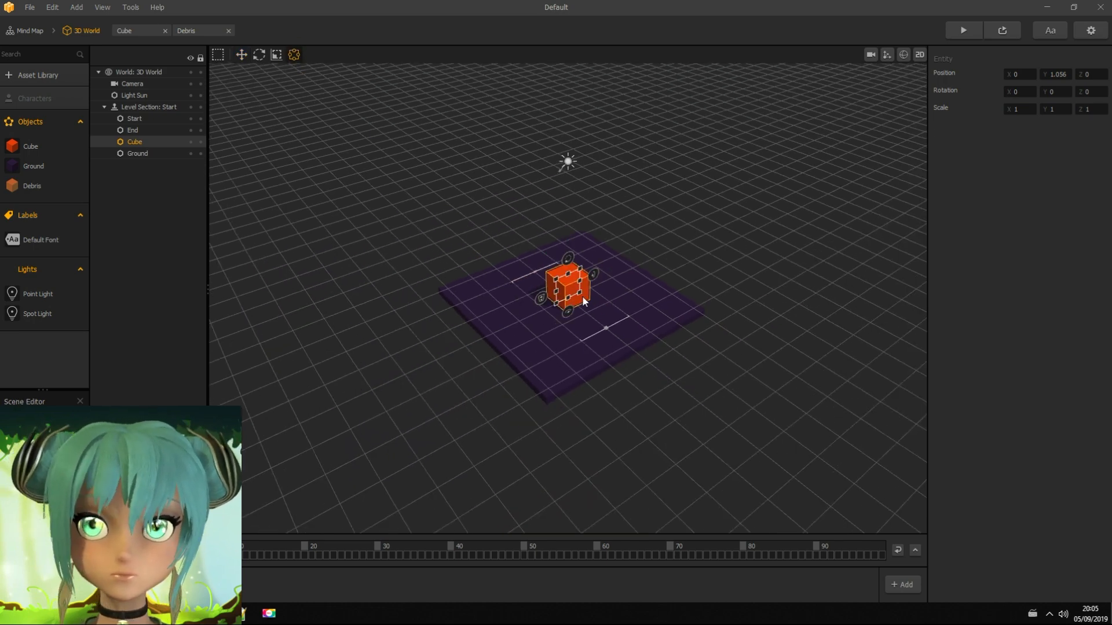
{"action": "left_click_drag", "start_coordinate": [568, 282], "coordinate": [552, 209]}
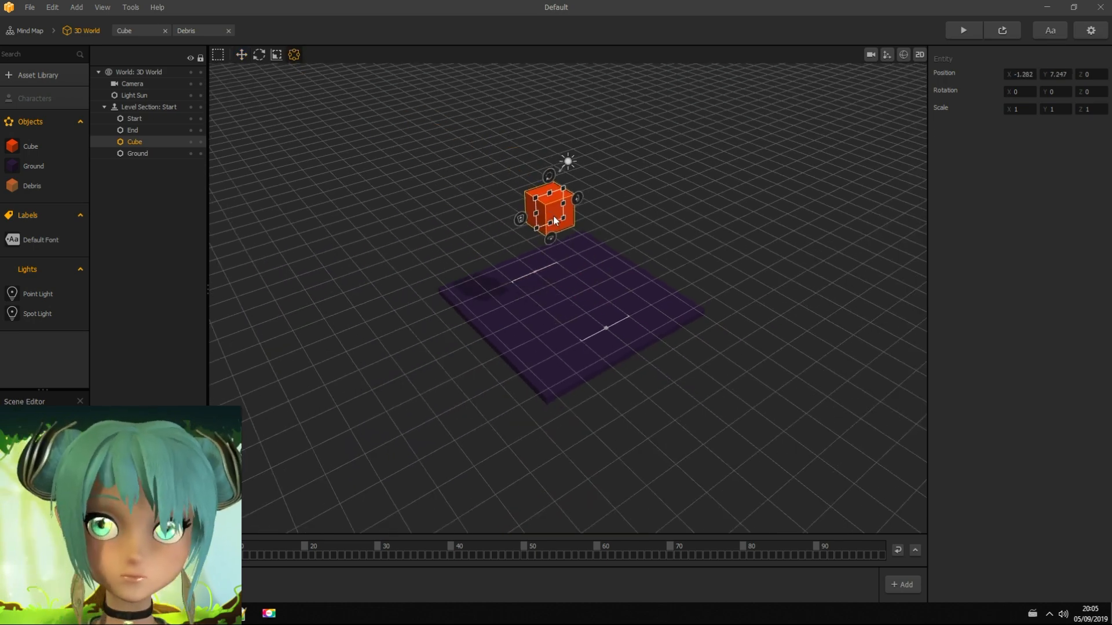
{"action": "key", "text": "Space"}
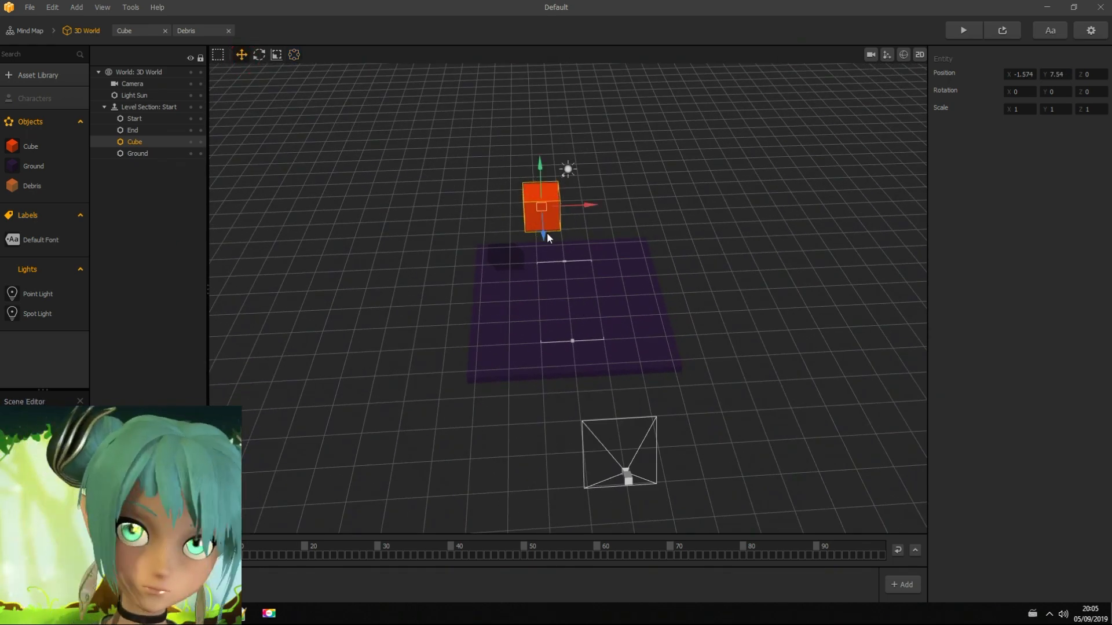
{"action": "key", "text": "Space"}
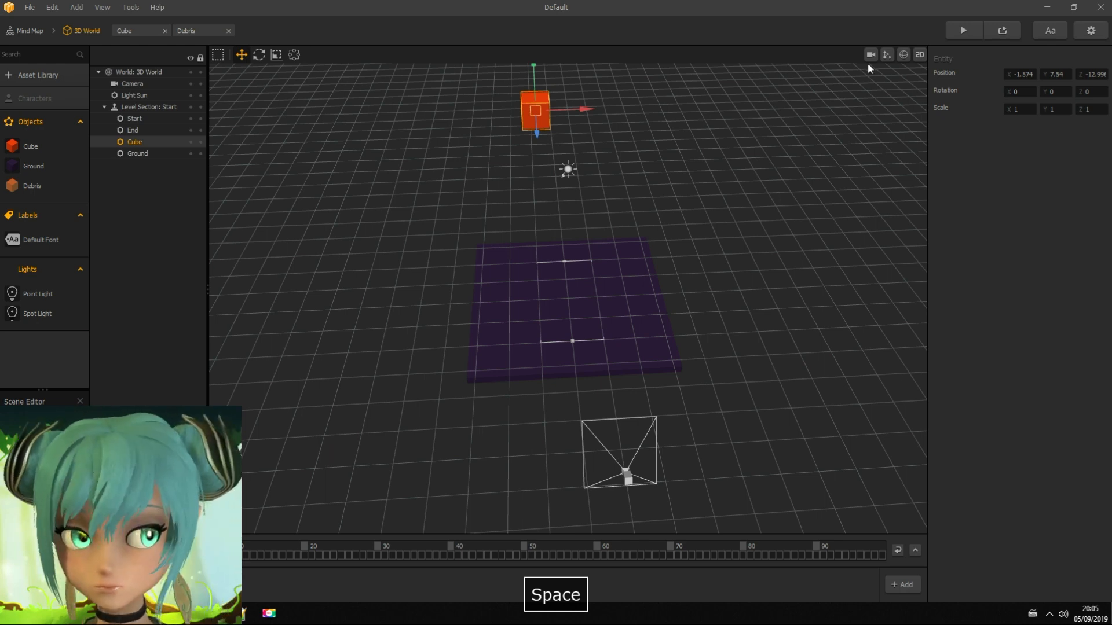
Step: Push the Cube back inside the camera's frame and run a test preview
{"action": "left_click", "coordinate": [869, 56]}
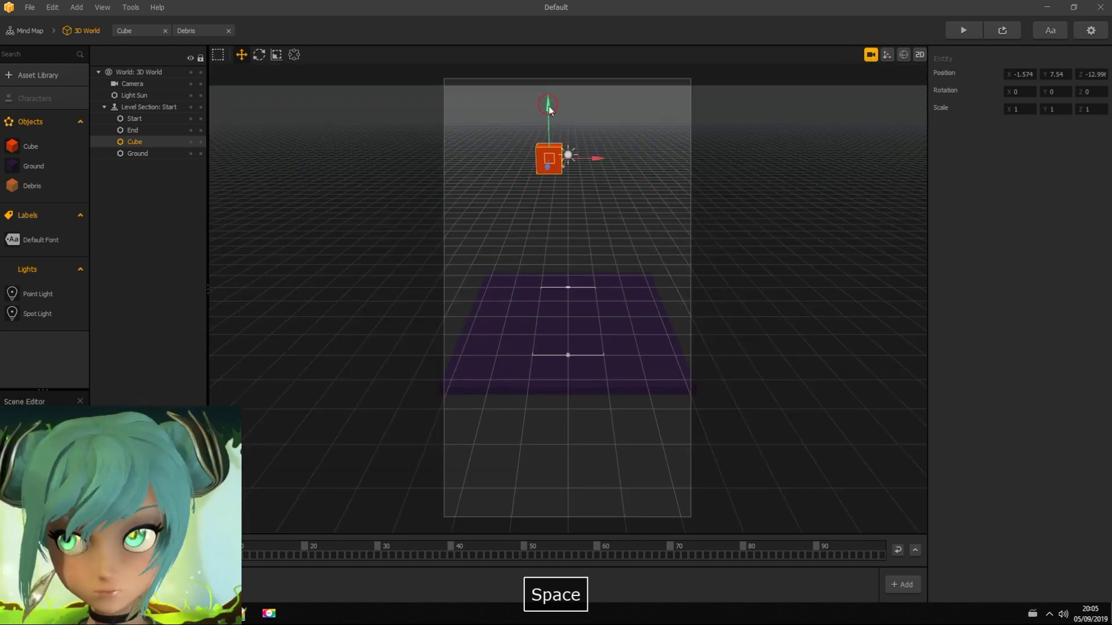
{"action": "left_click_drag", "start_coordinate": [548, 157], "coordinate": [581, 197]}
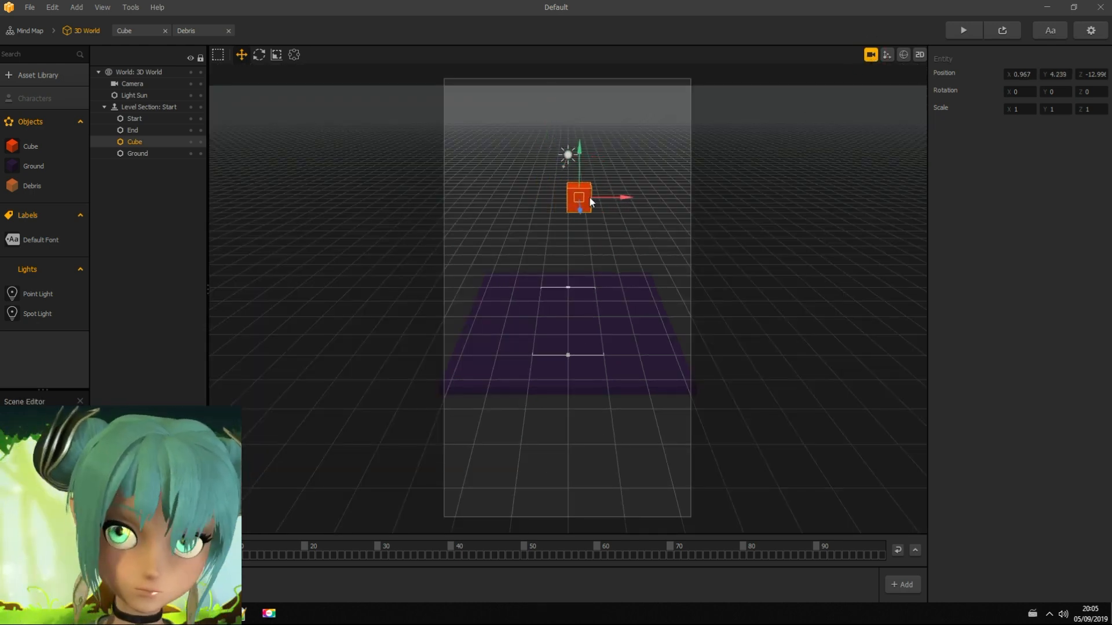
{"action": "left_click_drag", "start_coordinate": [578, 197], "coordinate": [572, 153]}
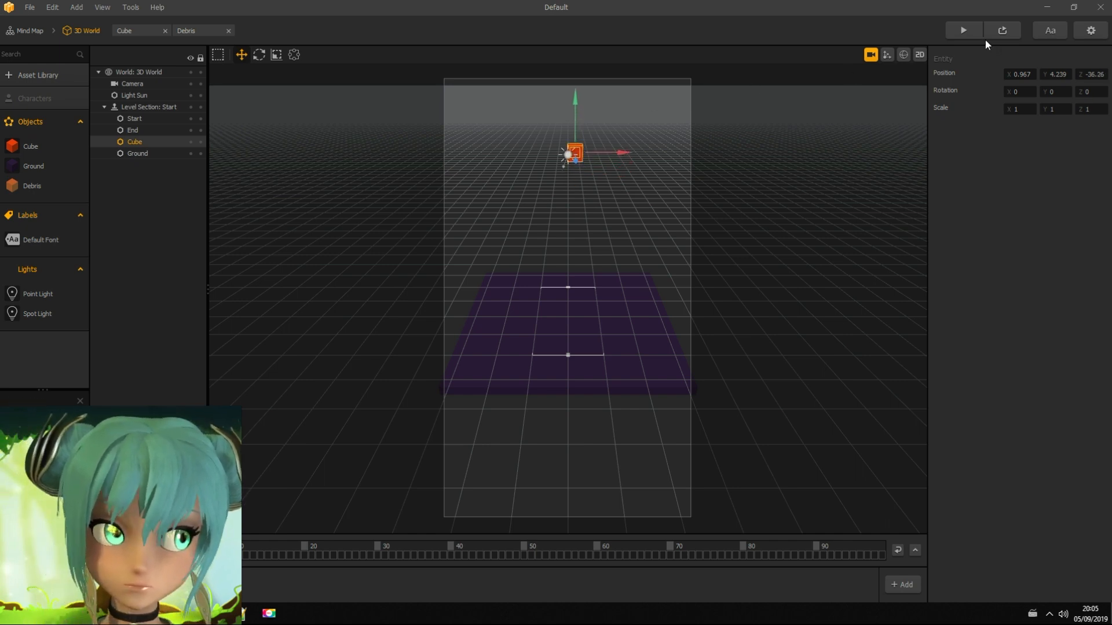
{"action": "left_click", "coordinate": [965, 31]}
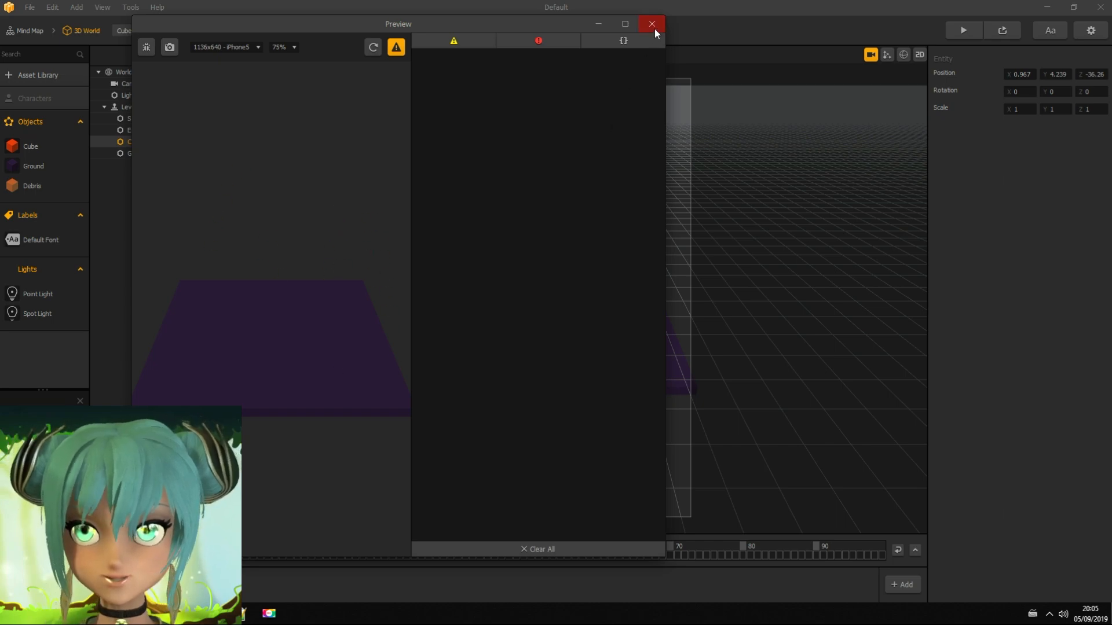
{"action": "left_click", "coordinate": [652, 24]}
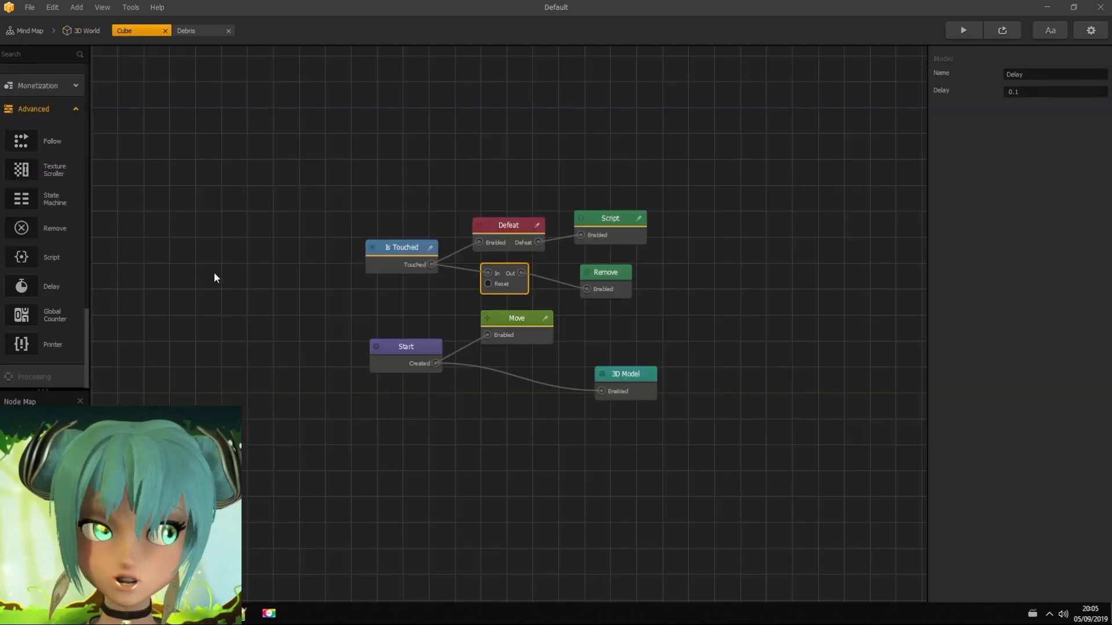
Step: Wire Start into a Random 5 node and duplicate the Move node for its outputs
{"action": "left_click_drag", "start_coordinate": [407, 347], "coordinate": [362, 392]}
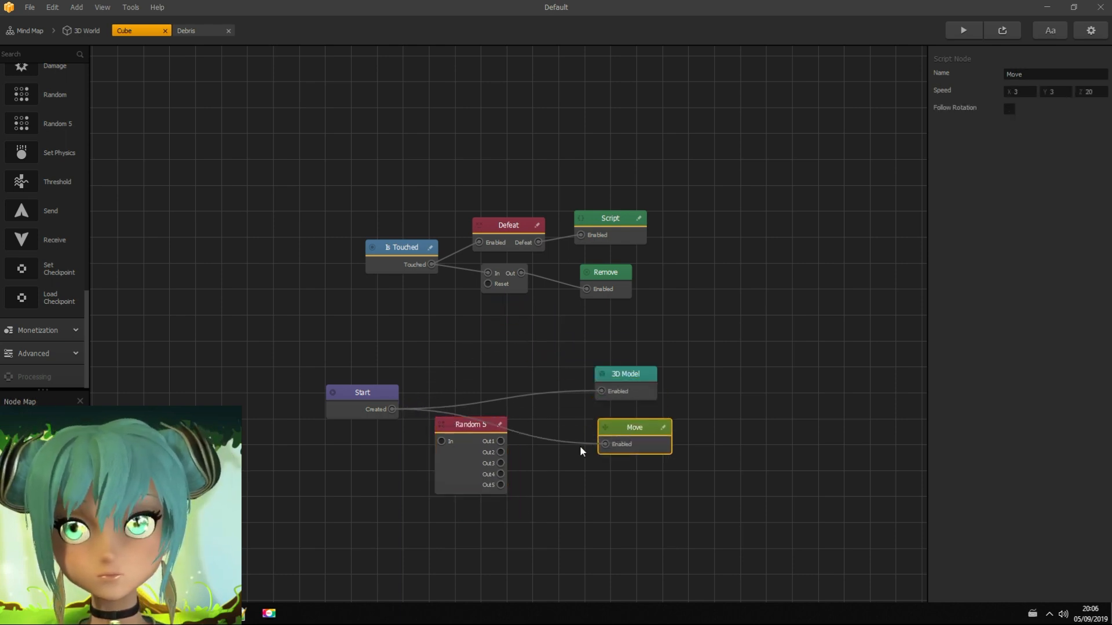
{"action": "left_click", "coordinate": [361, 393]}
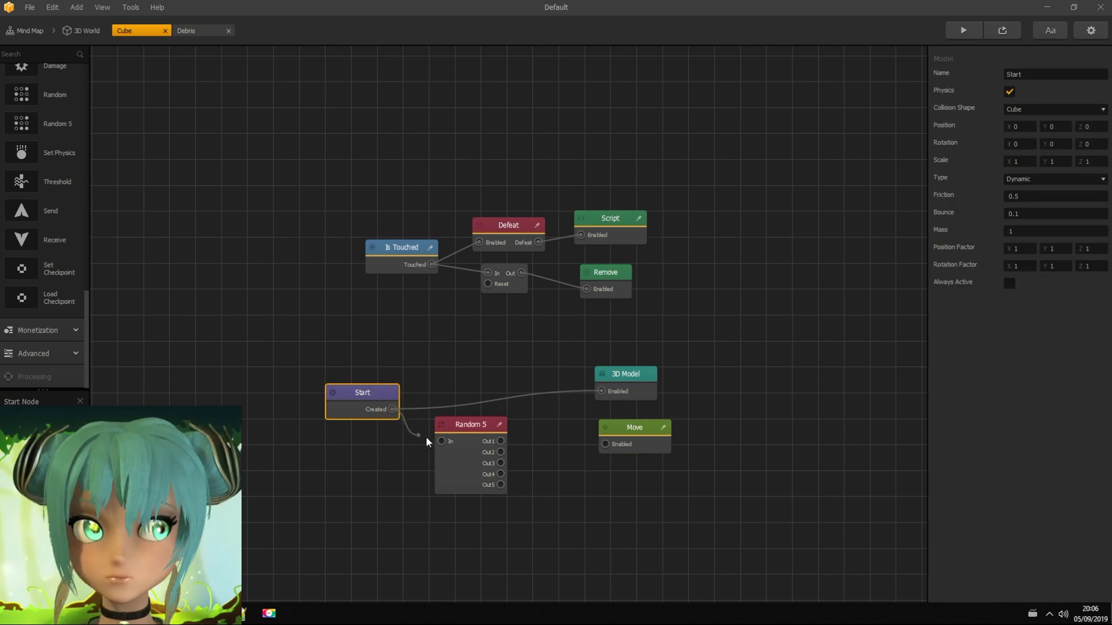
{"action": "left_click", "coordinate": [633, 428]}
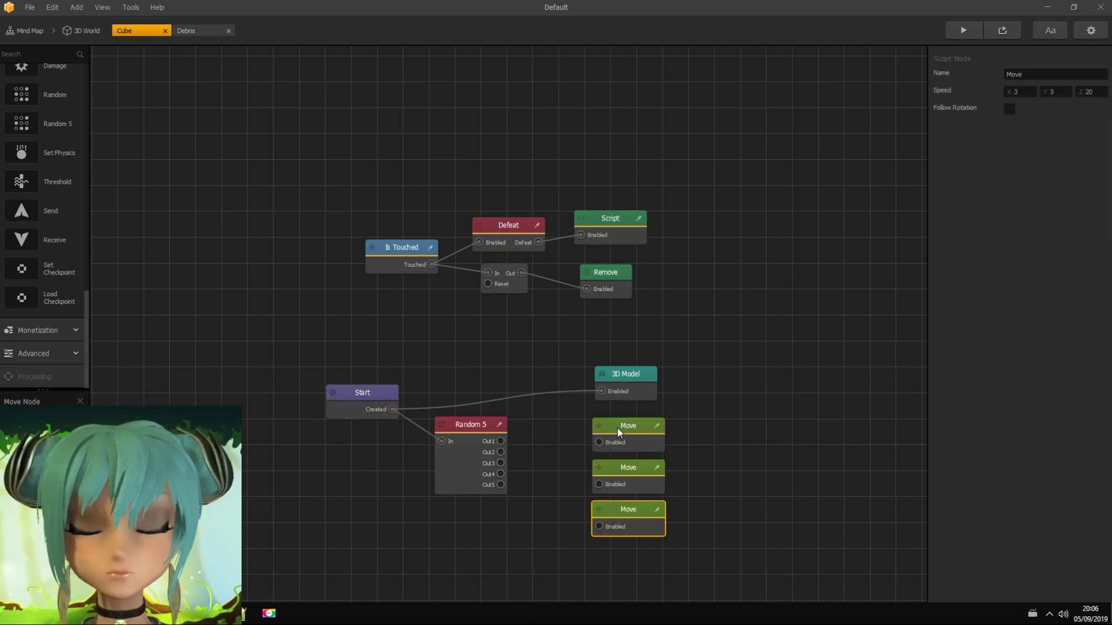
{"action": "key", "text": "space"}
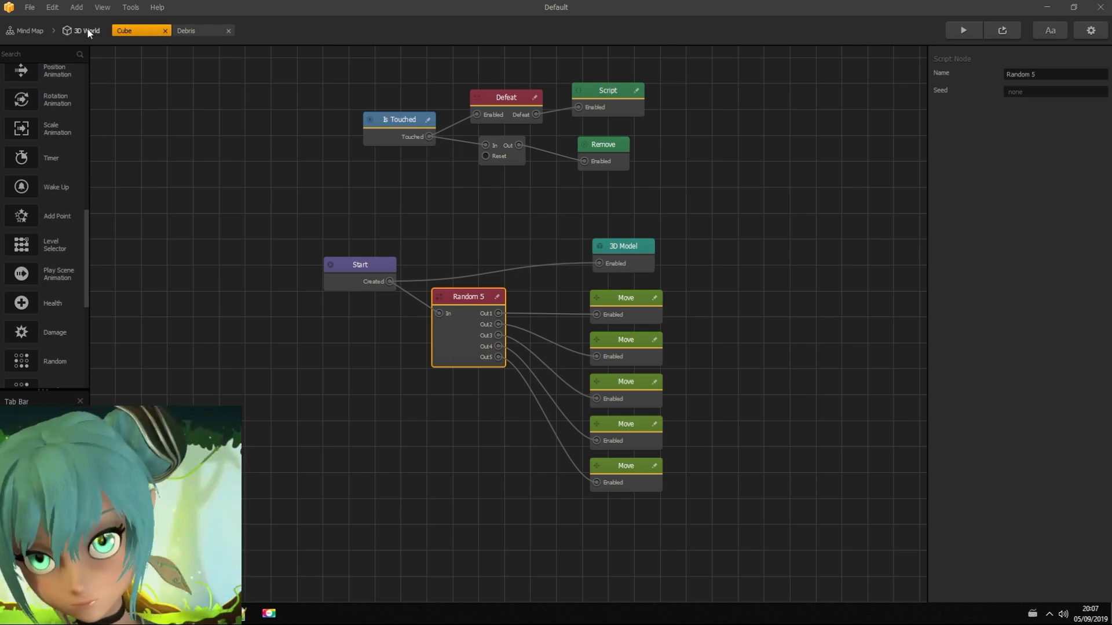
Step: Preview the game from the Debris tab, then reopen 3D World from the Mind Map
{"action": "left_click", "coordinate": [197, 30]}
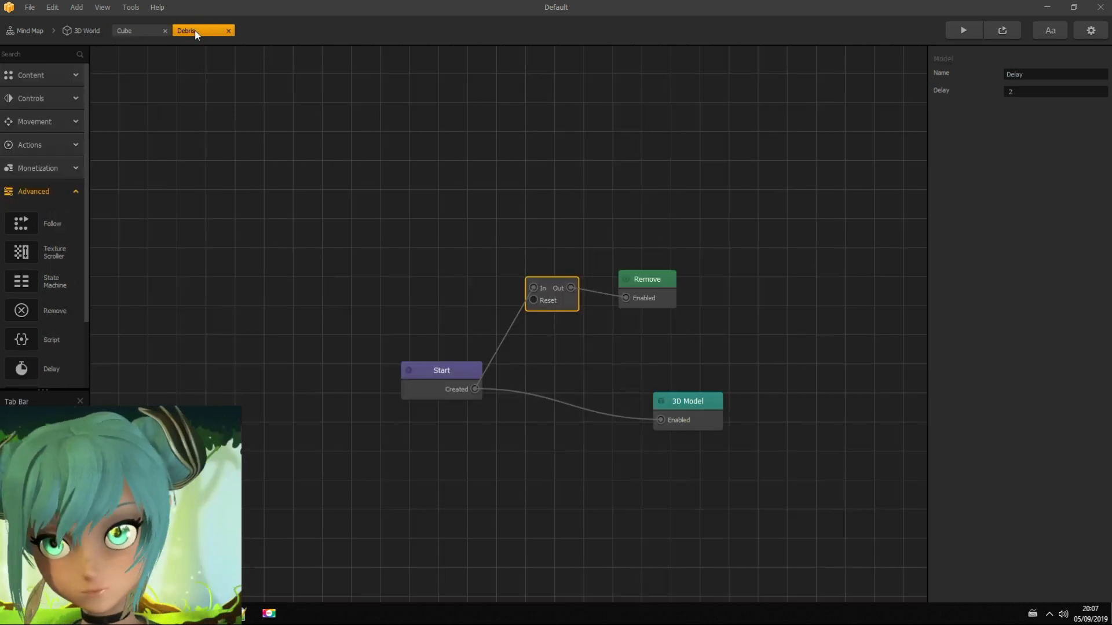
{"action": "left_click", "coordinate": [85, 30]}
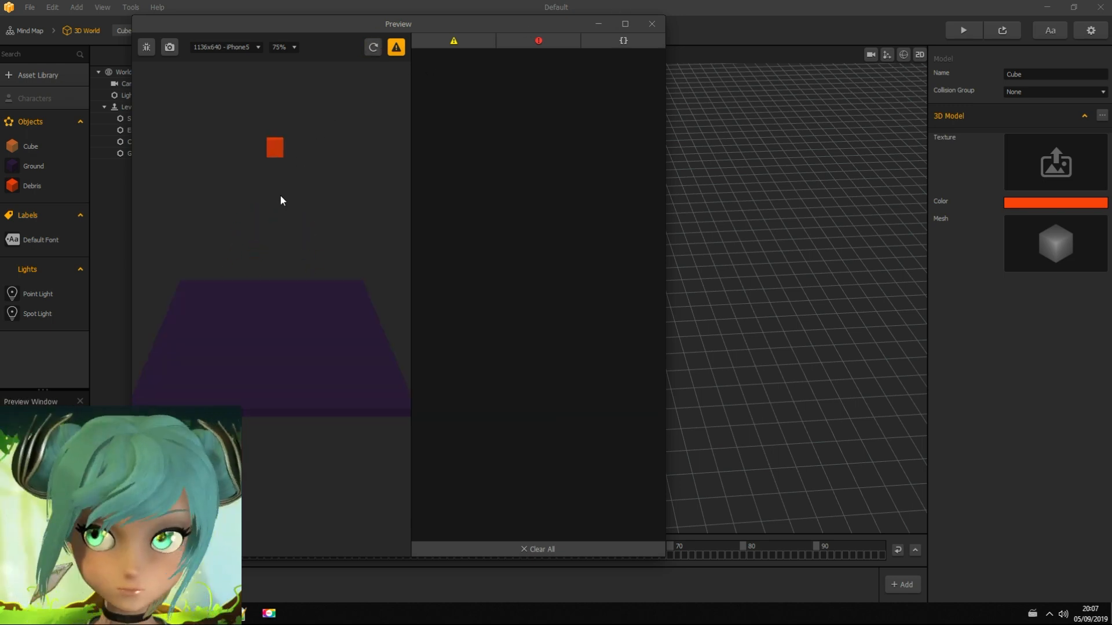
{"action": "left_click", "coordinate": [652, 24]}
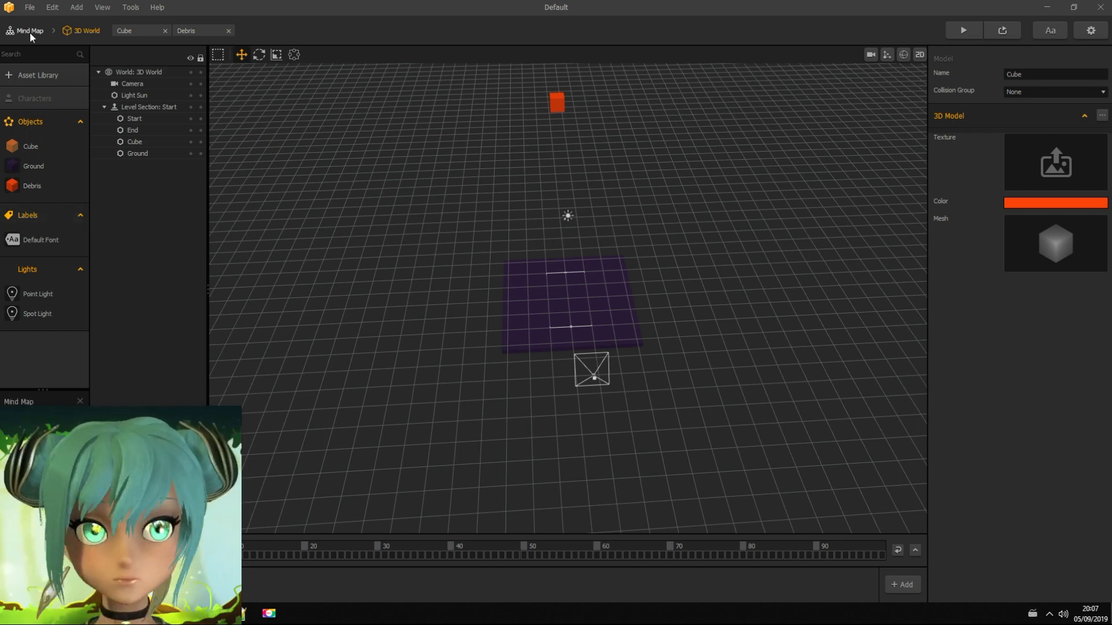
{"action": "left_click", "coordinate": [28, 31]}
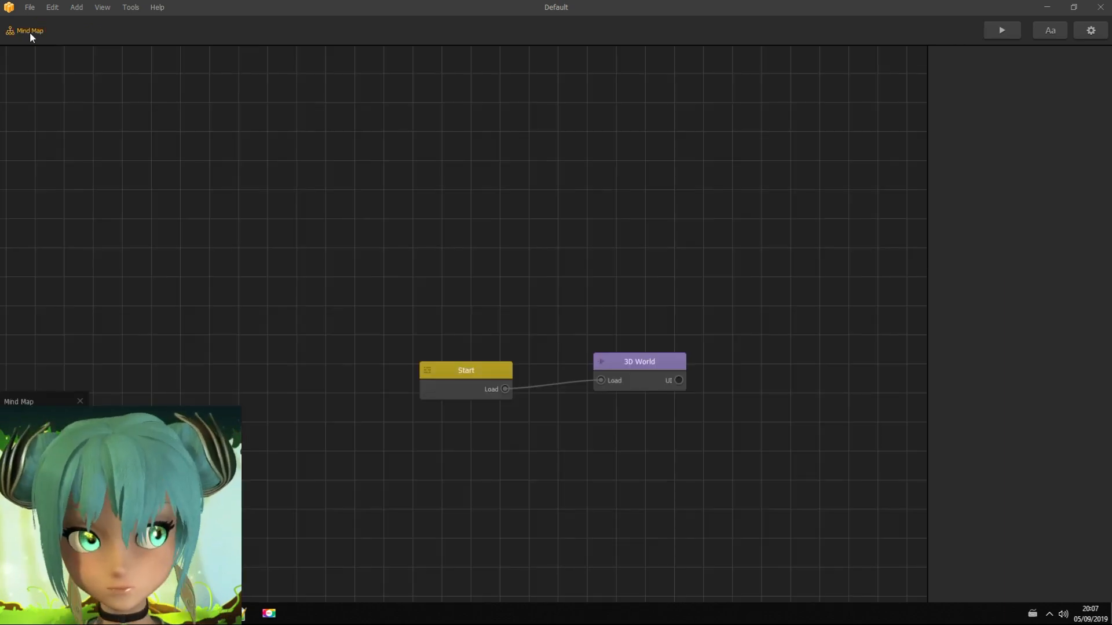
{"action": "double_click", "coordinate": [639, 361]}
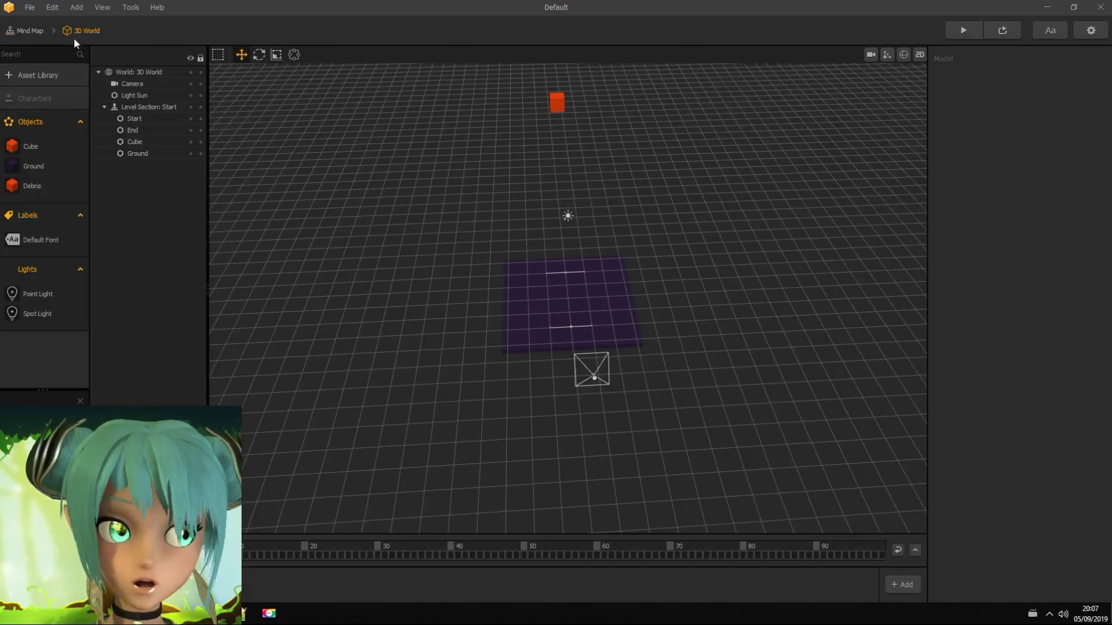
Step: Add Timer, Random 5 and Spawn nodes to the new cube's logic from the node lists
{"action": "left_click", "coordinate": [30, 75]}
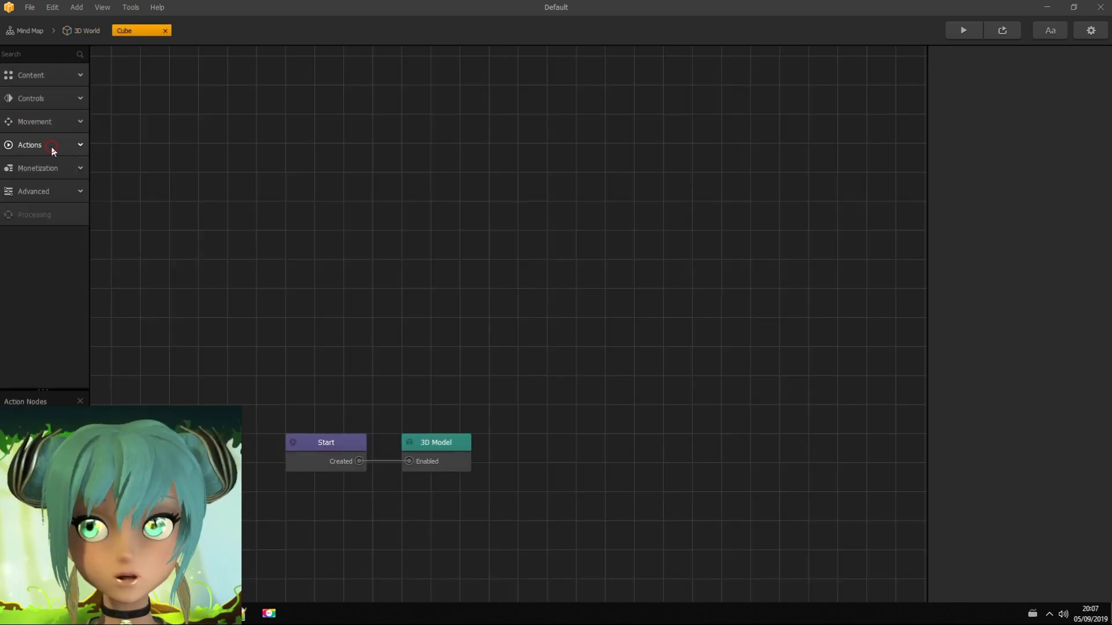
{"action": "left_click", "coordinate": [29, 145]}
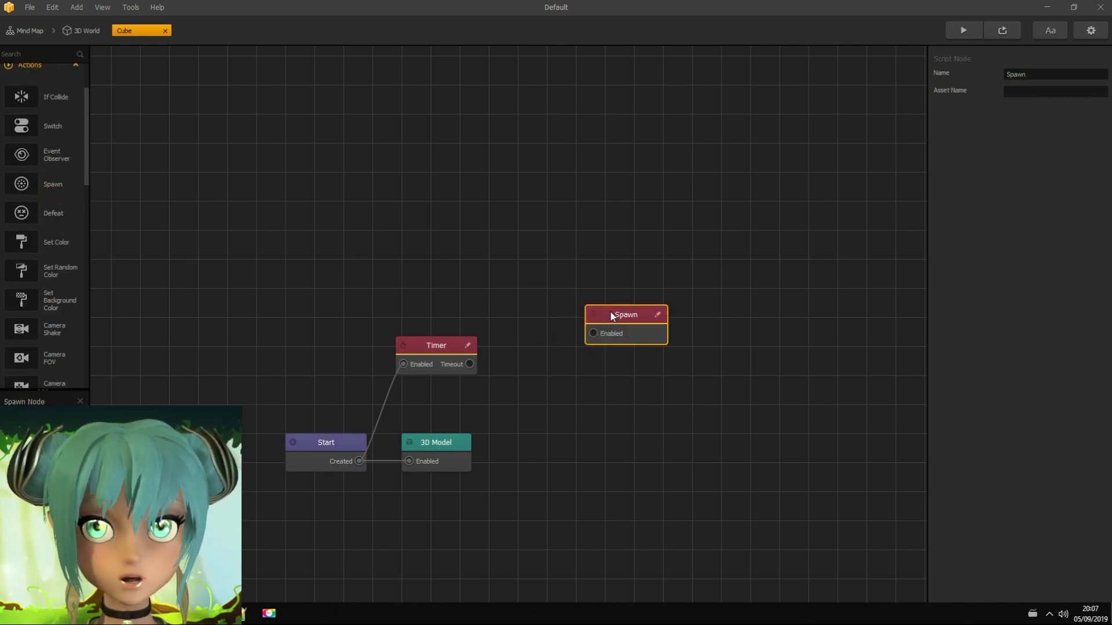
{"action": "scroll", "scroll_direction": "down", "scroll_amount": 3}
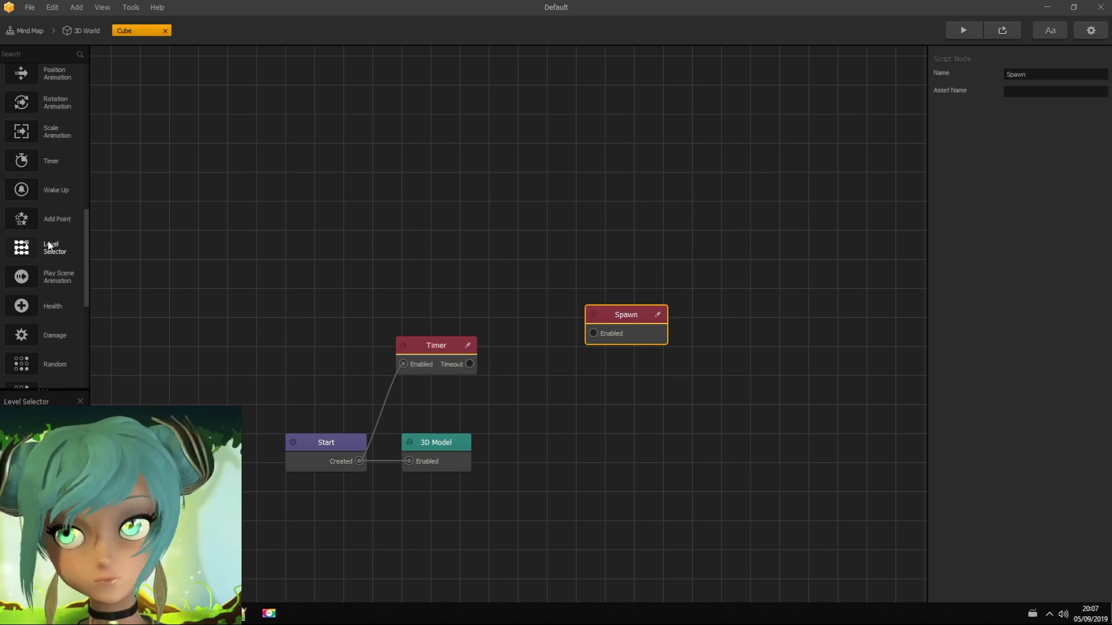
{"action": "scroll", "scroll_direction": "down", "scroll_amount": 3}
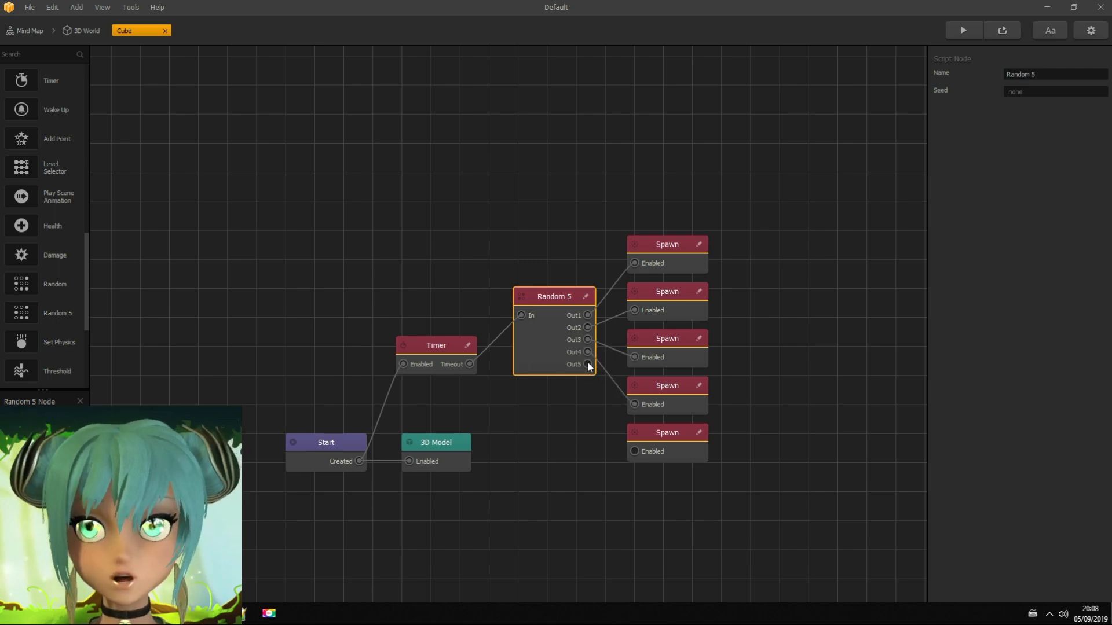
Step: Enter the Spawn nodes' asset names: Cube, Cube 3 and Cube 4
{"action": "left_click", "coordinate": [667, 244]}
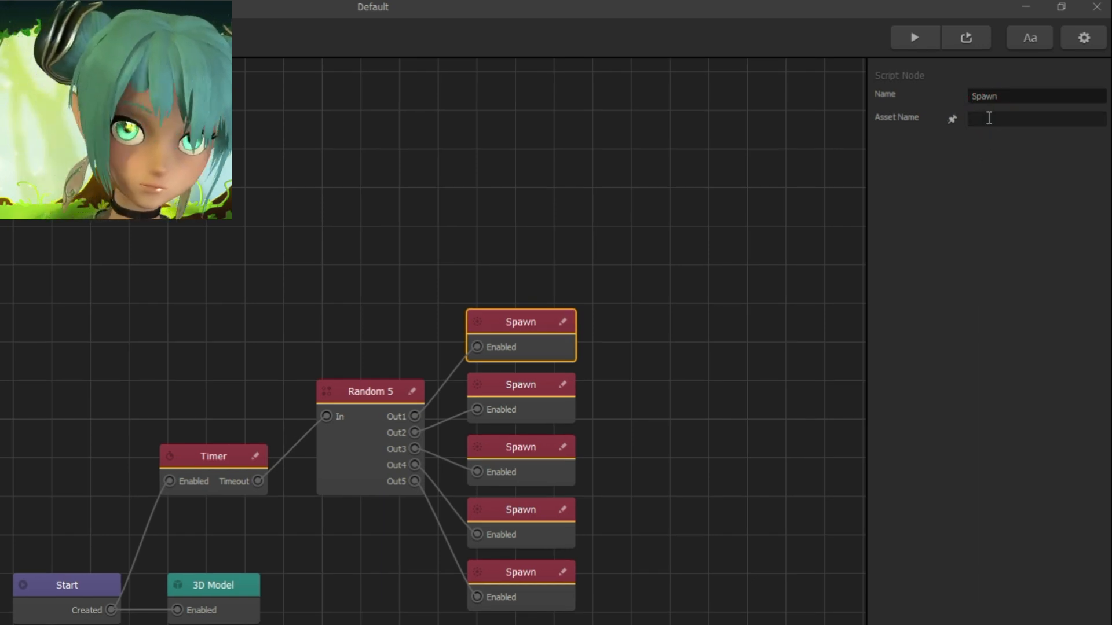
{"action": "type", "text": "Cub"}
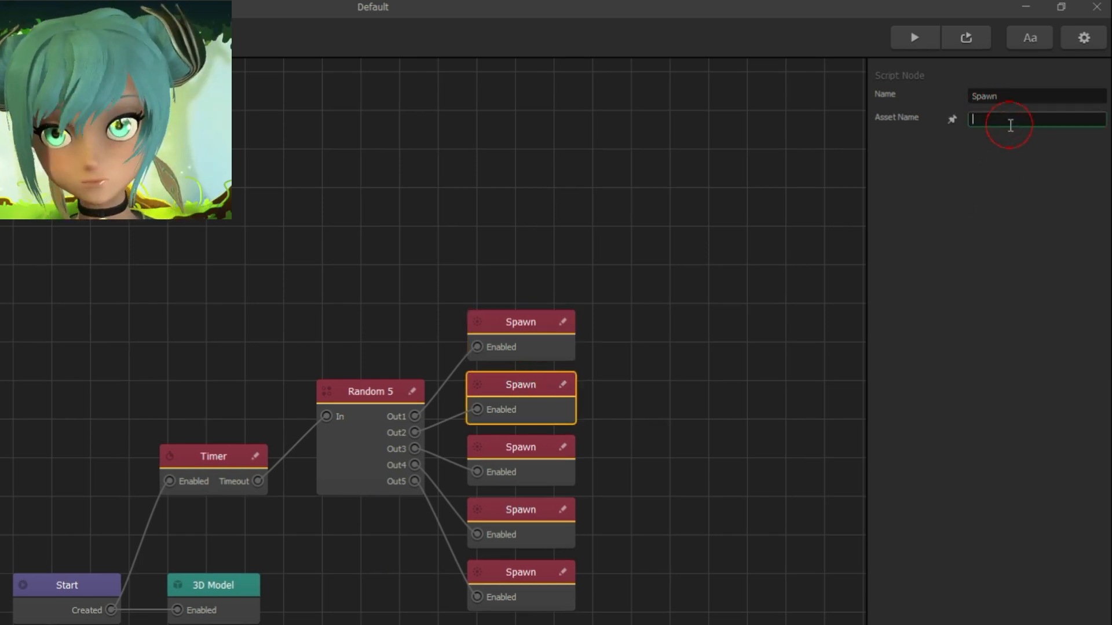
{"action": "type", "text": "Cube"}
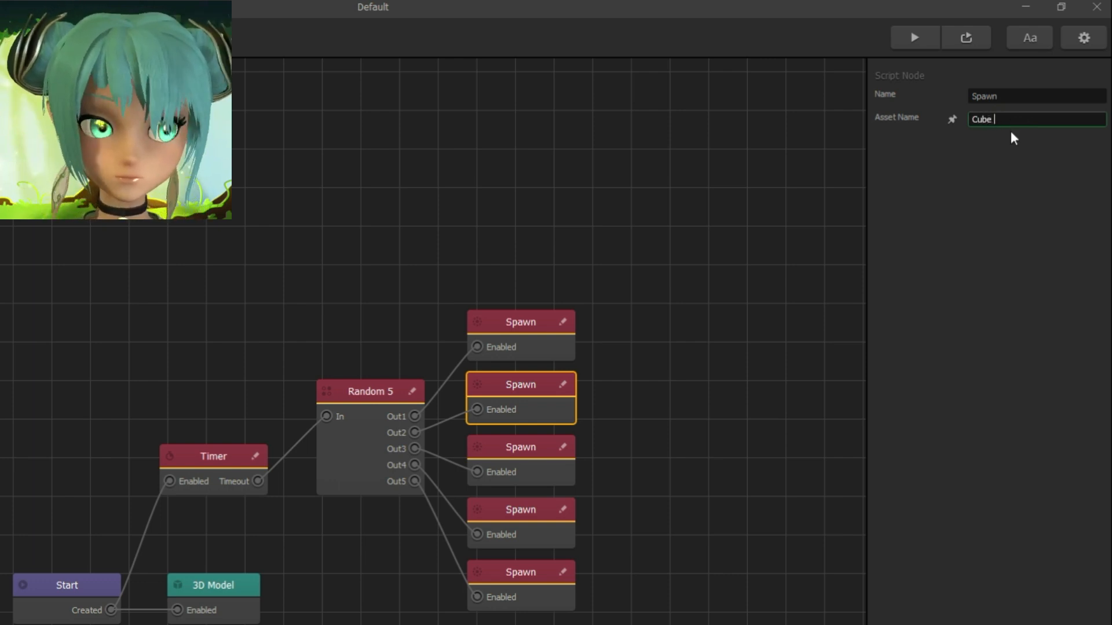
{"action": "left_click", "coordinate": [520, 447]}
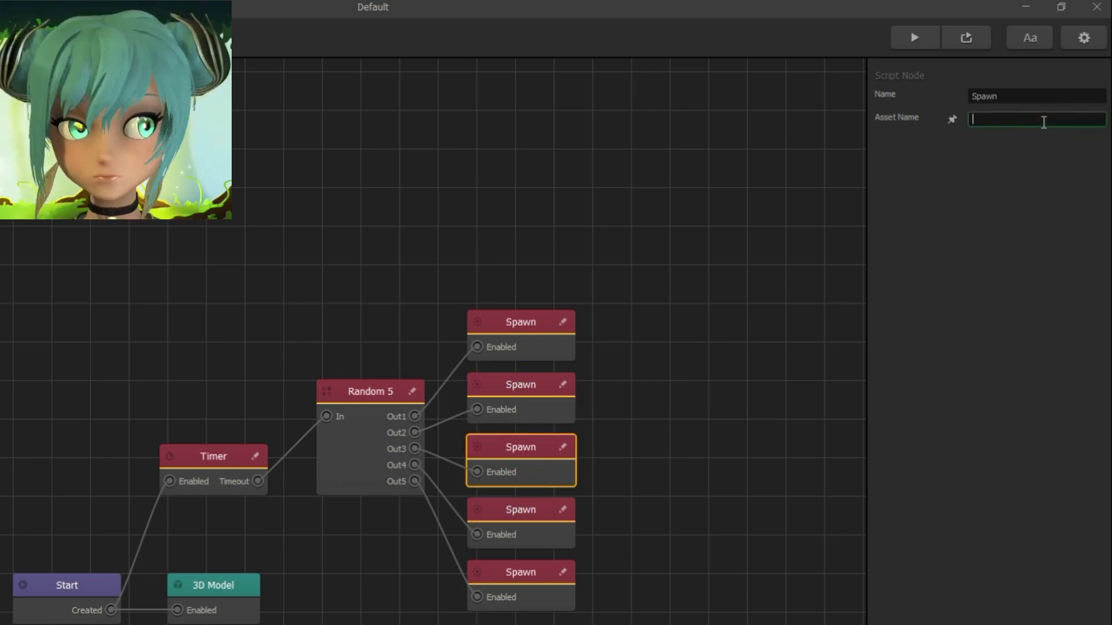
{"action": "type", "text": "Cube 3"}
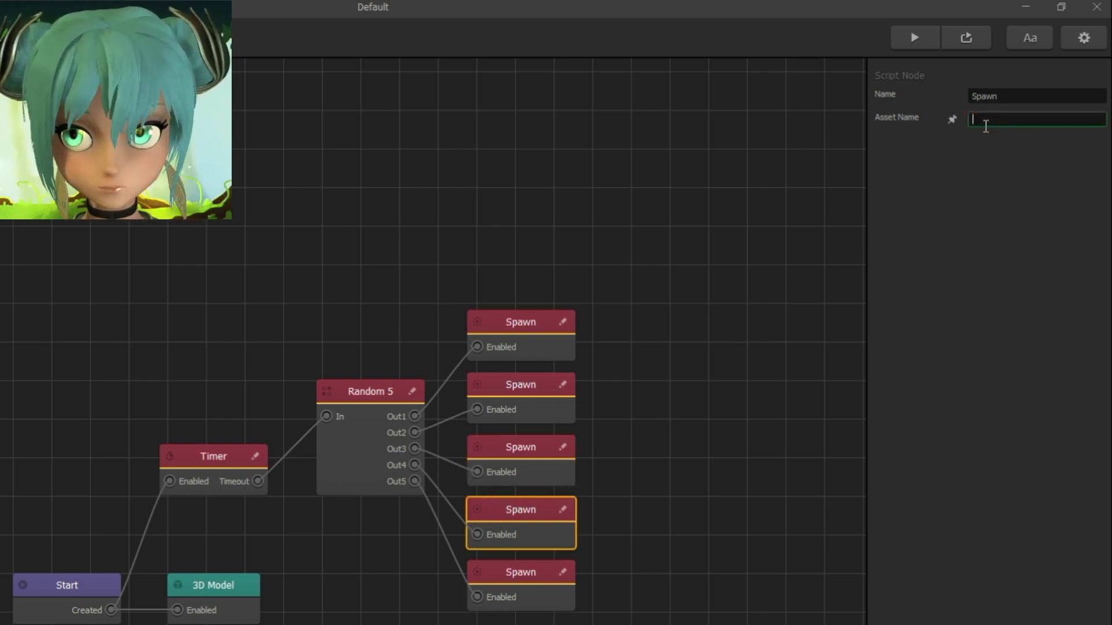
{"action": "type", "text": "Cube 4"}
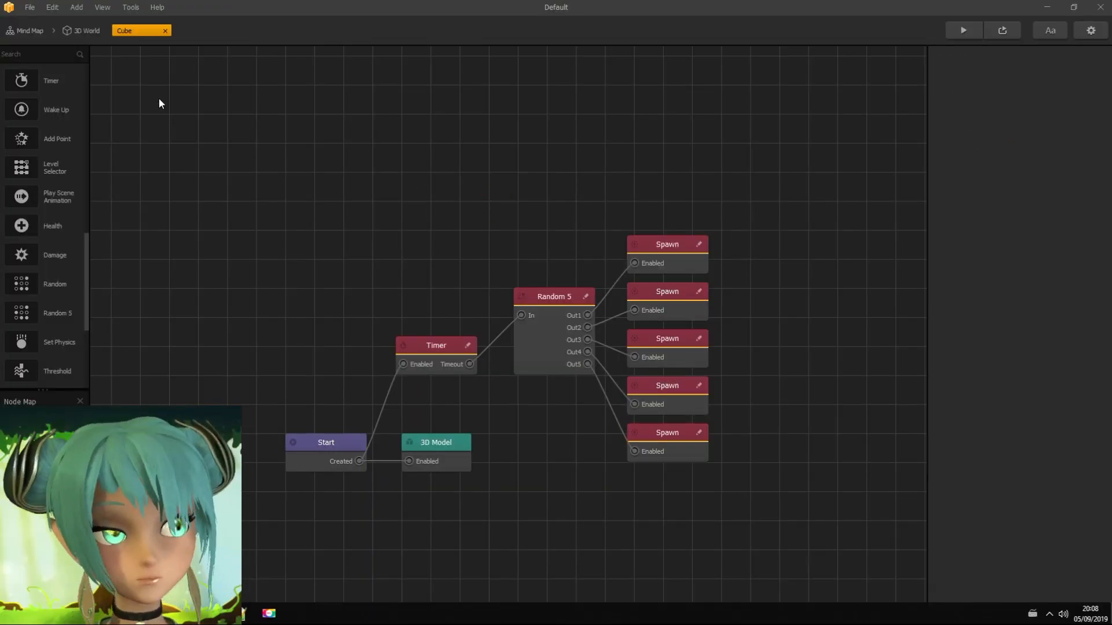
Step: Give the duplicated Cube 4 an orange colour and recolour a Debris copy
{"action": "left_click", "coordinate": [86, 31]}
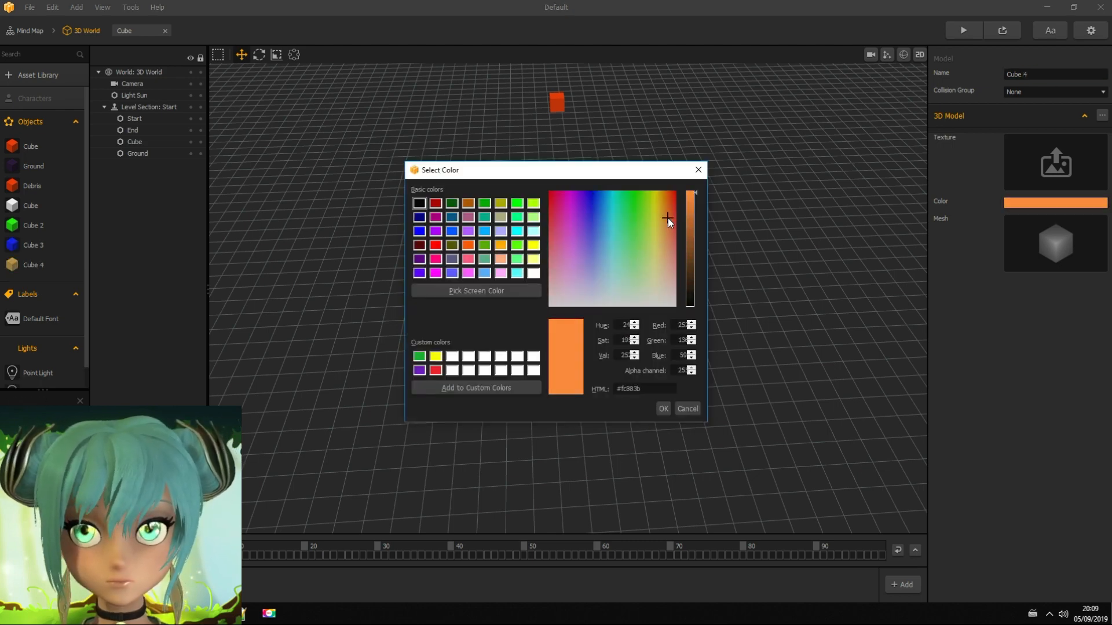
{"action": "left_click", "coordinate": [570, 262]}
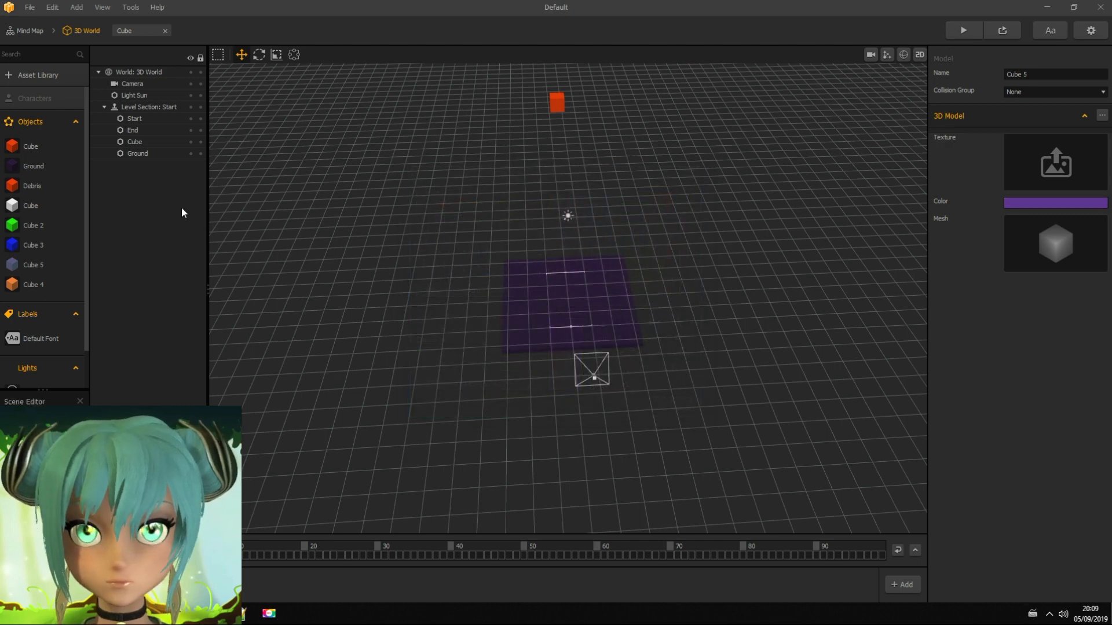
{"action": "left_click", "coordinate": [32, 186]}
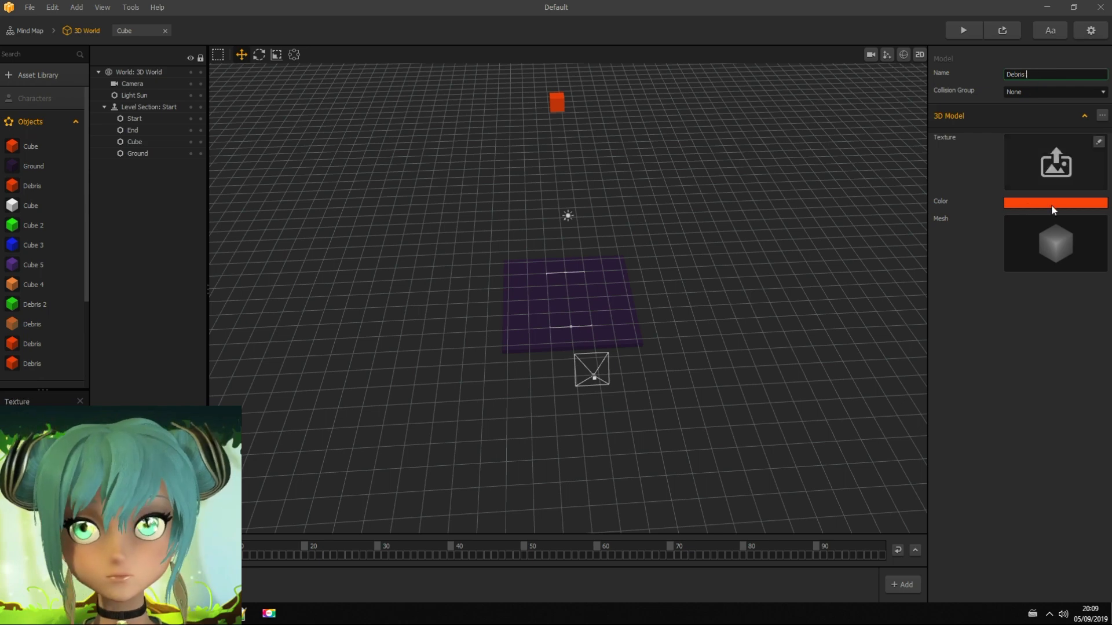
{"action": "left_click", "coordinate": [1054, 203]}
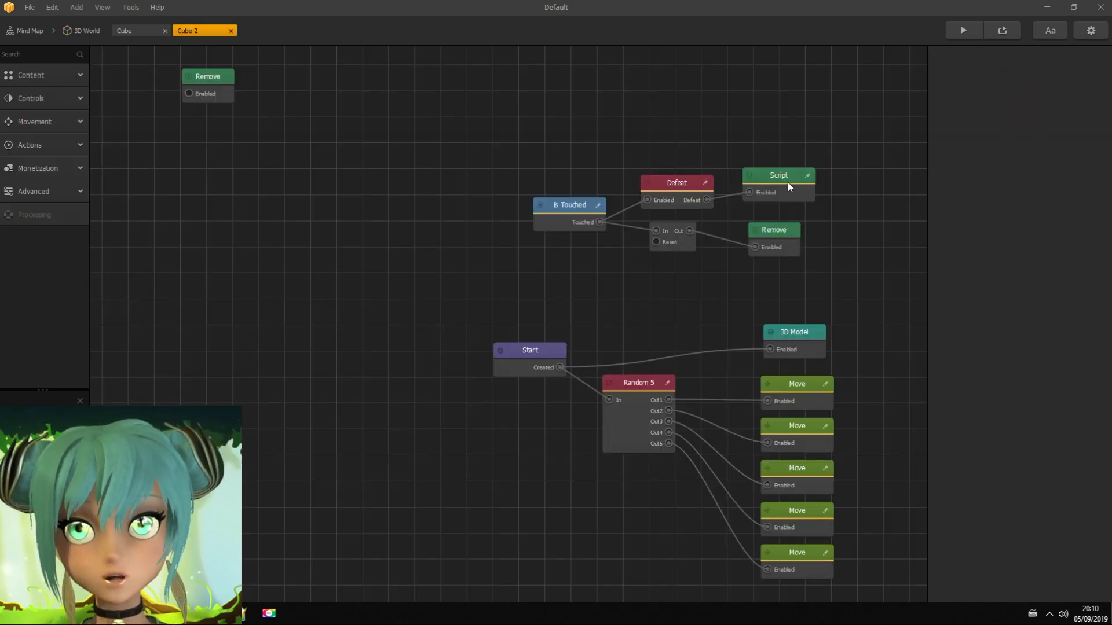
Step: Delete Cube 2's stray Remove node and make its script create 'Debris 2'
{"action": "key", "text": "Space"}
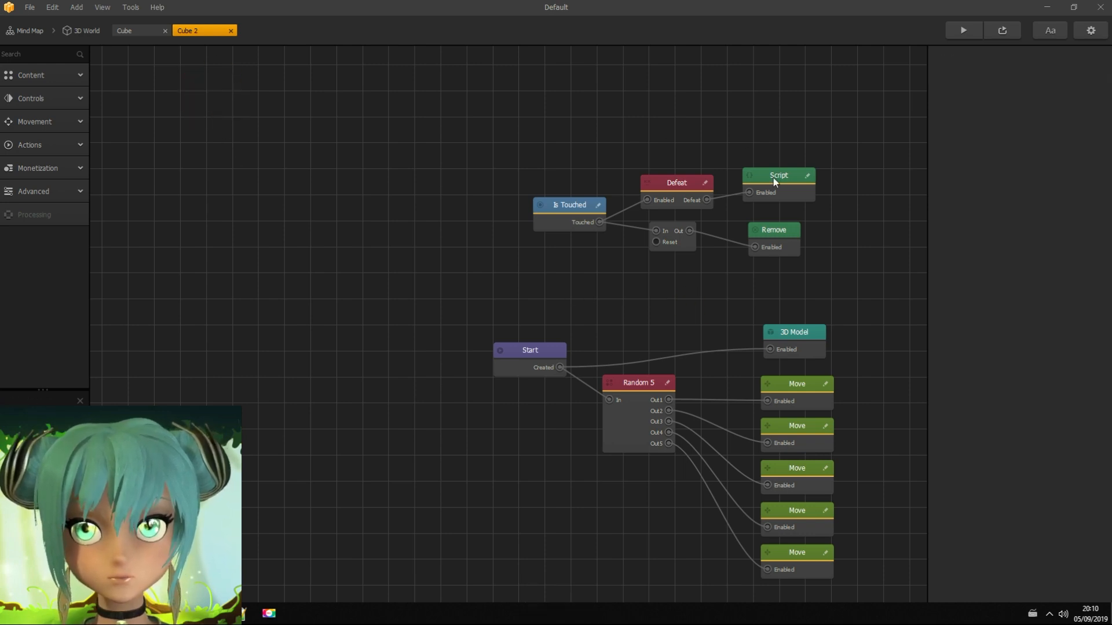
{"action": "double_click", "coordinate": [778, 176]}
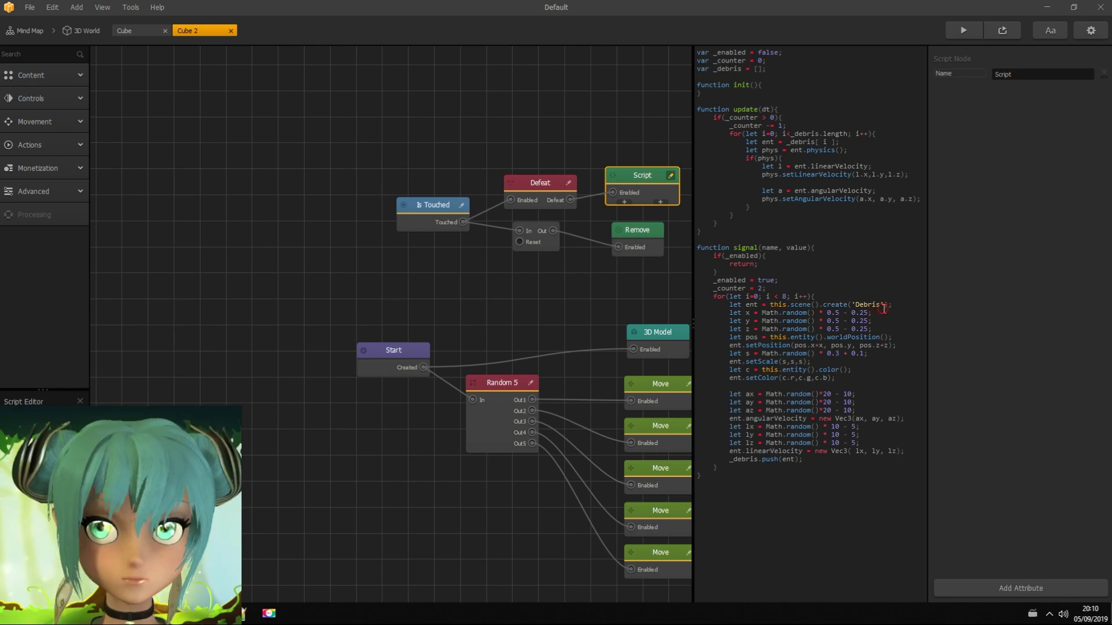
{"action": "type", "text": "2"}
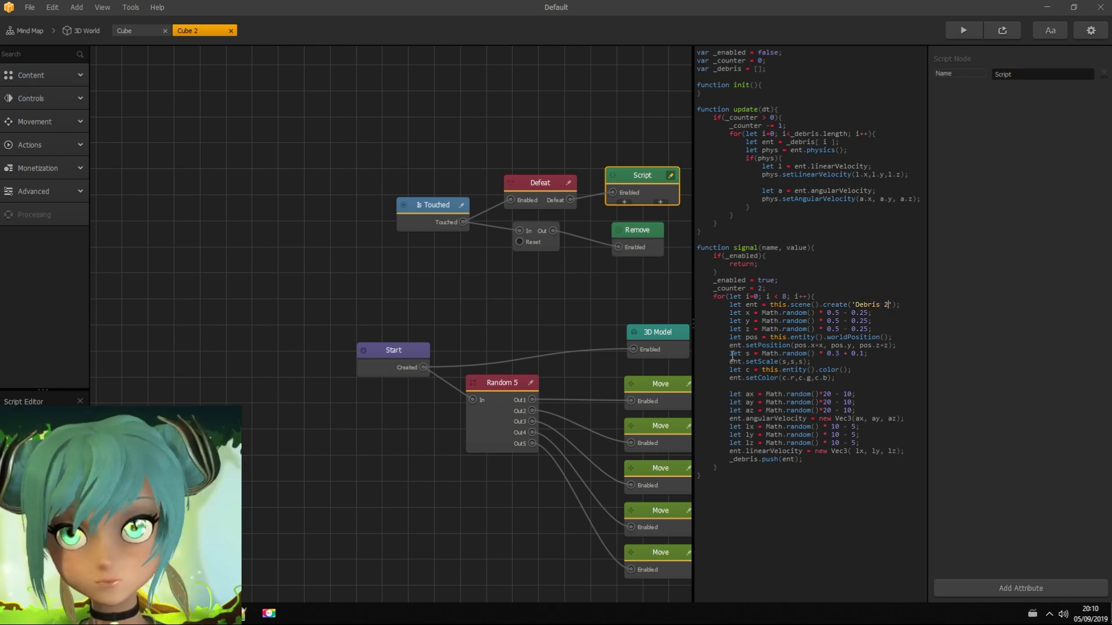
Step: Change Cube 3's script to create 'Debris 3'
{"action": "left_click", "coordinate": [86, 31]}
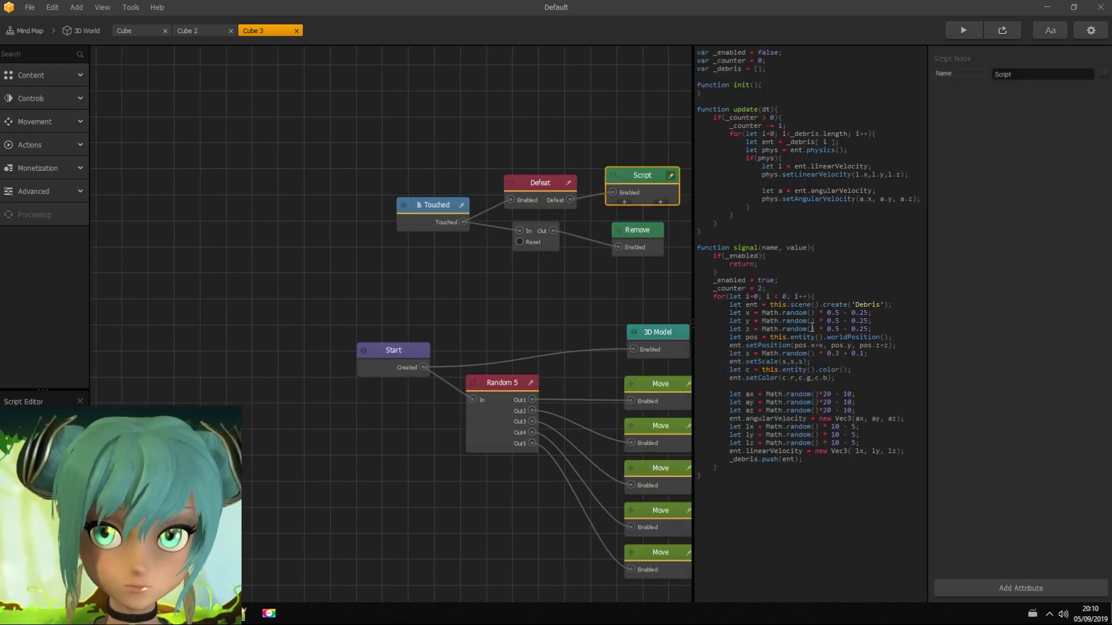
{"action": "type", "text": "3"}
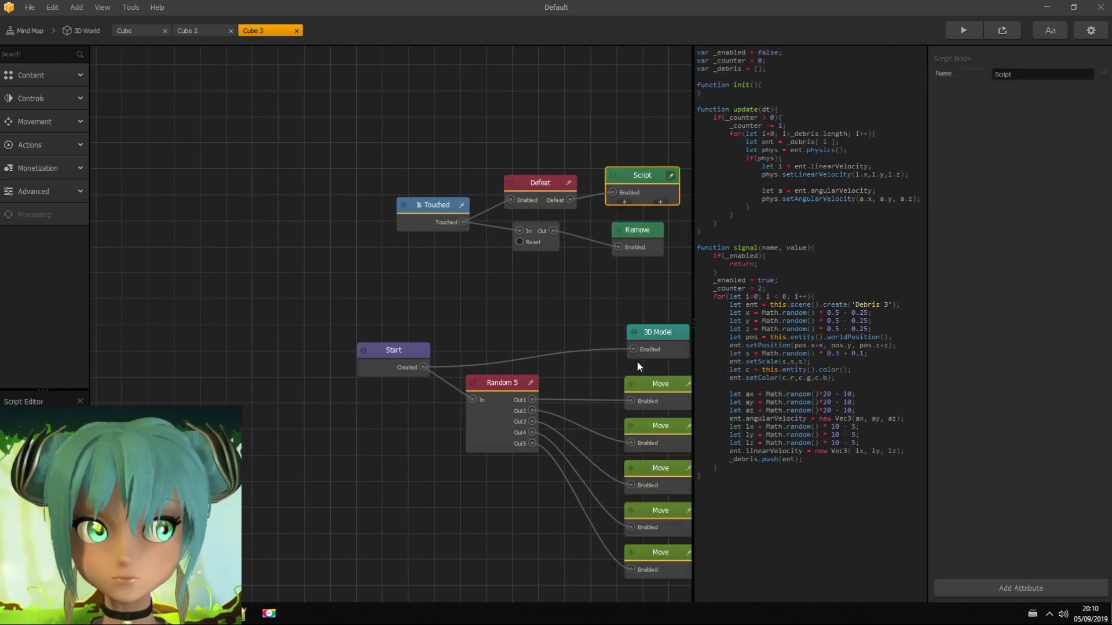
{"action": "left_click", "coordinate": [87, 31]}
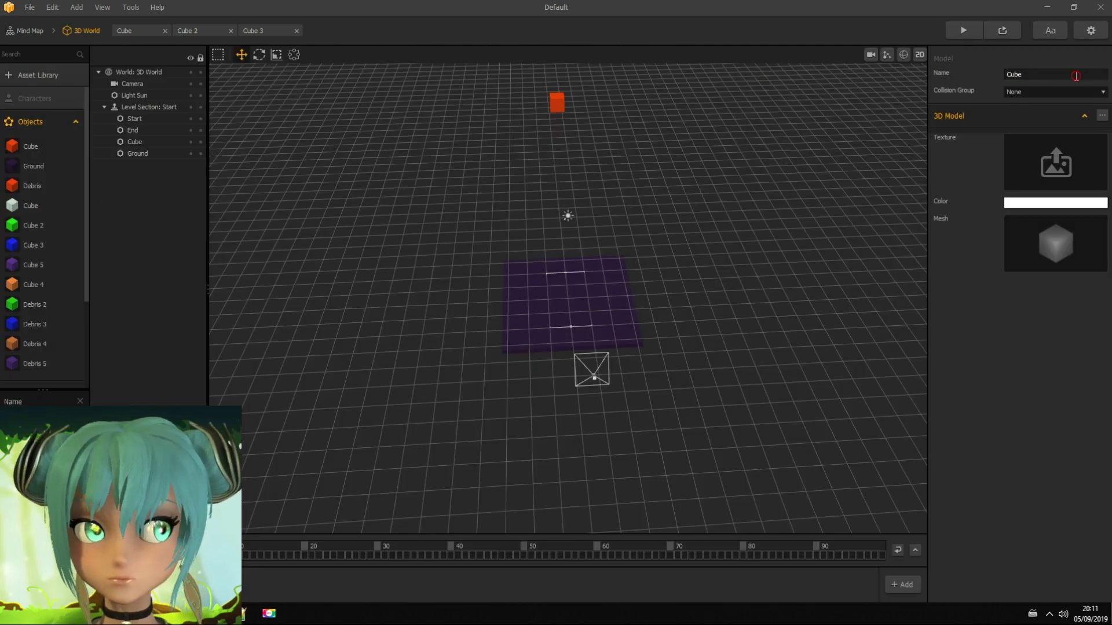
Step: Rename the white cube Spawner, edit Cube 4's create() script, and delete Cube 5's stray Remove node
{"action": "type", "text": "Spawner"}
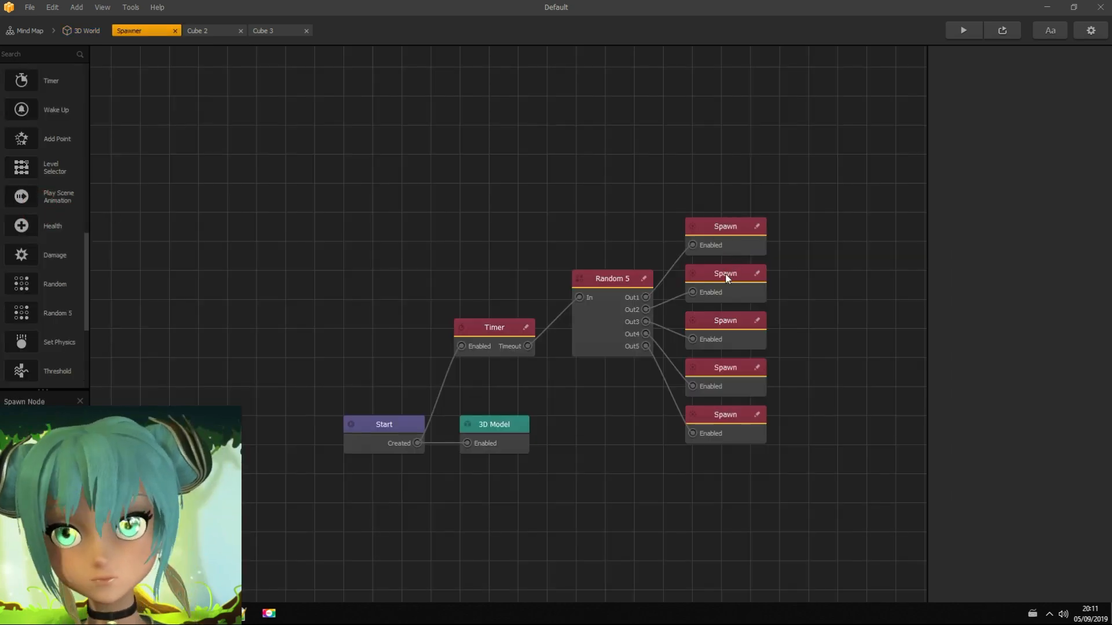
{"action": "left_click", "coordinate": [725, 273]}
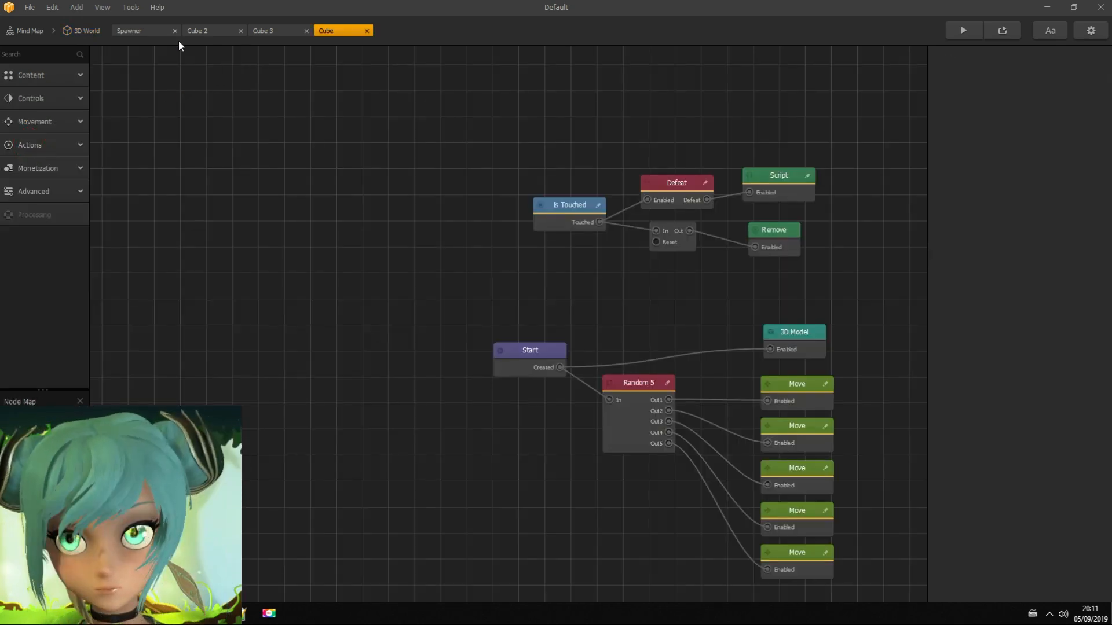
{"action": "left_click", "coordinate": [87, 31]}
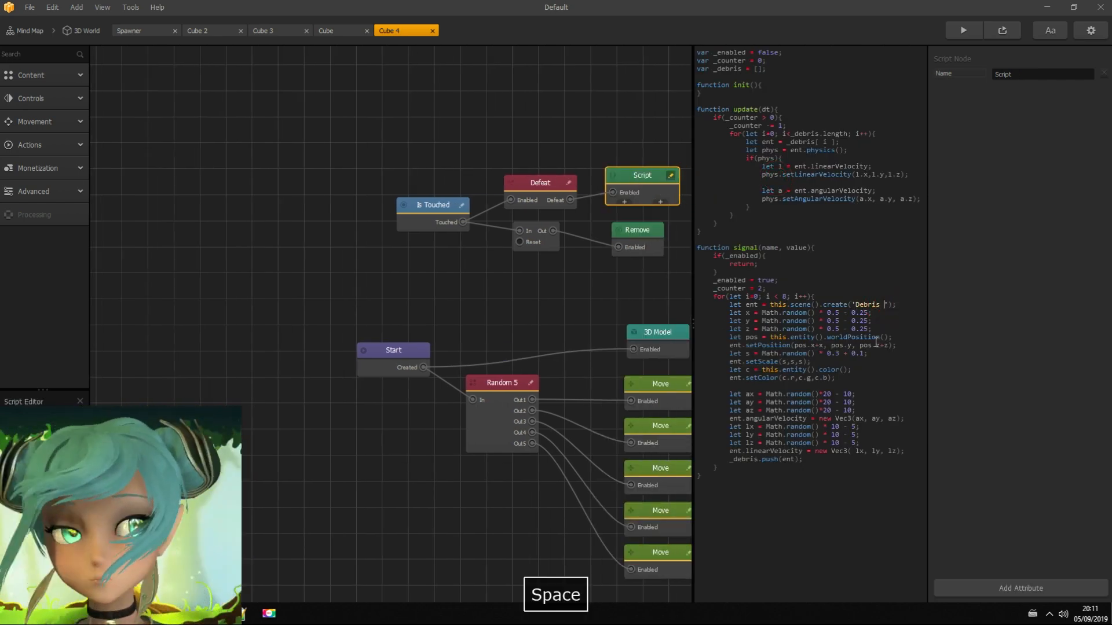
{"action": "left_click", "coordinate": [83, 30]}
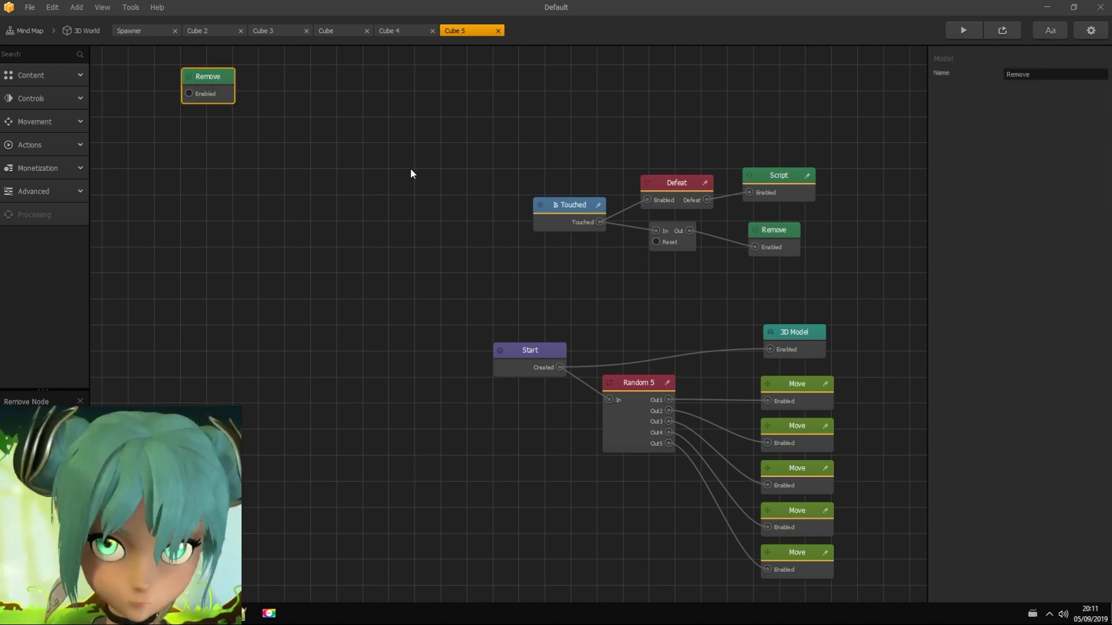
{"action": "left_click", "coordinate": [778, 175]}
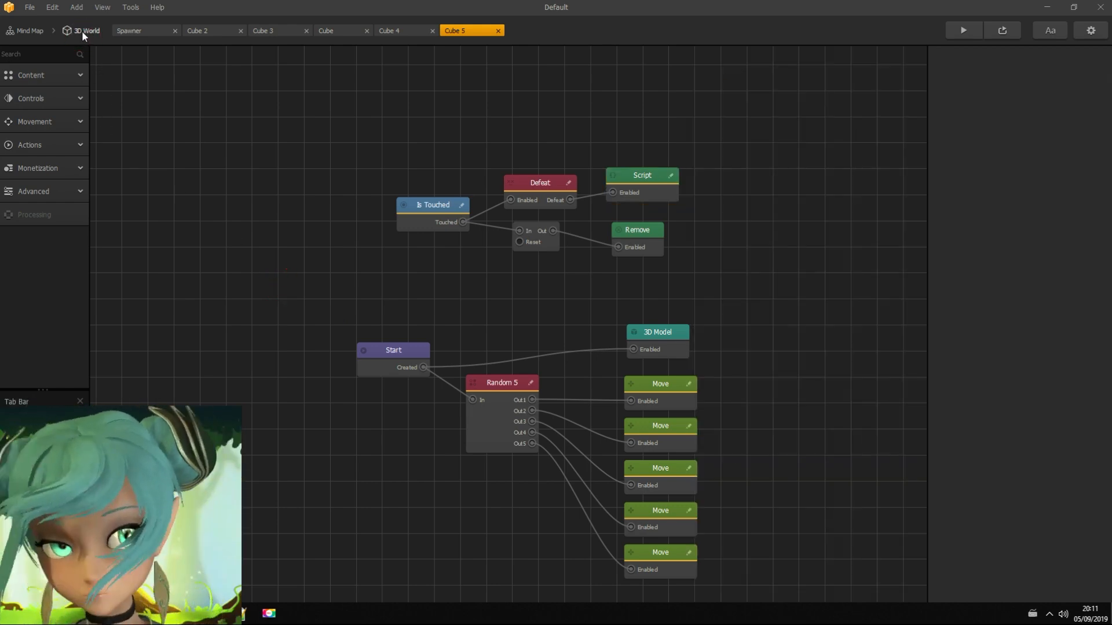
Step: Raise the Spawner above the ground within the camera view and run a test preview
{"action": "left_click", "coordinate": [84, 30]}
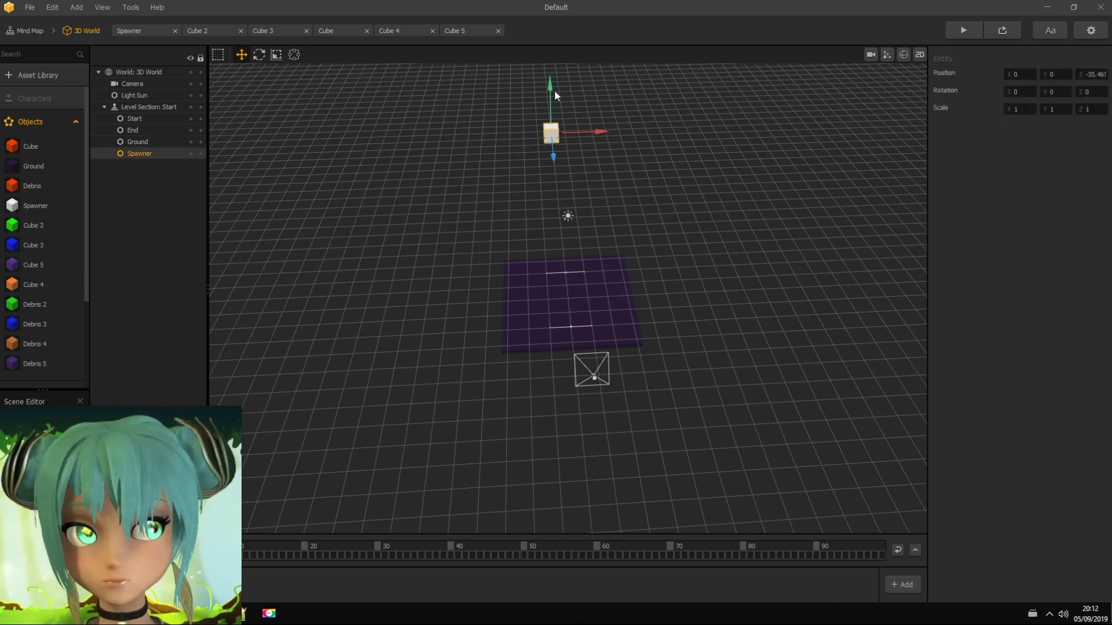
{"action": "left_click", "coordinate": [870, 55]}
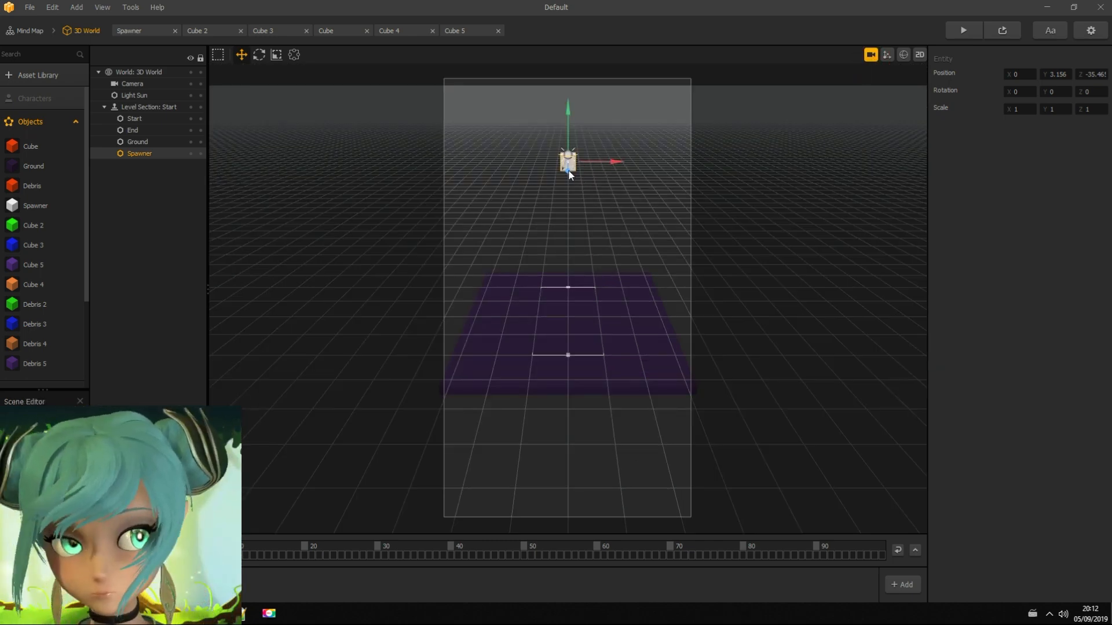
{"action": "left_click_drag", "start_coordinate": [567, 160], "coordinate": [568, 126]}
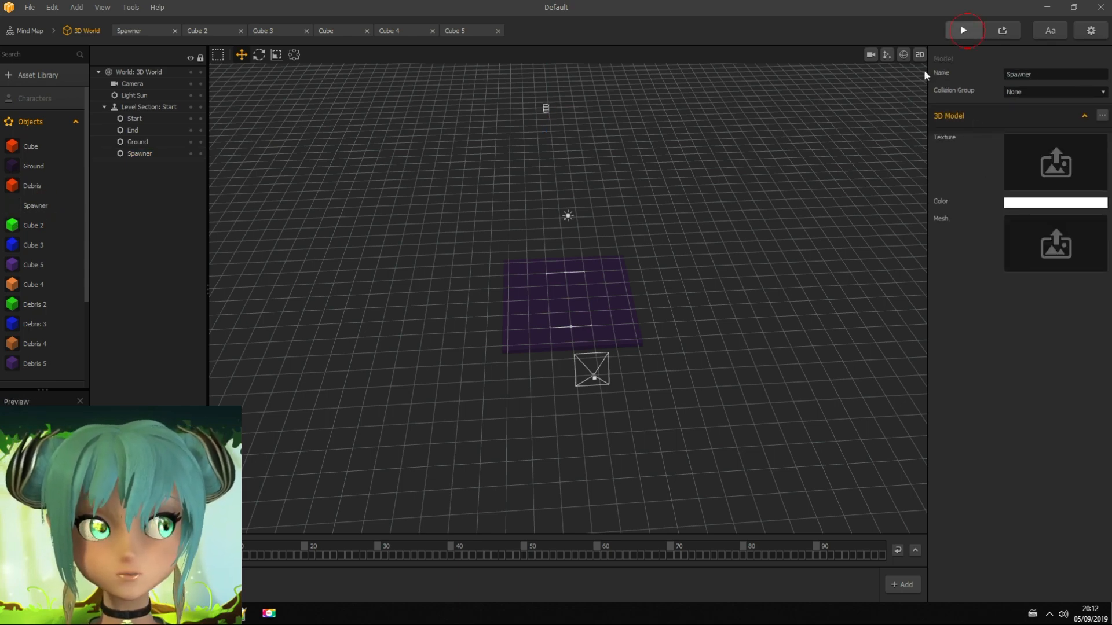
{"action": "left_click", "coordinate": [967, 30]}
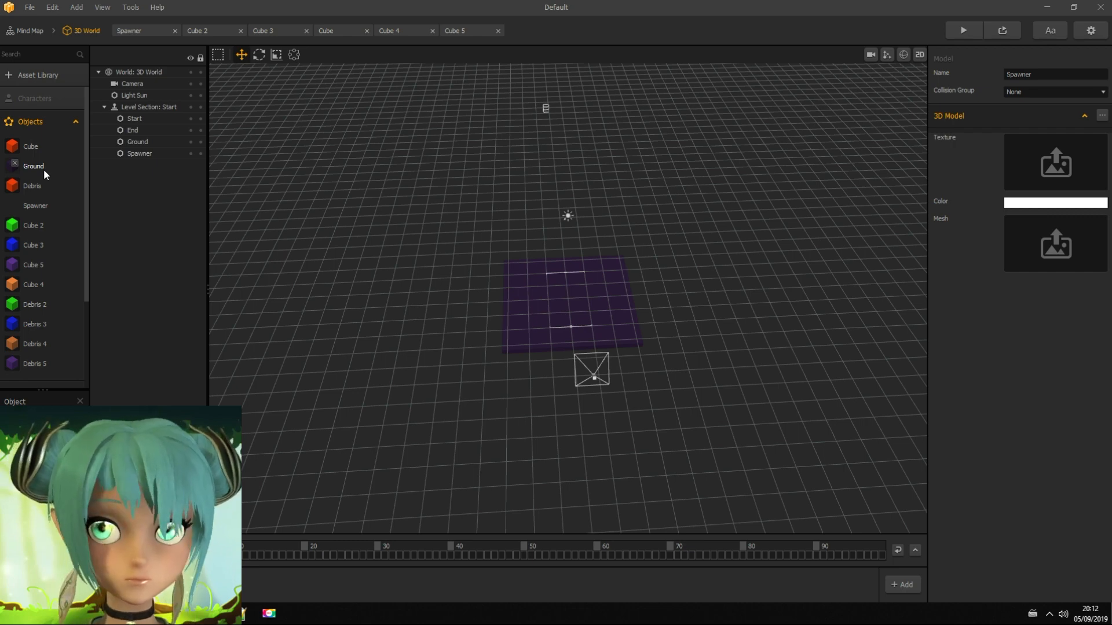
Step: Give the Ground object a Static physics body, then return to the 3D World scene
{"action": "left_click", "coordinate": [33, 166]}
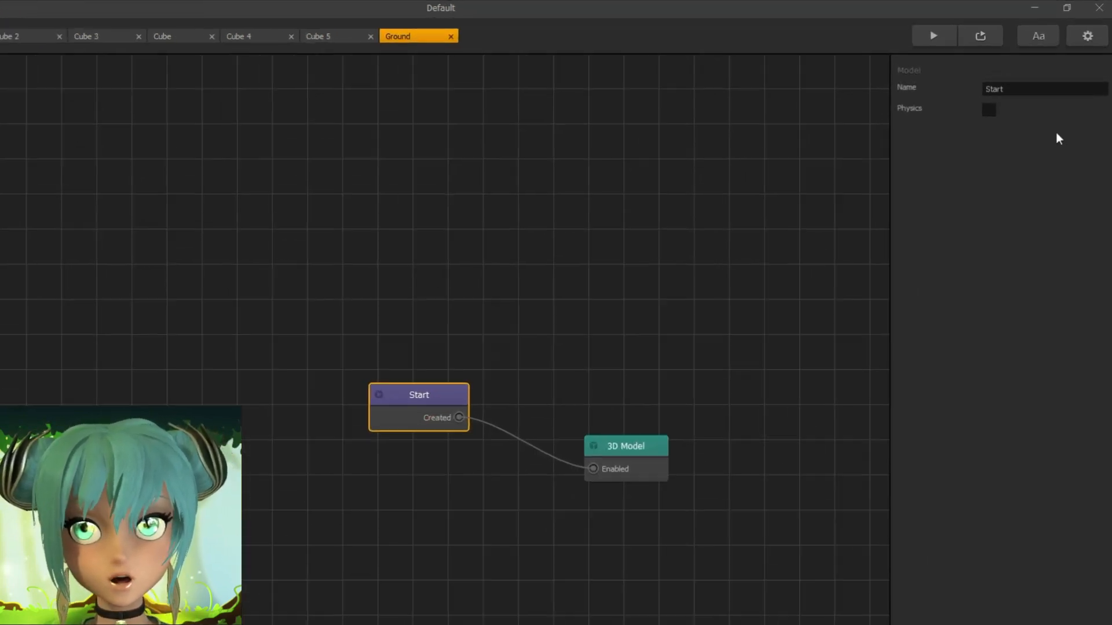
{"action": "left_click", "coordinate": [988, 110]}
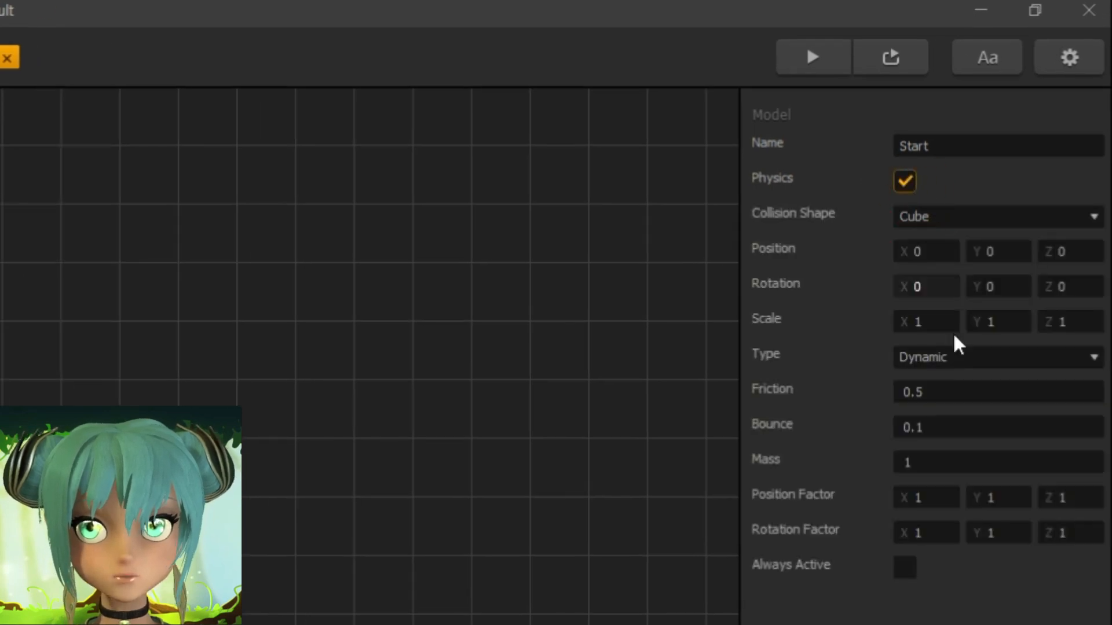
{"action": "left_click", "coordinate": [952, 223]}
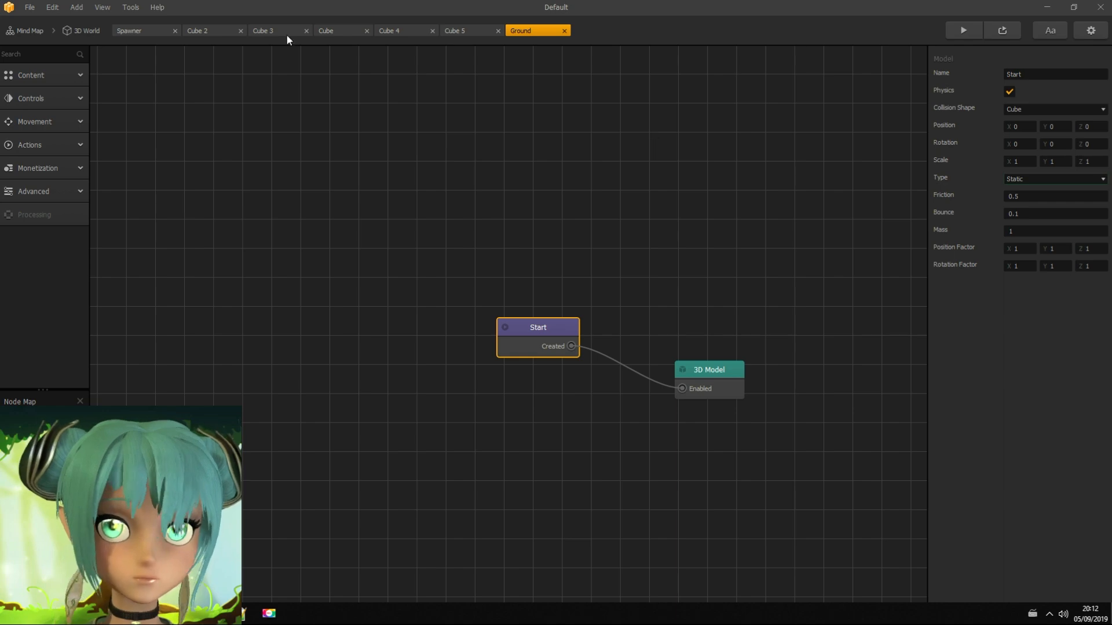
{"action": "left_click", "coordinate": [86, 30]}
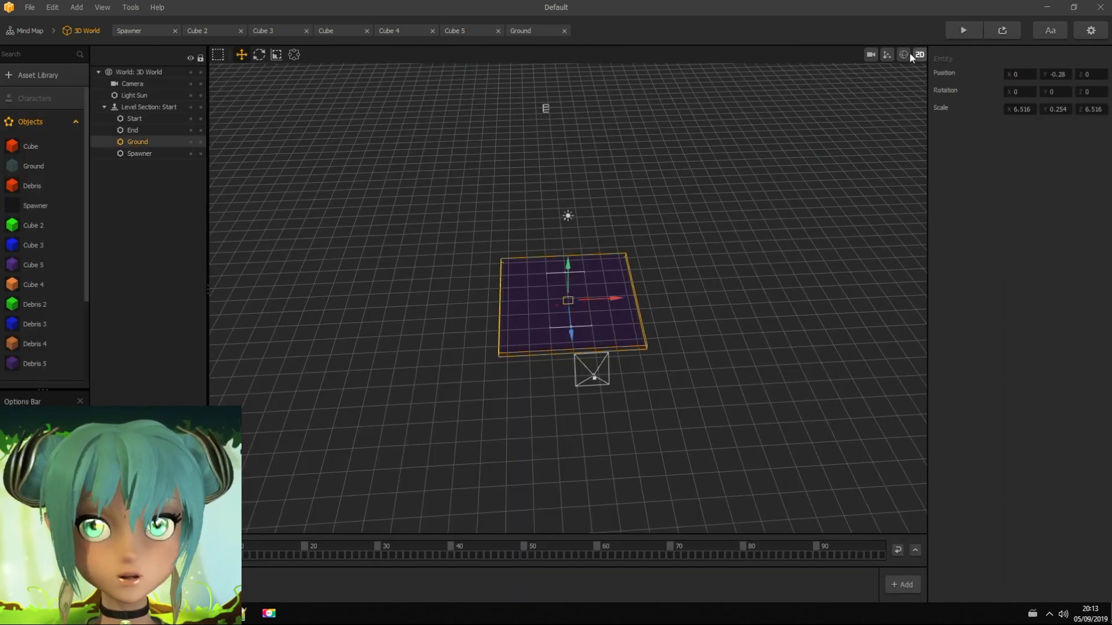
Step: Scale the Ground up to fill the camera view and remove its visible mesh
{"action": "left_click", "coordinate": [871, 55]}
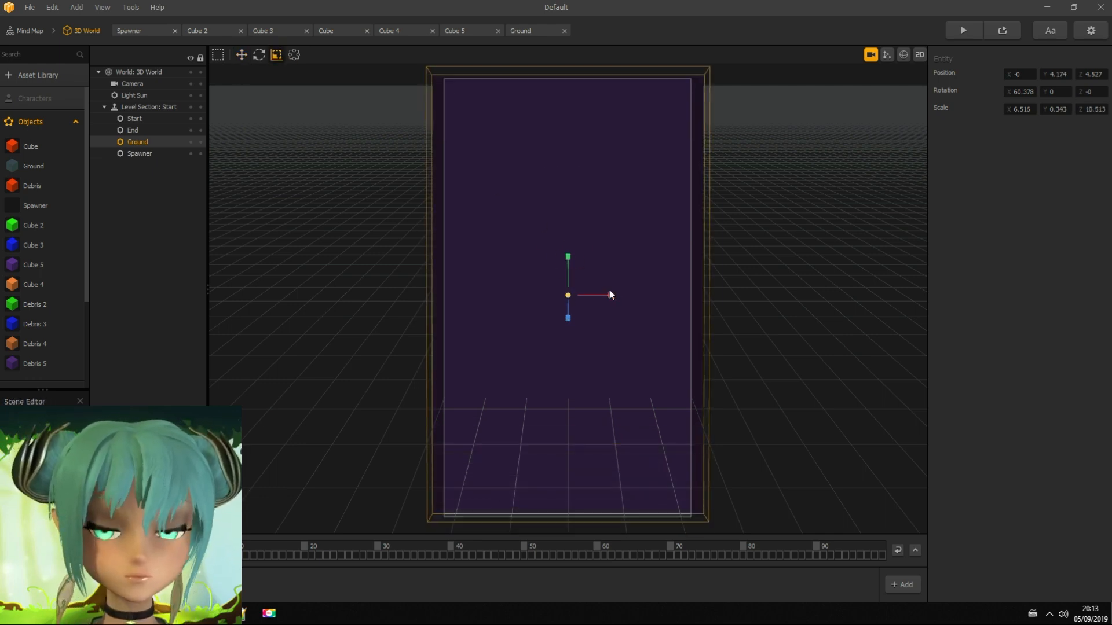
{"action": "left_click_drag", "start_coordinate": [608, 295], "coordinate": [608, 294]}
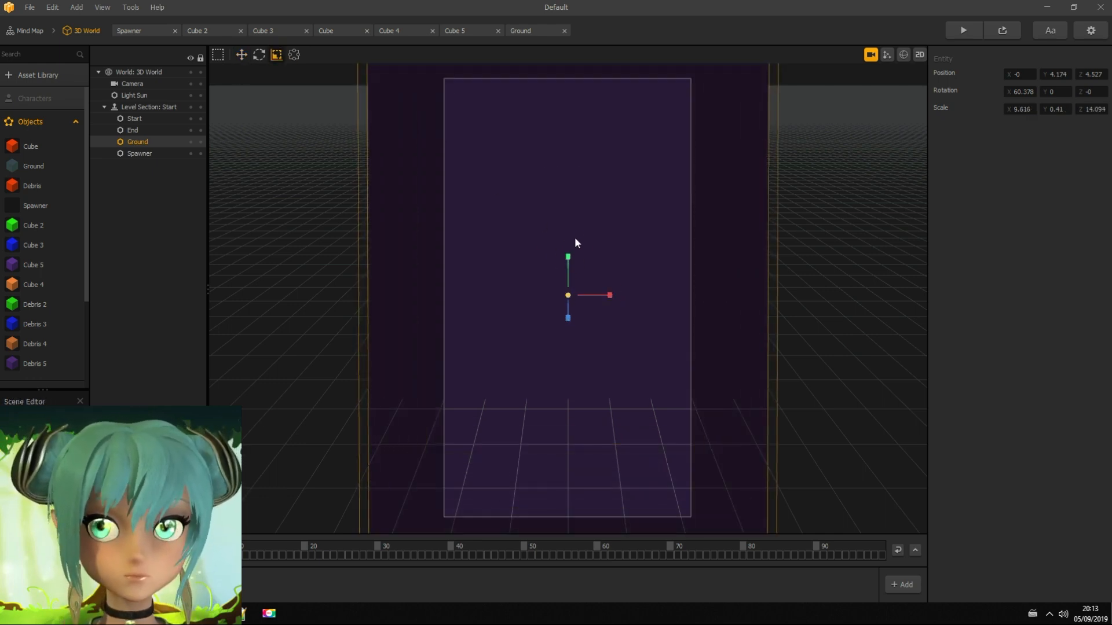
{"action": "left_click", "coordinate": [870, 54]}
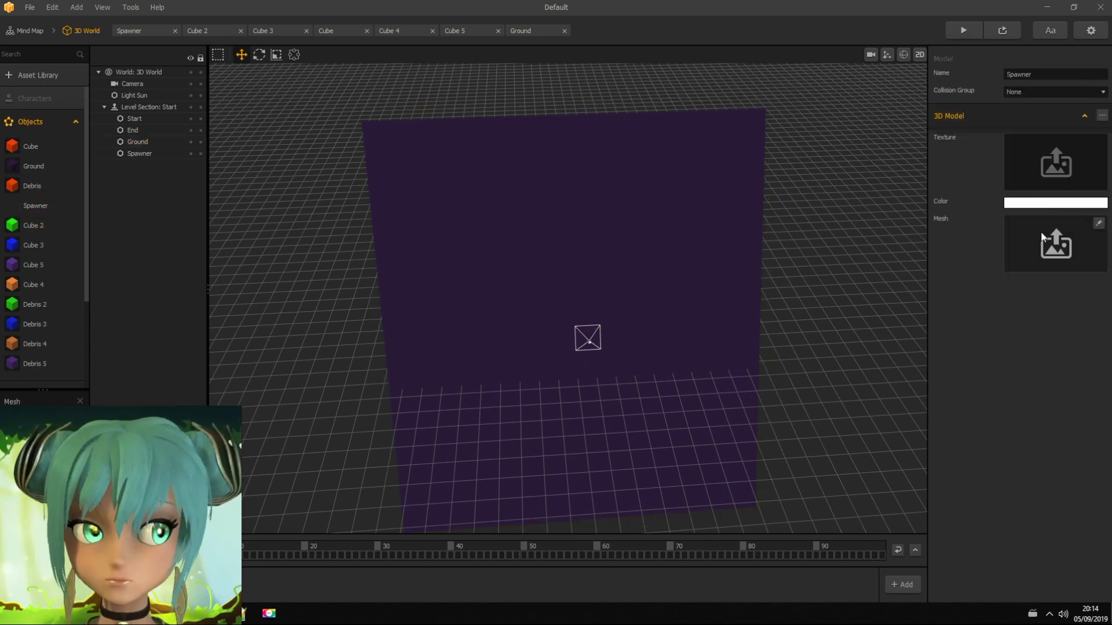
{"action": "left_click", "coordinate": [33, 167]}
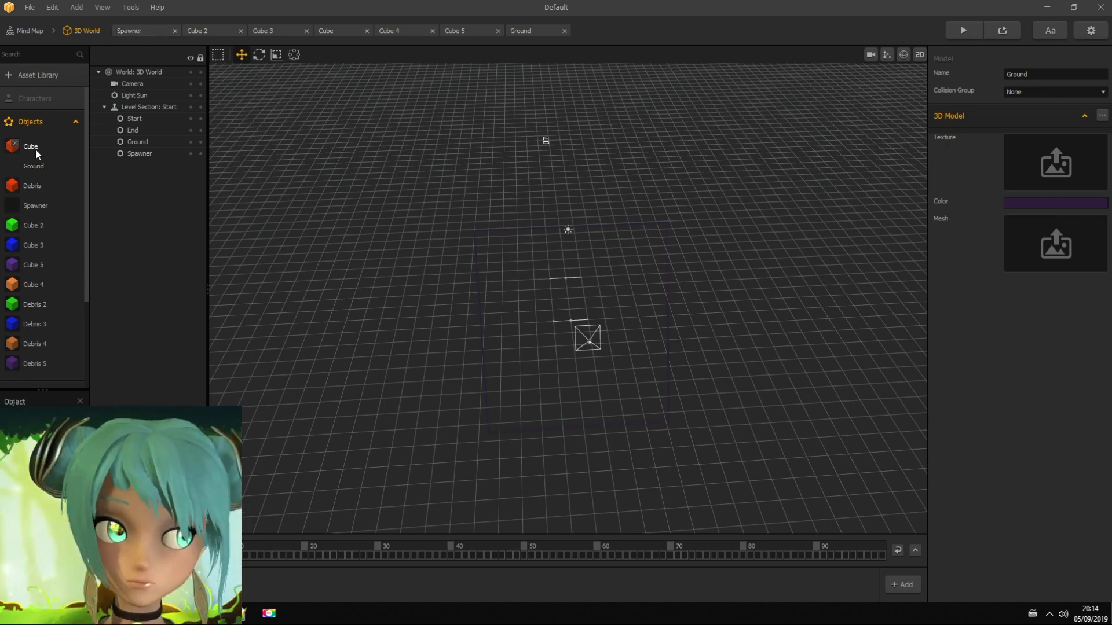
Step: Add an If Collide with Ground node feeding Defeat to Cube and Cubes 2–5
{"action": "left_click", "coordinate": [332, 30]}
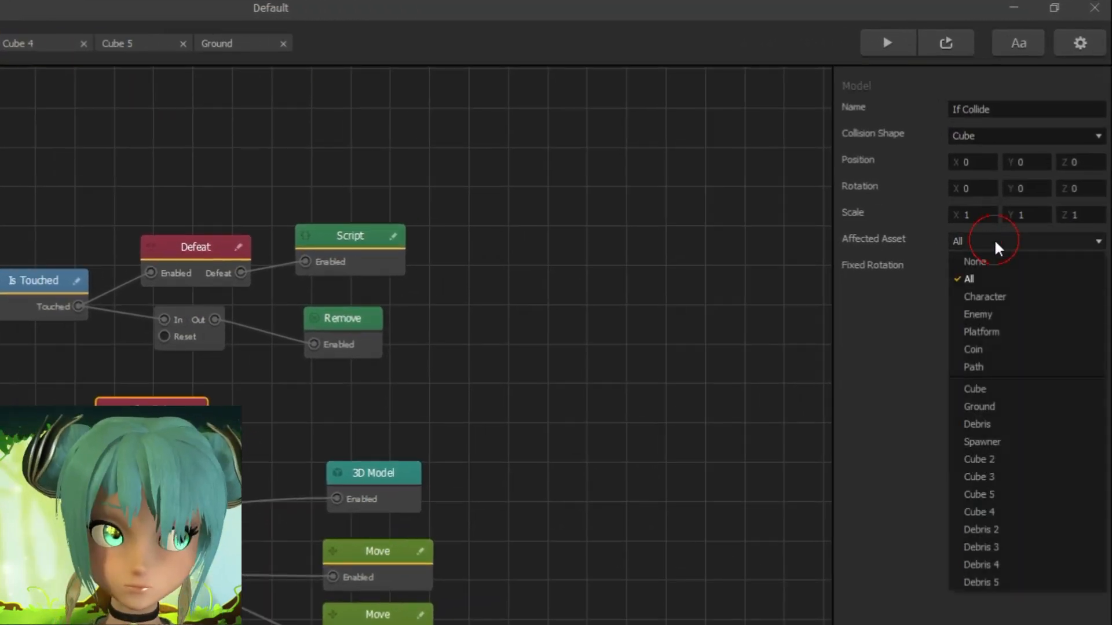
{"action": "mouse_move", "coordinate": [1001, 355]}
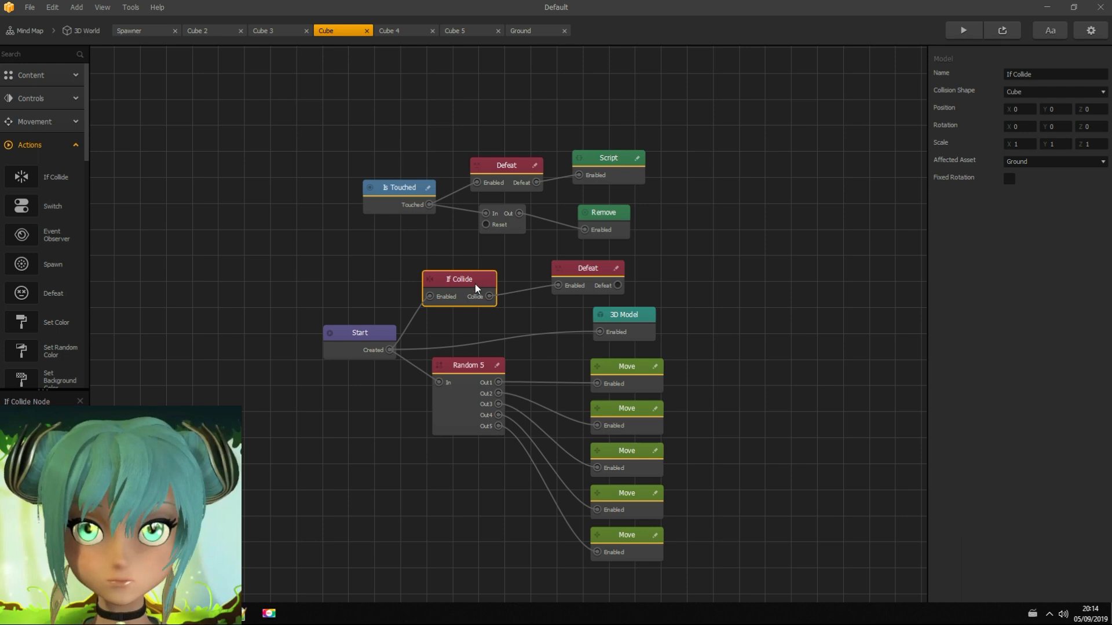
{"action": "left_click", "coordinate": [587, 268]}
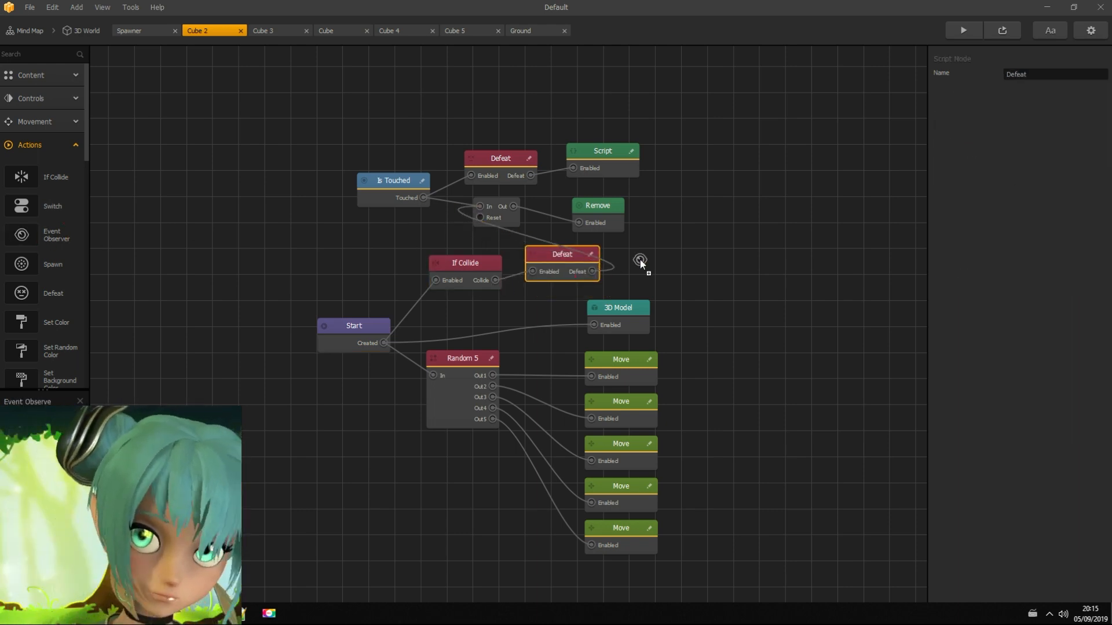
{"action": "left_click", "coordinate": [263, 30]}
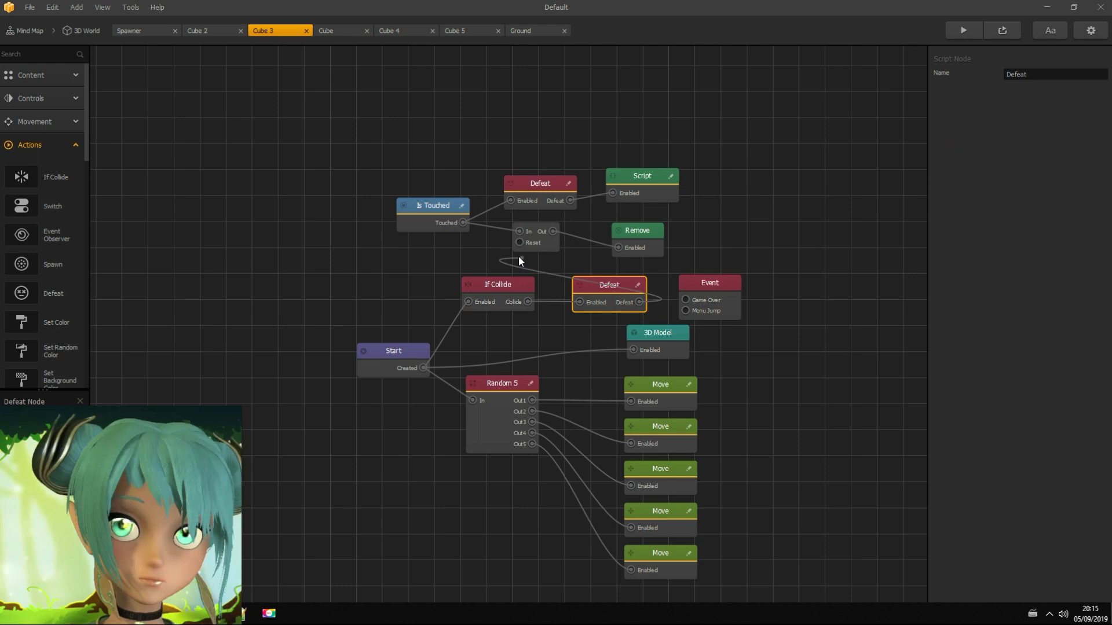
{"action": "left_click", "coordinate": [391, 30]}
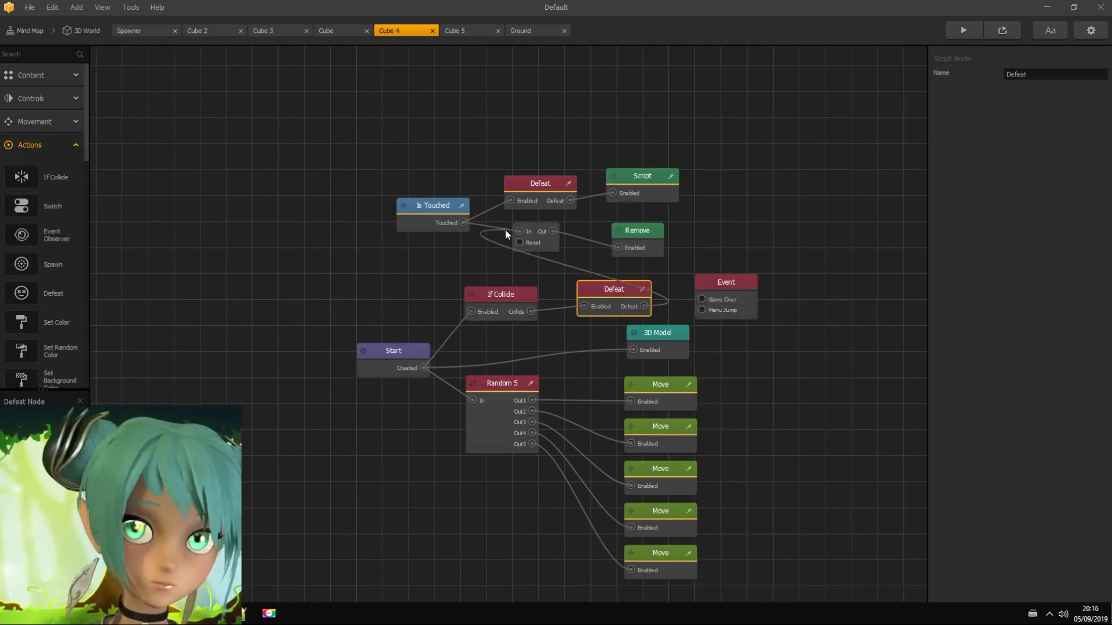
{"action": "left_click", "coordinate": [457, 31]}
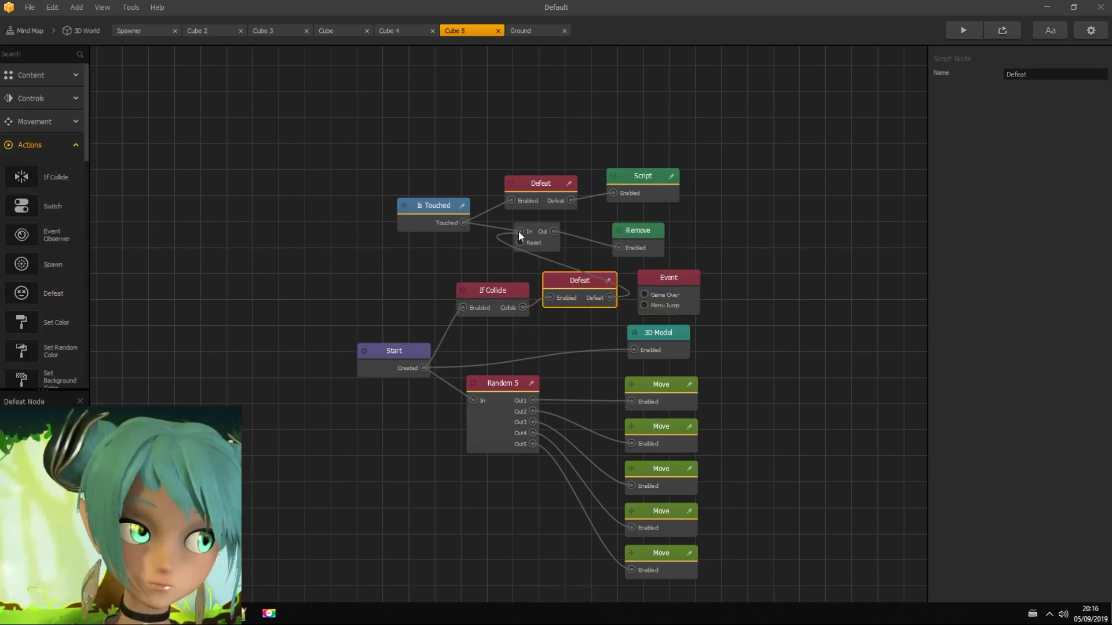
{"action": "left_click", "coordinate": [83, 31]}
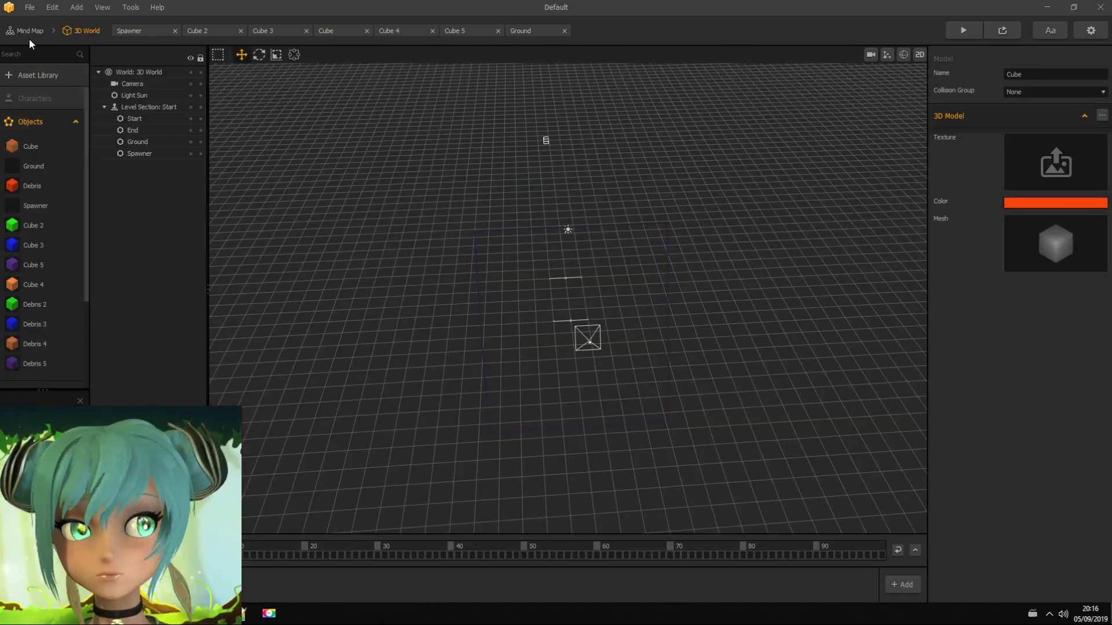
Step: Add a UI screen after the 3D World holding a Game Over event observer
{"action": "left_click", "coordinate": [24, 30]}
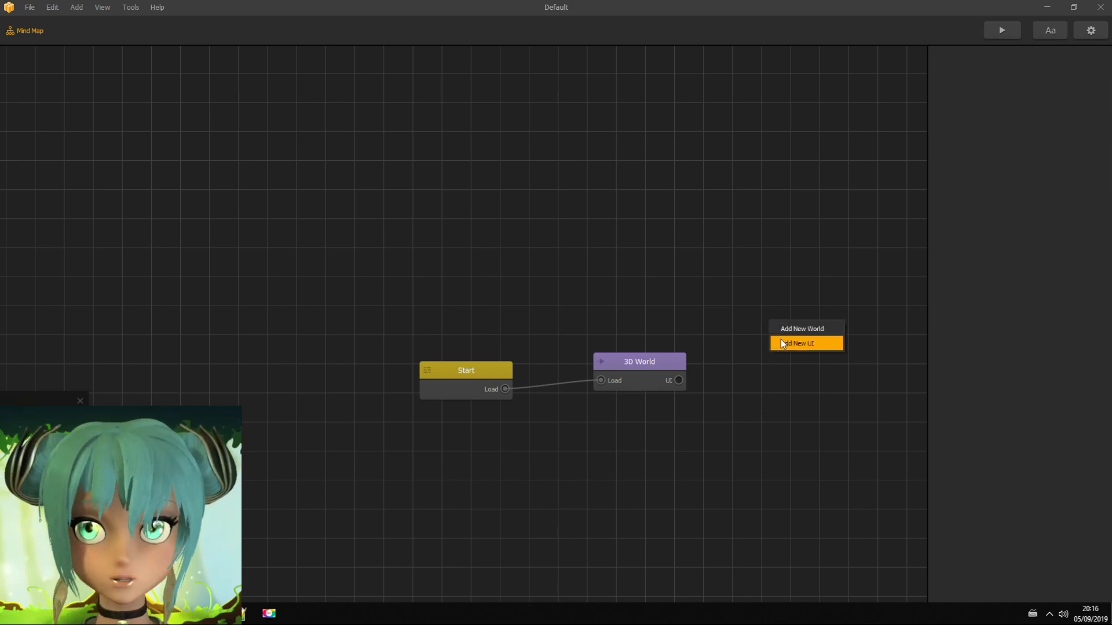
{"action": "left_click", "coordinate": [805, 344]}
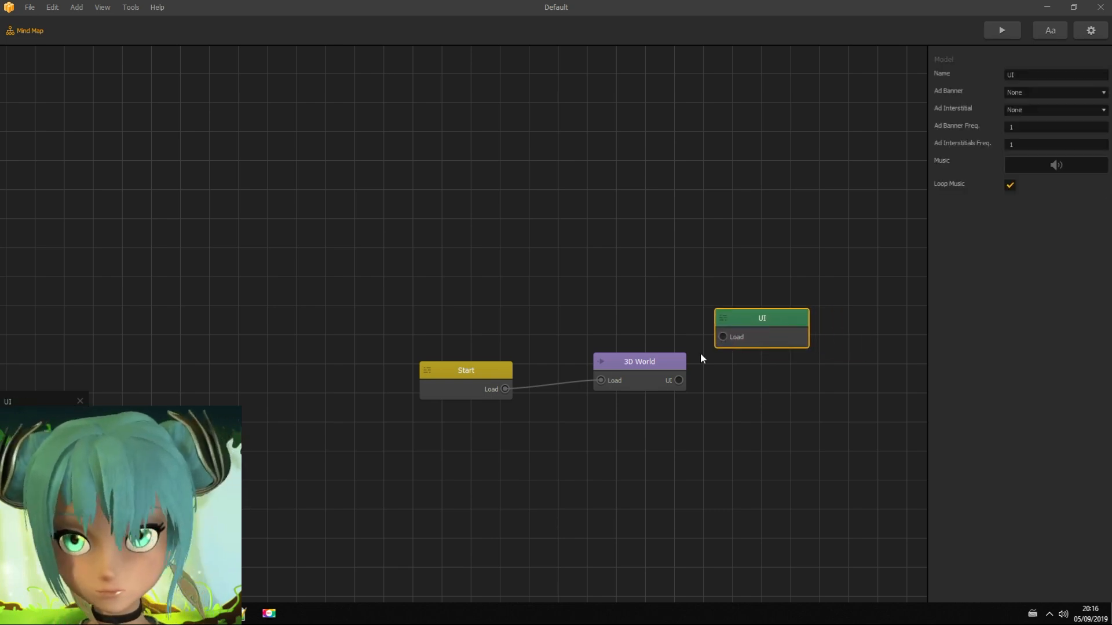
{"action": "double_click", "coordinate": [762, 318]}
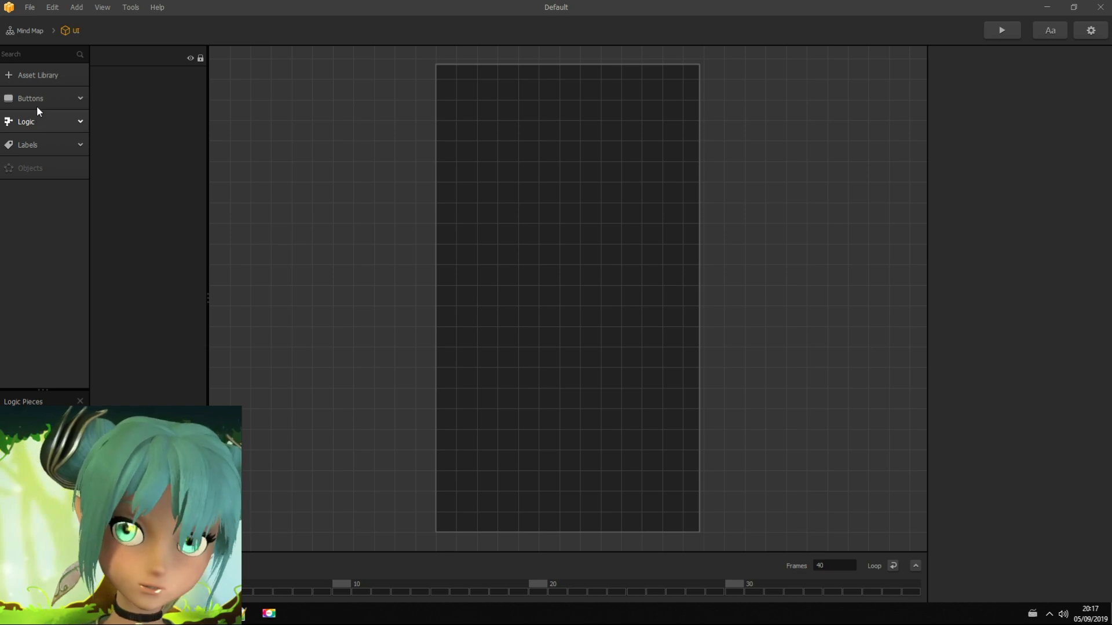
{"action": "left_click", "coordinate": [26, 121]}
{"action": "type", "text": "Game Over"}
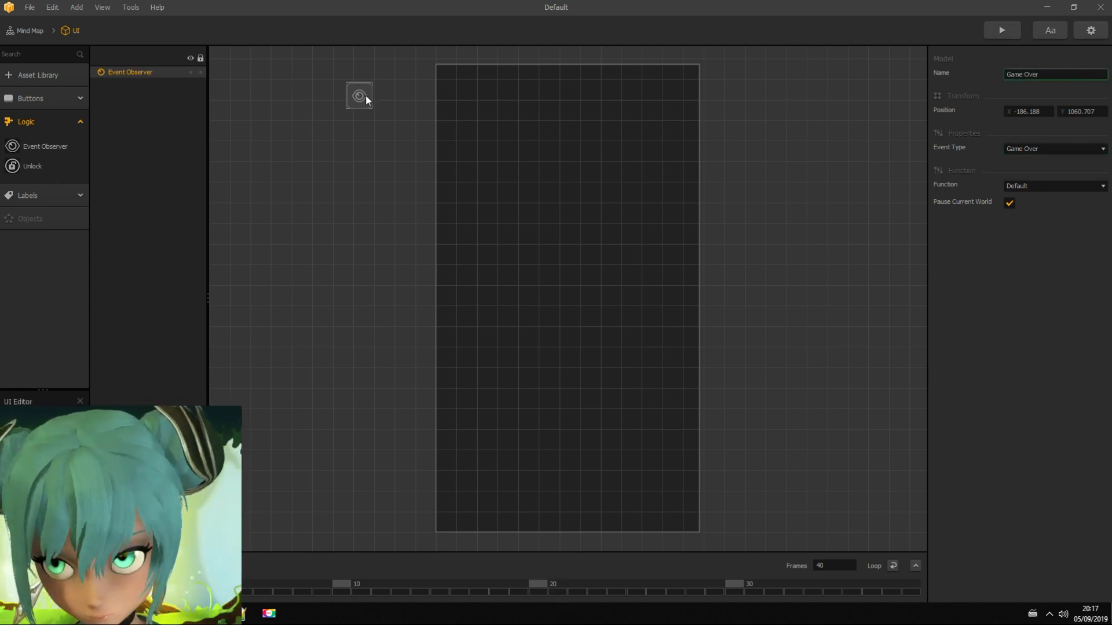
{"action": "left_click", "coordinate": [28, 30]}
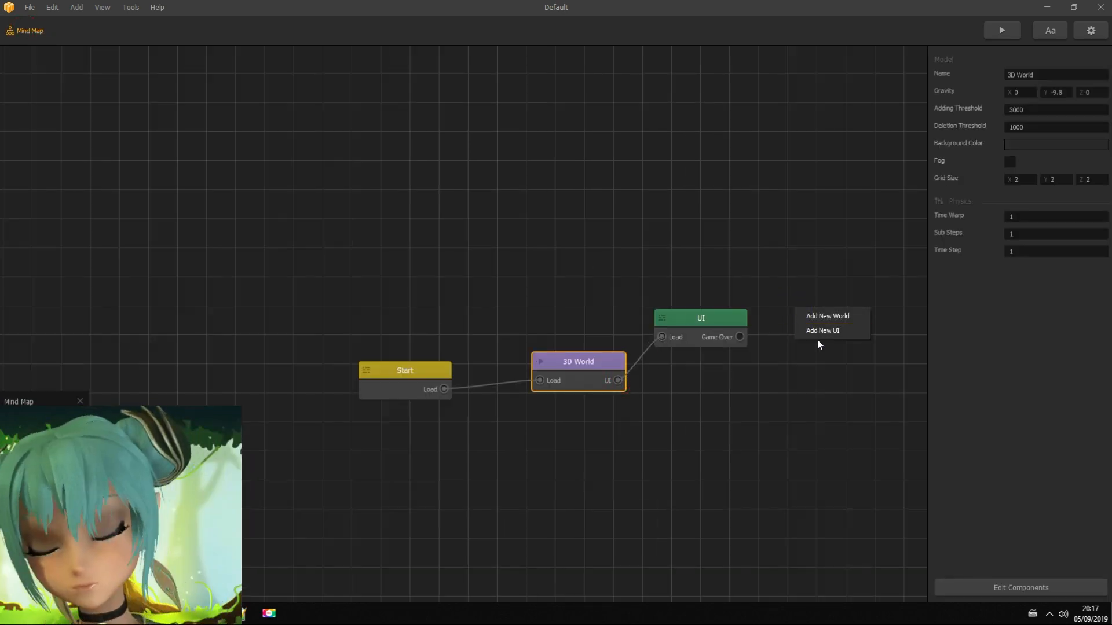
Step: Add a restart UI screen with an enlarged RESTART text label
{"action": "left_click", "coordinate": [822, 330]}
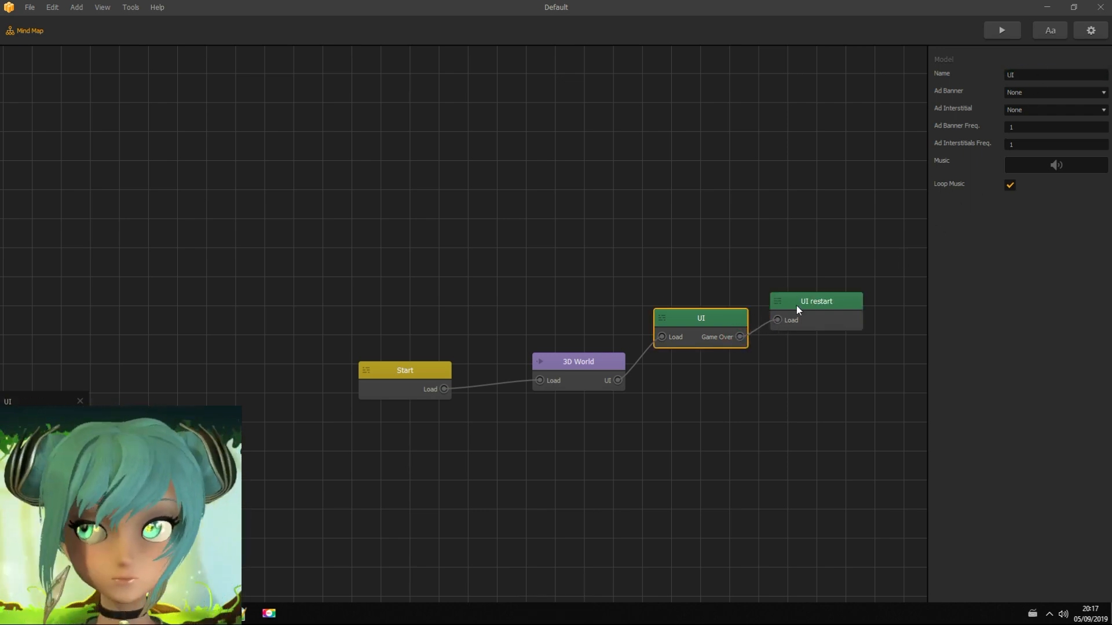
{"action": "double_click", "coordinate": [815, 301]}
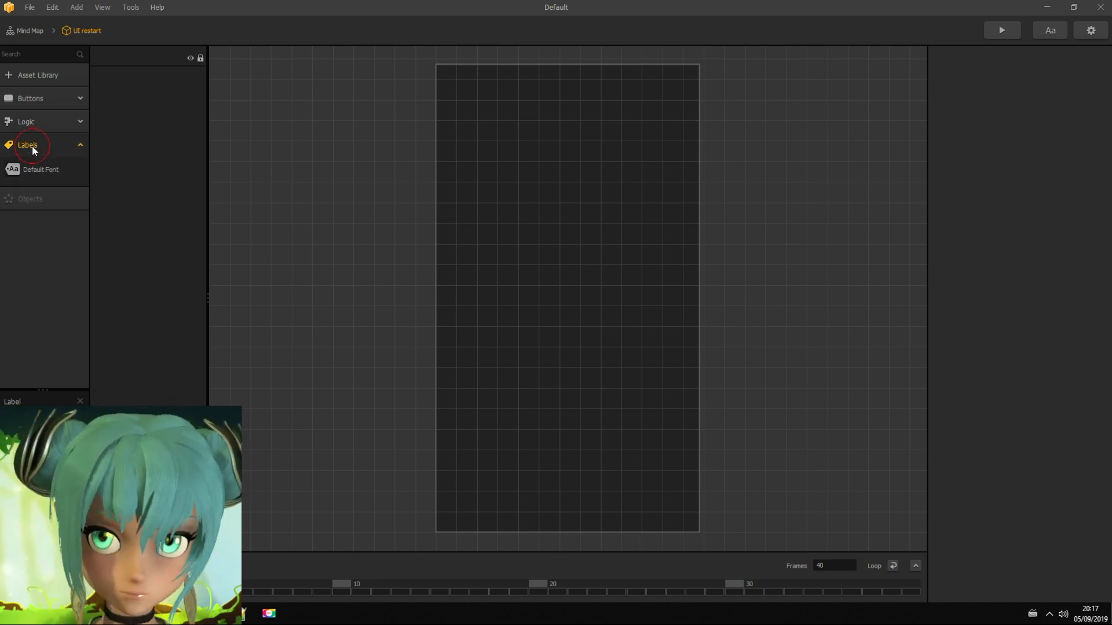
{"action": "left_click", "coordinate": [40, 169]}
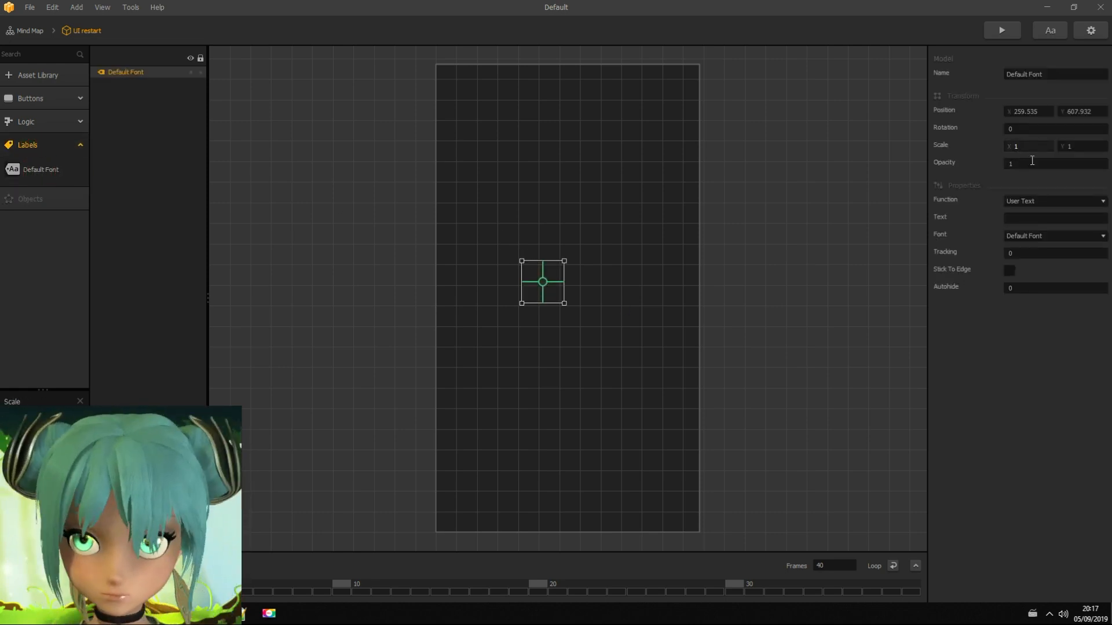
{"action": "type", "text": "RESTART"}
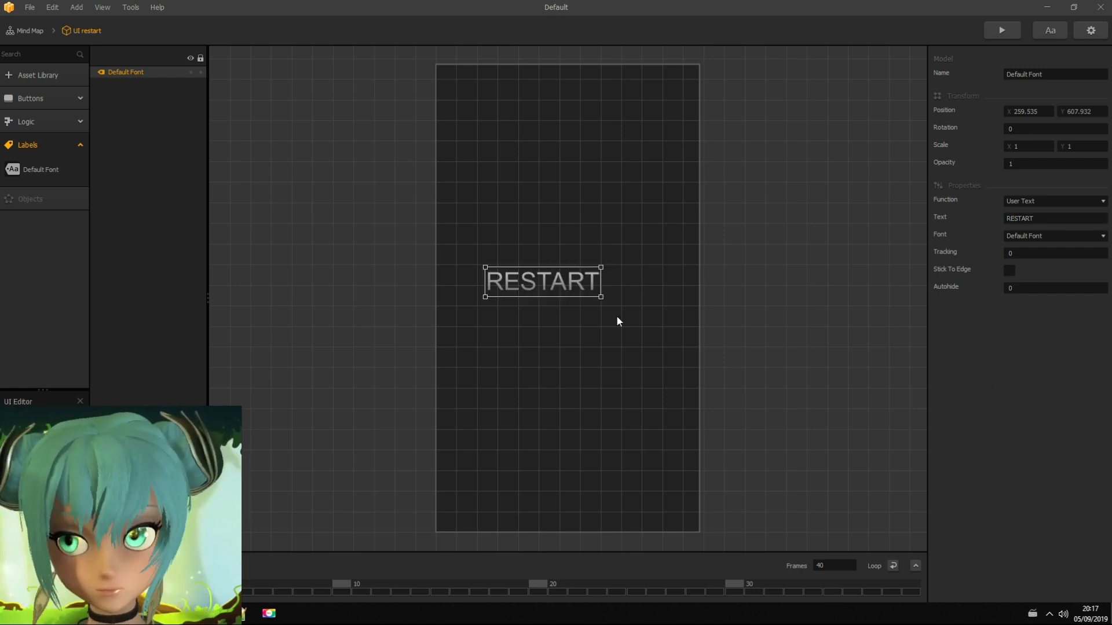
{"action": "left_click_drag", "start_coordinate": [543, 280], "coordinate": [563, 337]}
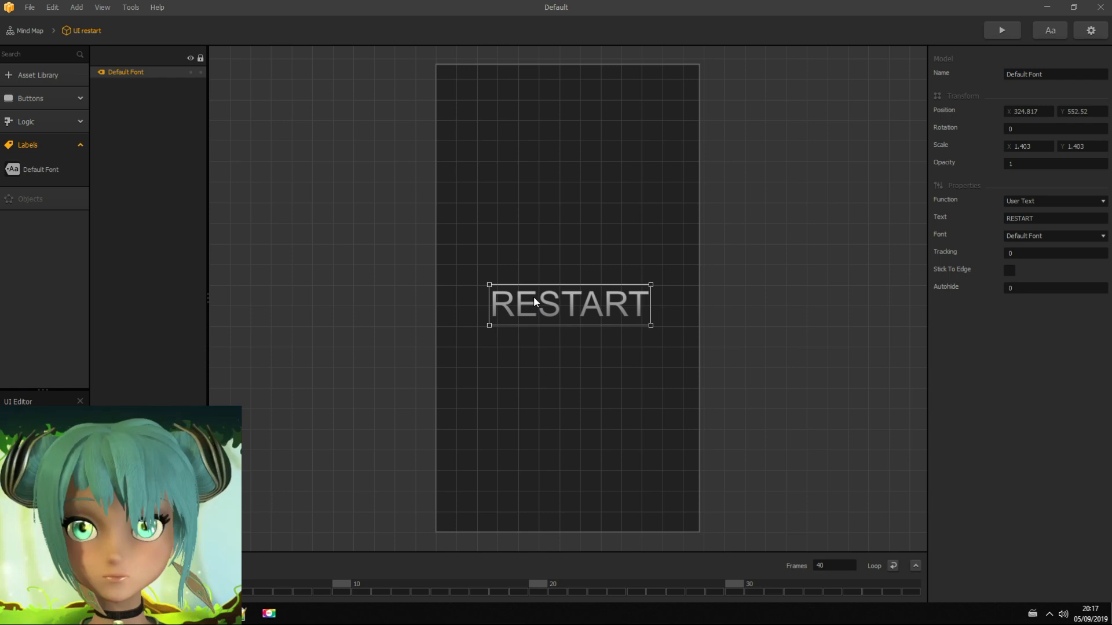
Step: Place a navigation button stretched over the RESTART text and set its function
{"action": "left_click", "coordinate": [30, 98]}
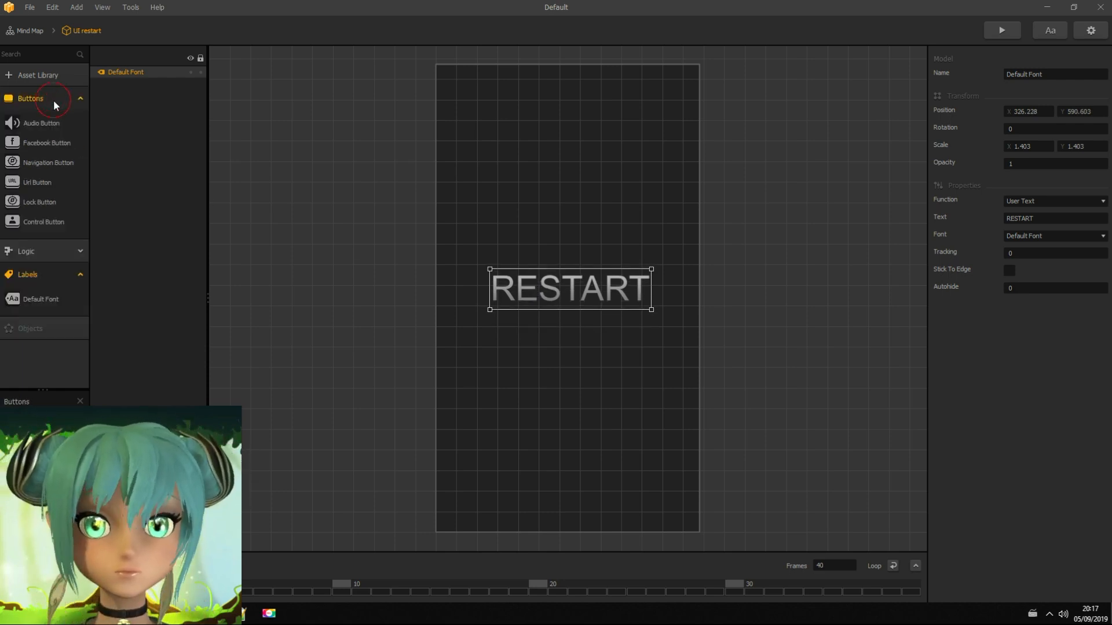
{"action": "left_click", "coordinate": [46, 162]}
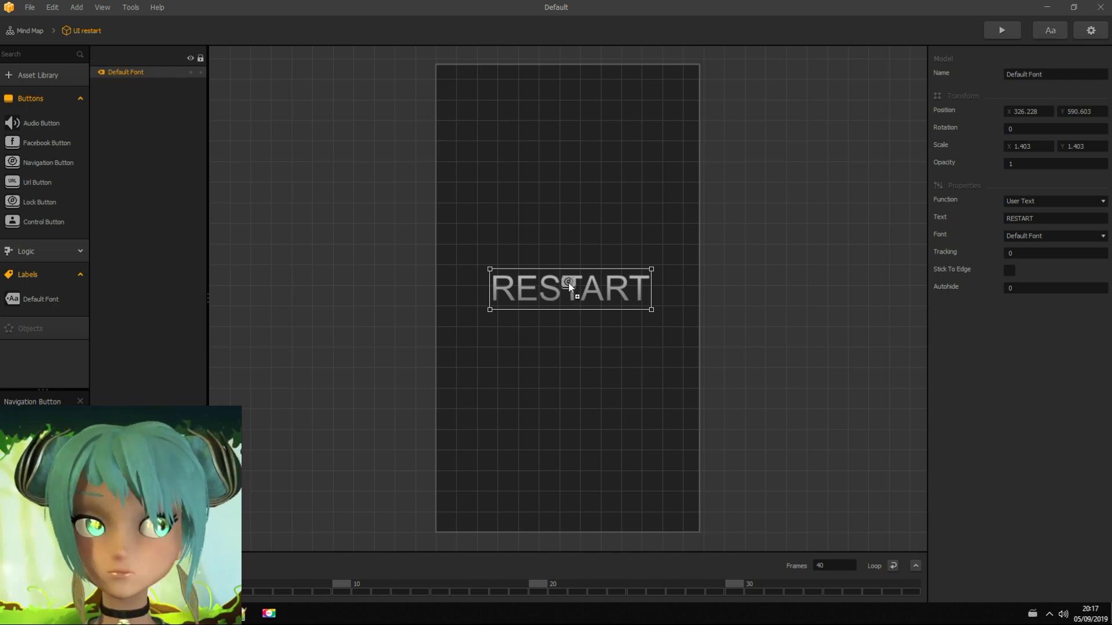
{"action": "left_click", "coordinate": [46, 162]}
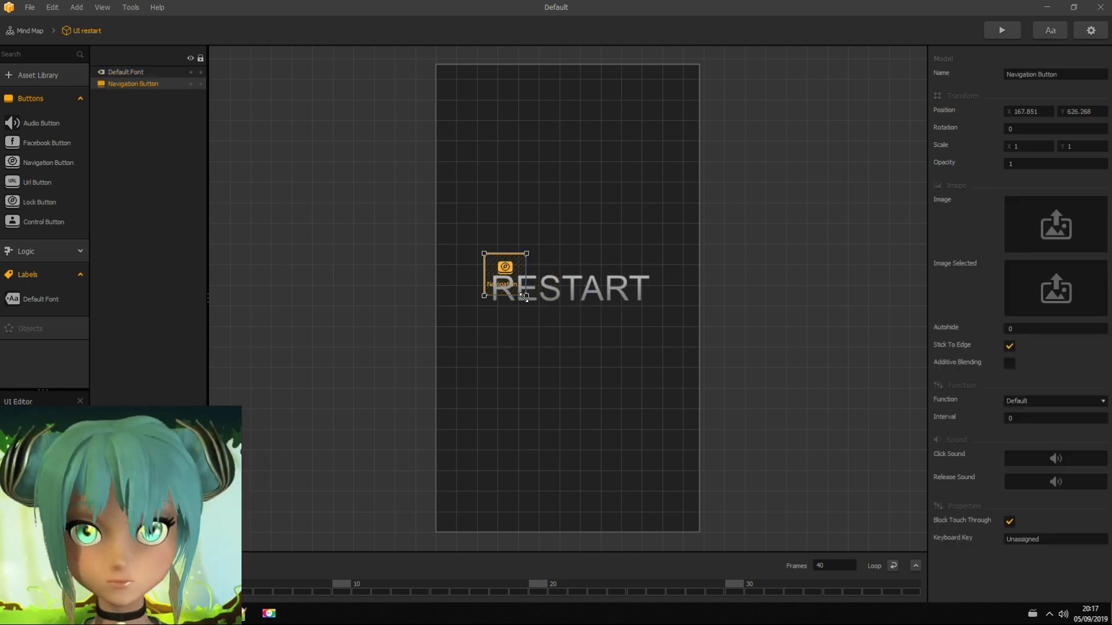
{"action": "left_click_drag", "start_coordinate": [523, 297], "coordinate": [660, 315]}
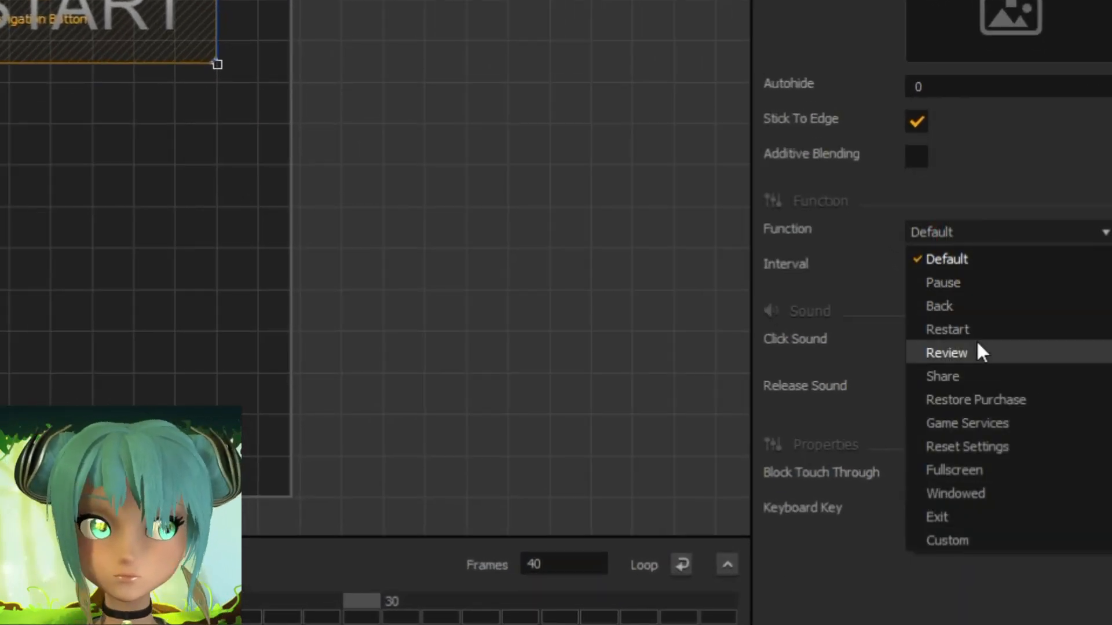
{"action": "left_click", "coordinate": [947, 330]}
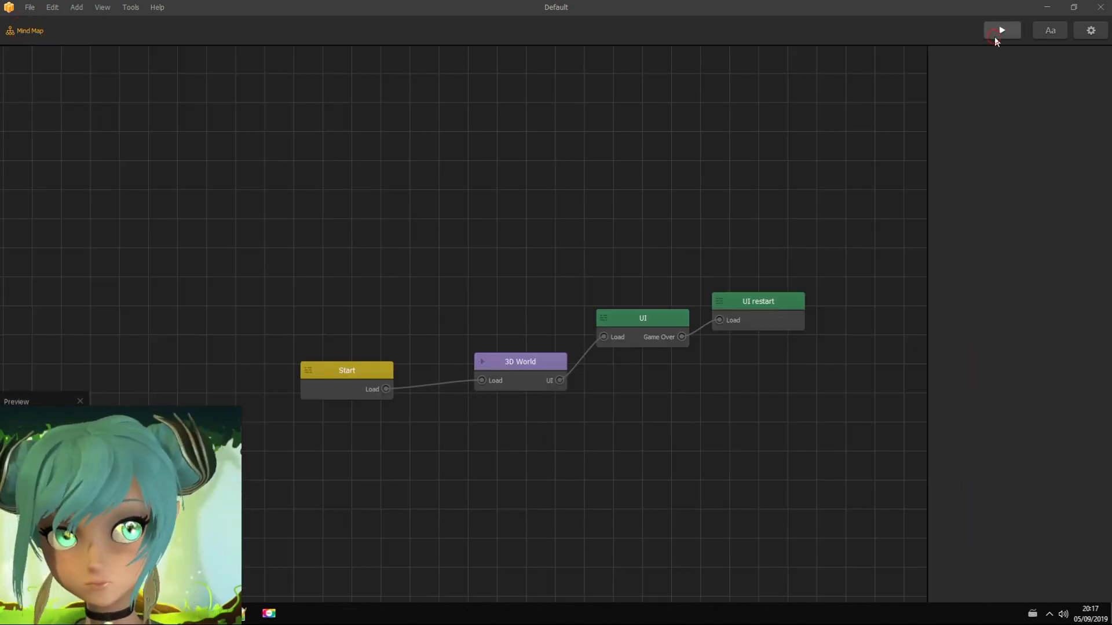
Step: Preview the game, then open the 3D World scene to reach the Cube's logic
{"action": "left_click", "coordinate": [1000, 29]}
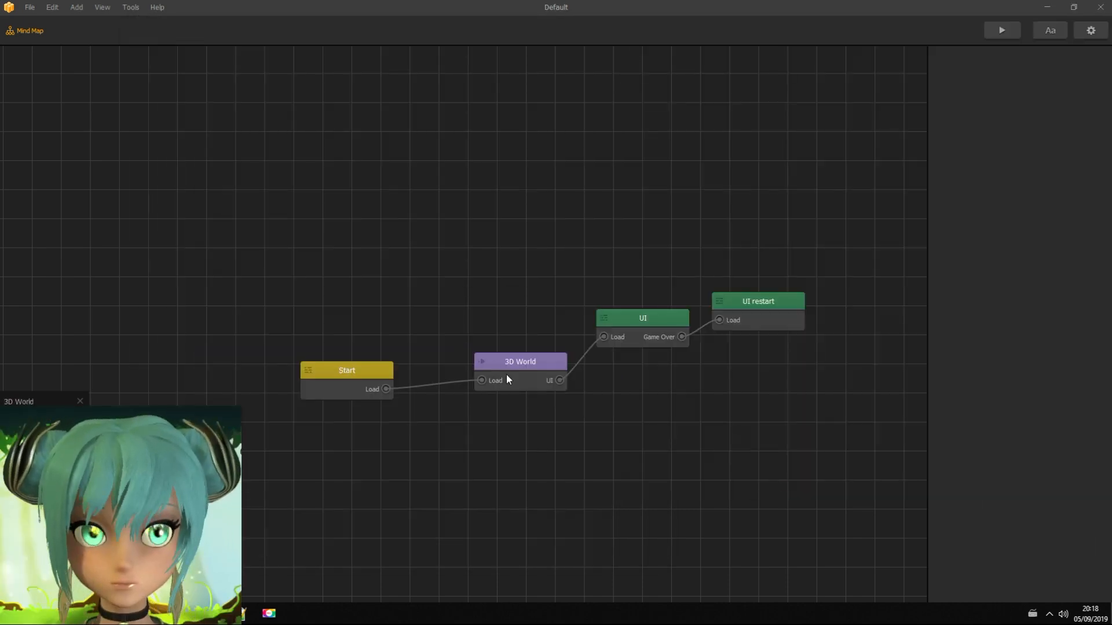
{"action": "double_click", "coordinate": [519, 362]}
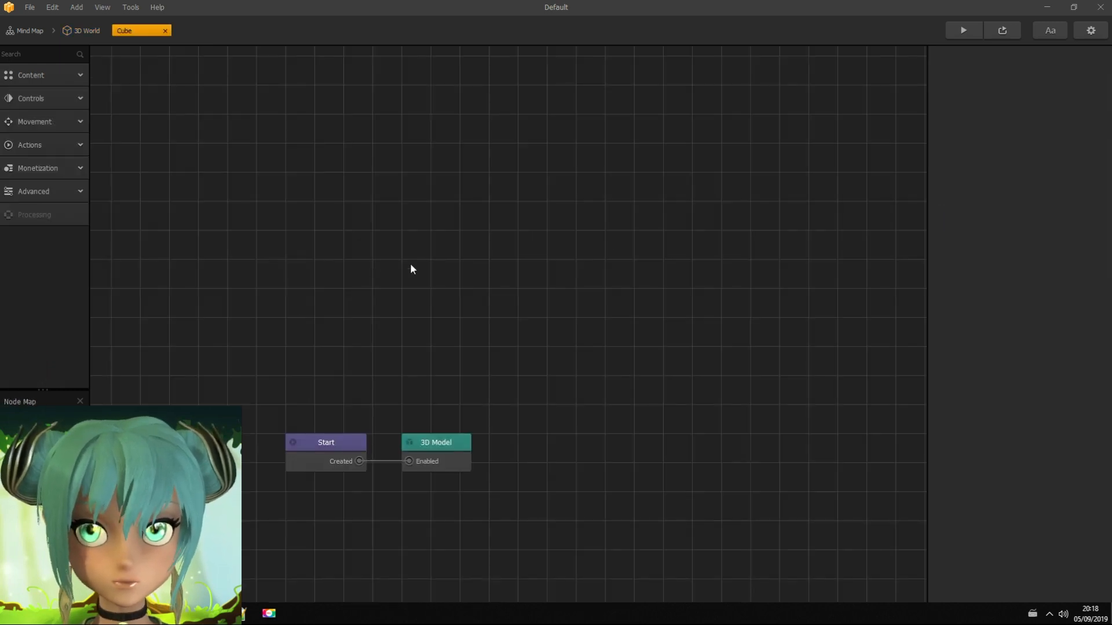
Step: Add an Is Touched control node to the Cube's node map
{"action": "left_click", "coordinate": [437, 441]}
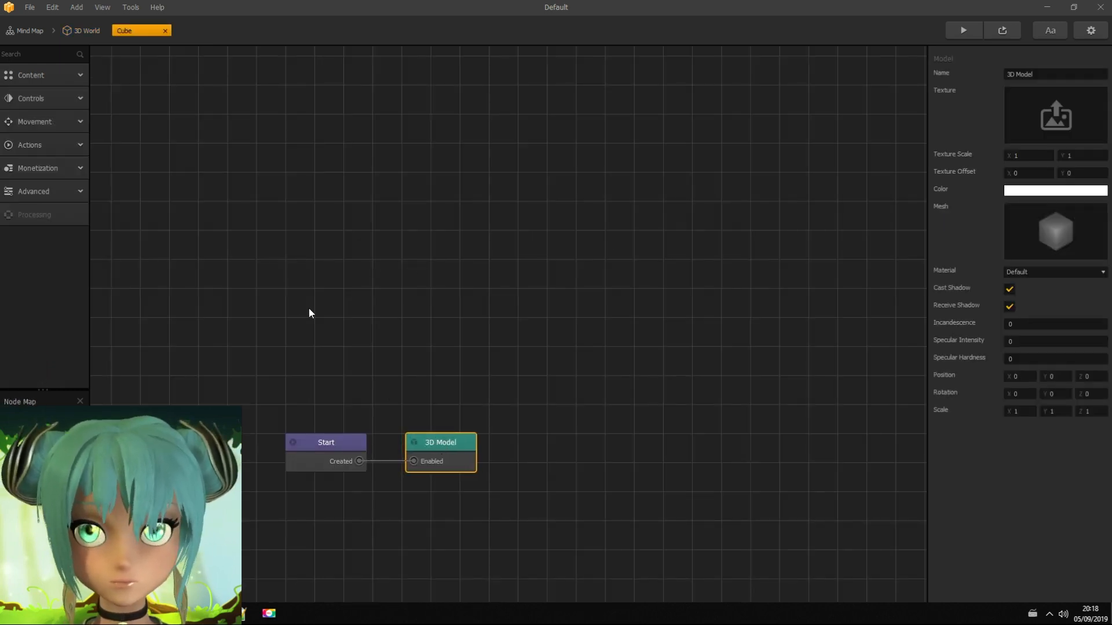
{"action": "left_click", "coordinate": [31, 99]}
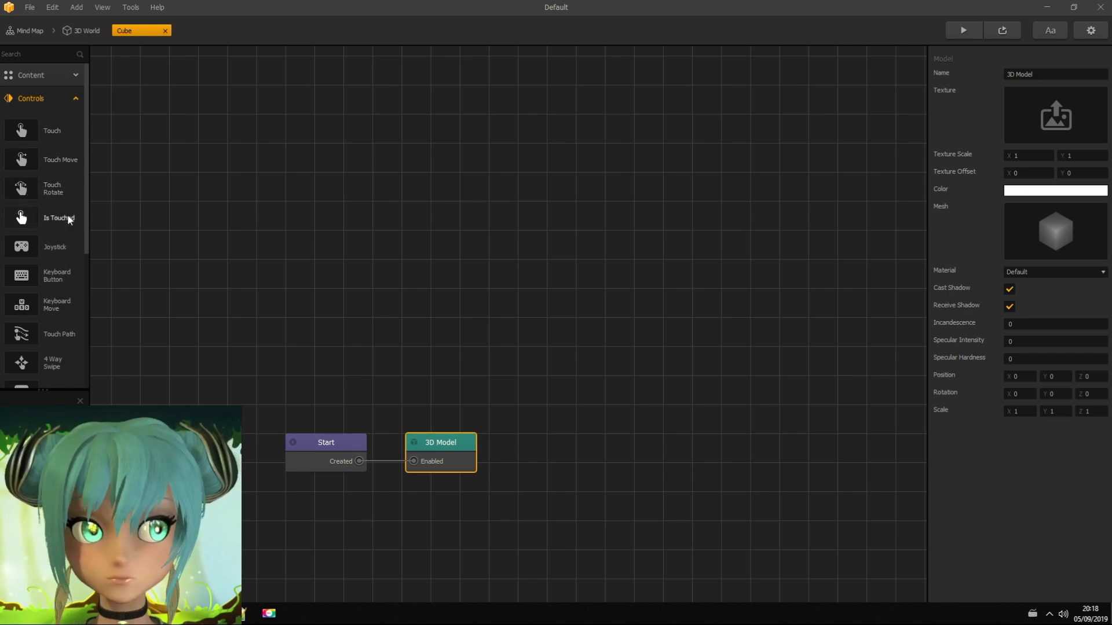
{"action": "left_click_drag", "start_coordinate": [59, 217], "coordinate": [414, 334]}
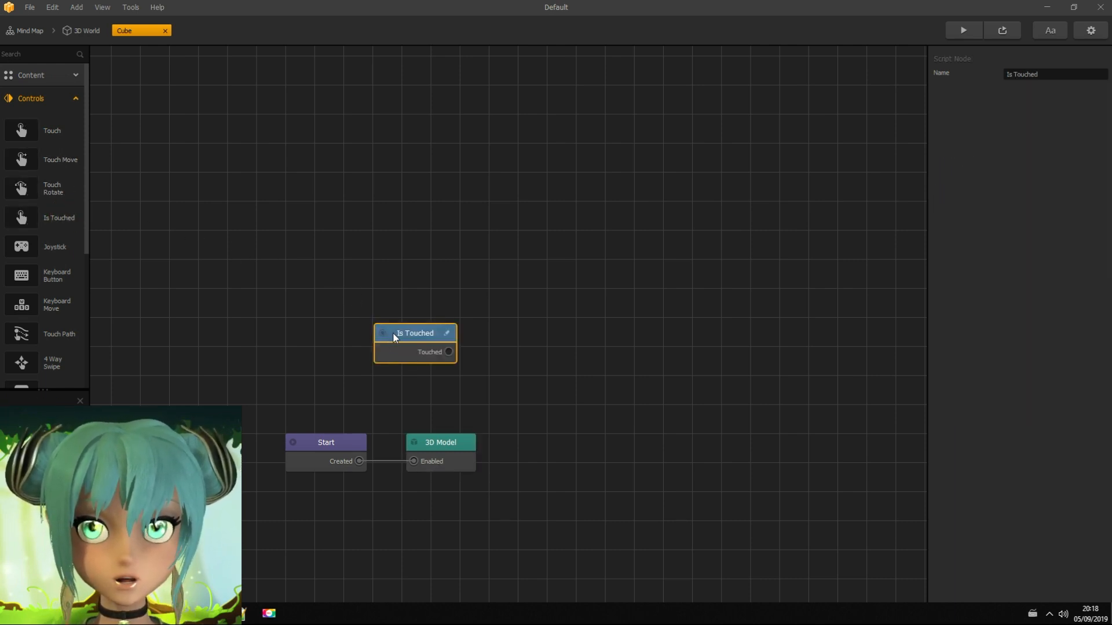
{"action": "left_click", "coordinate": [43, 99]}
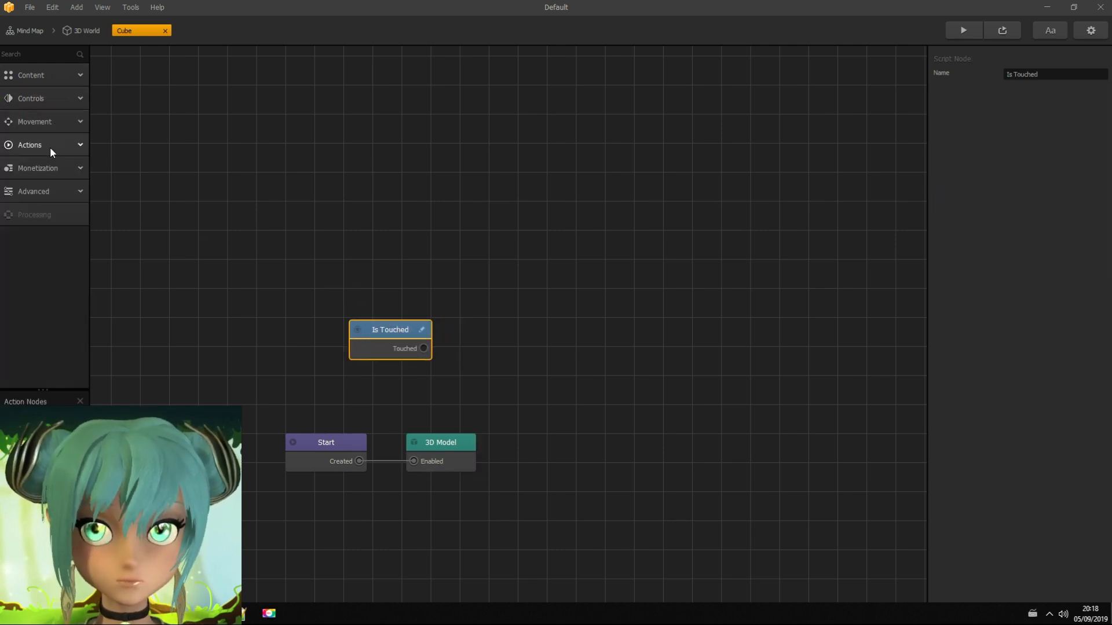
Step: Add Set Background Color and Set Random Color action nodes to the map
{"action": "left_click", "coordinate": [30, 145]}
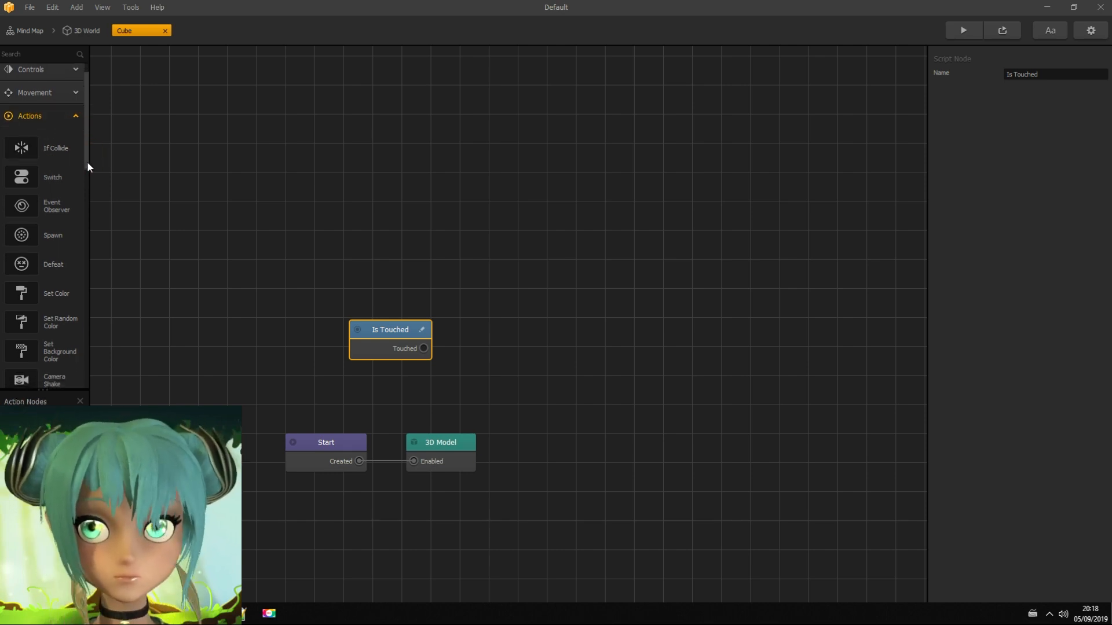
{"action": "scroll", "scroll_direction": "down", "scroll_amount": 3}
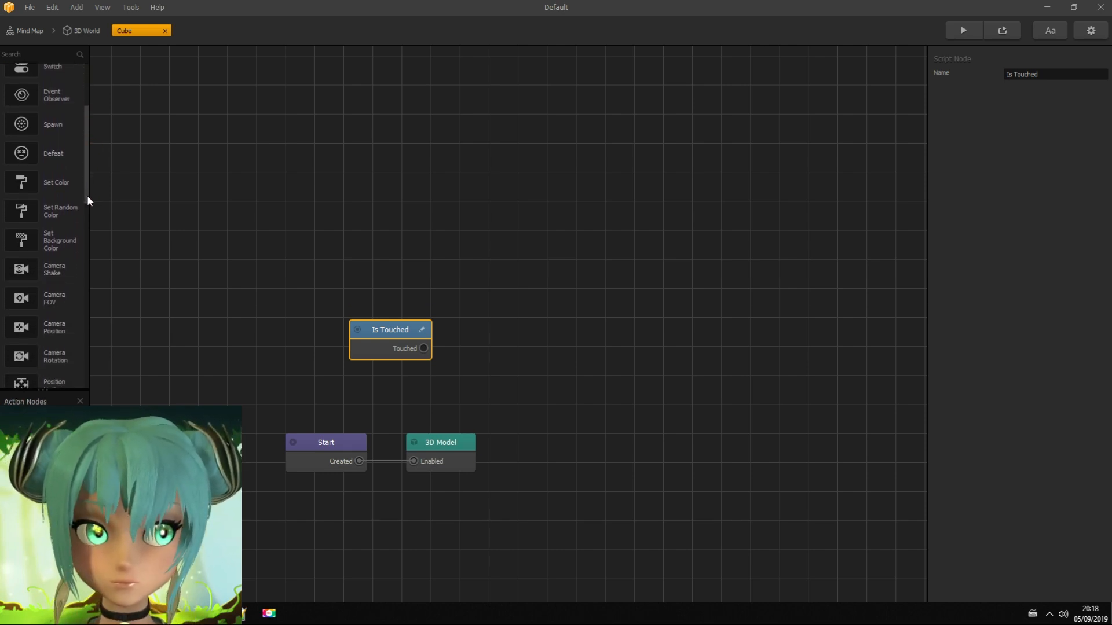
{"action": "left_click", "coordinate": [58, 240]}
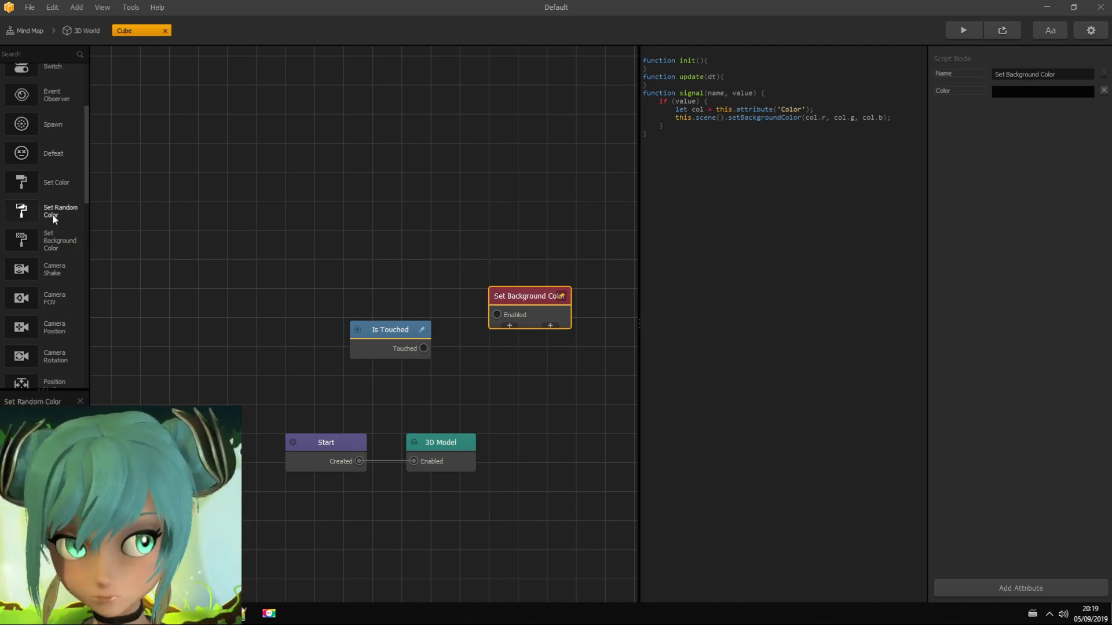
{"action": "left_click", "coordinate": [60, 211]}
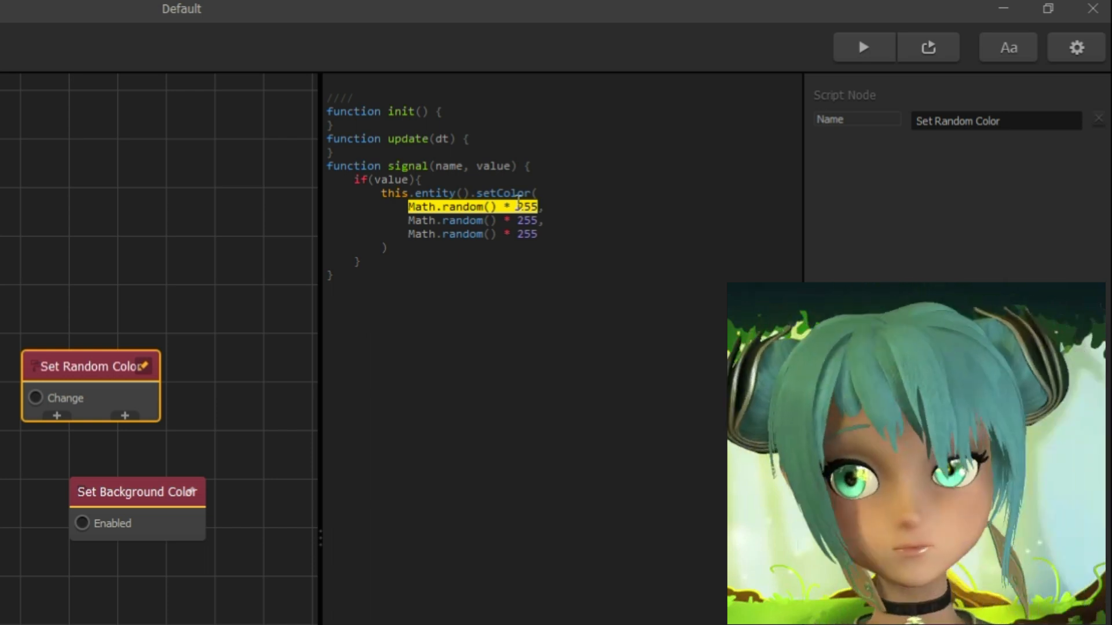
Step: Replace the background colour channels with Math.random() * 255 and link Is Touched to it
{"action": "left_click", "coordinate": [136, 492]}
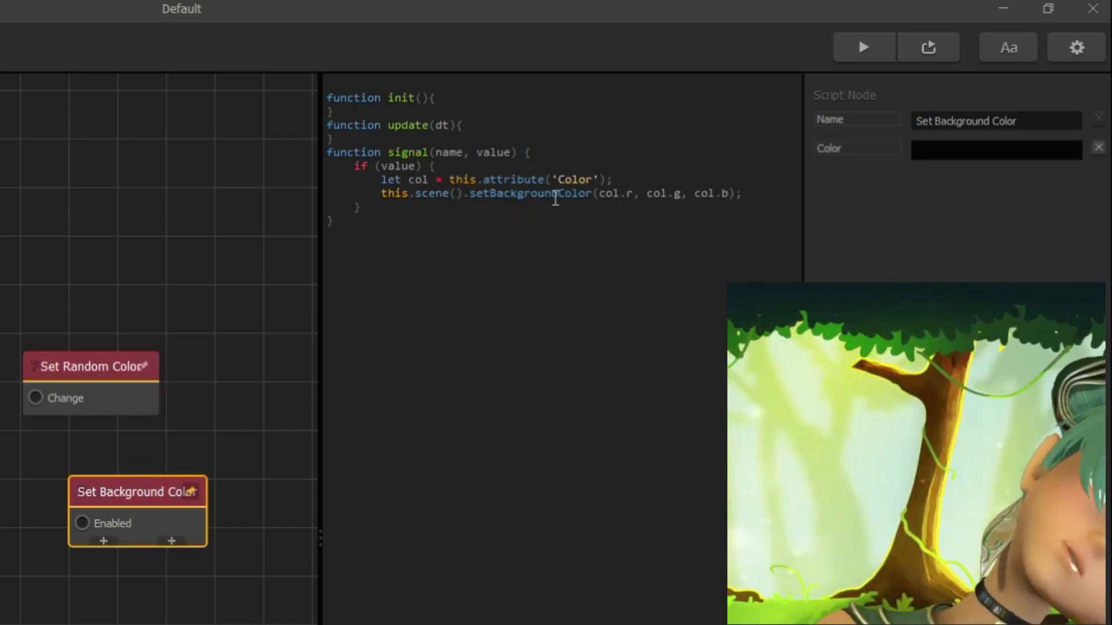
{"action": "double_click", "coordinate": [616, 194]}
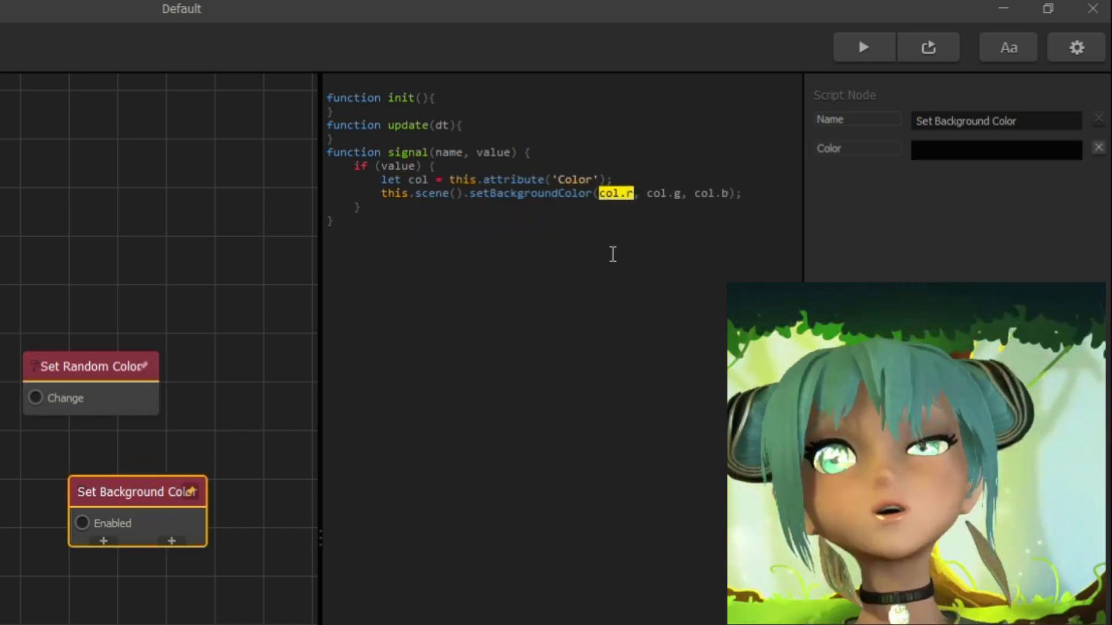
{"action": "type", "text": "Math.random() * 255"}
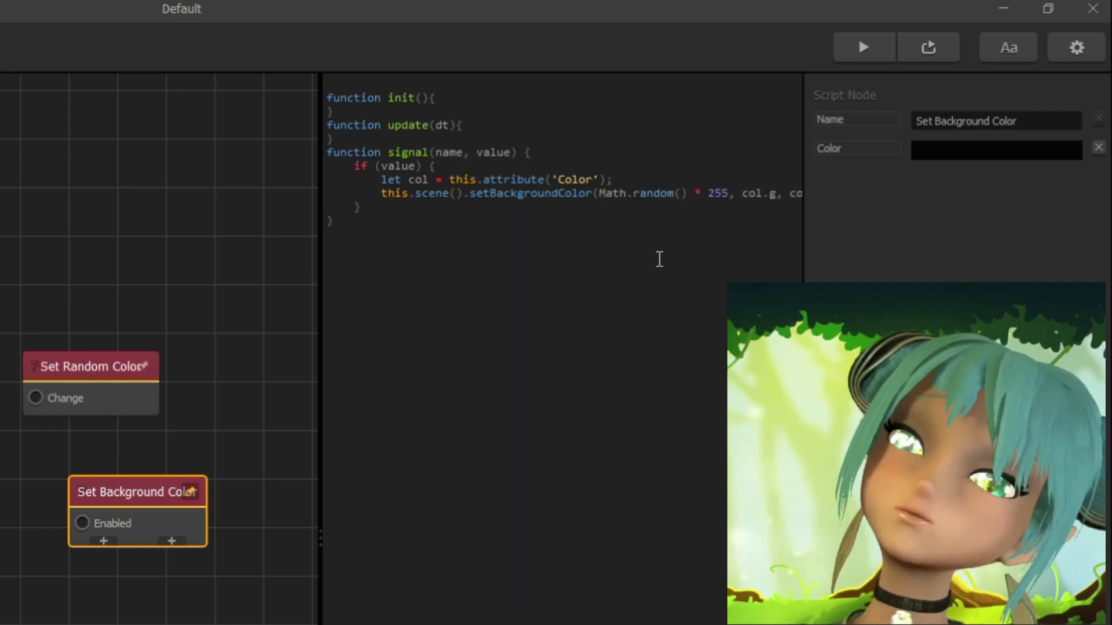
{"action": "double_click", "coordinate": [759, 194]}
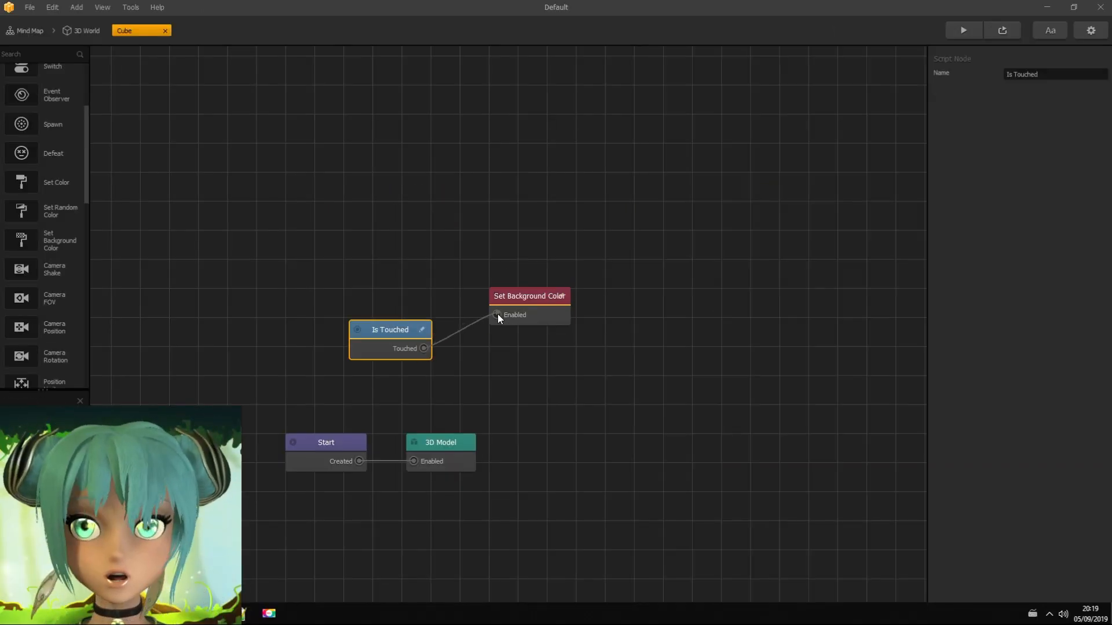
{"action": "left_click", "coordinate": [529, 295]}
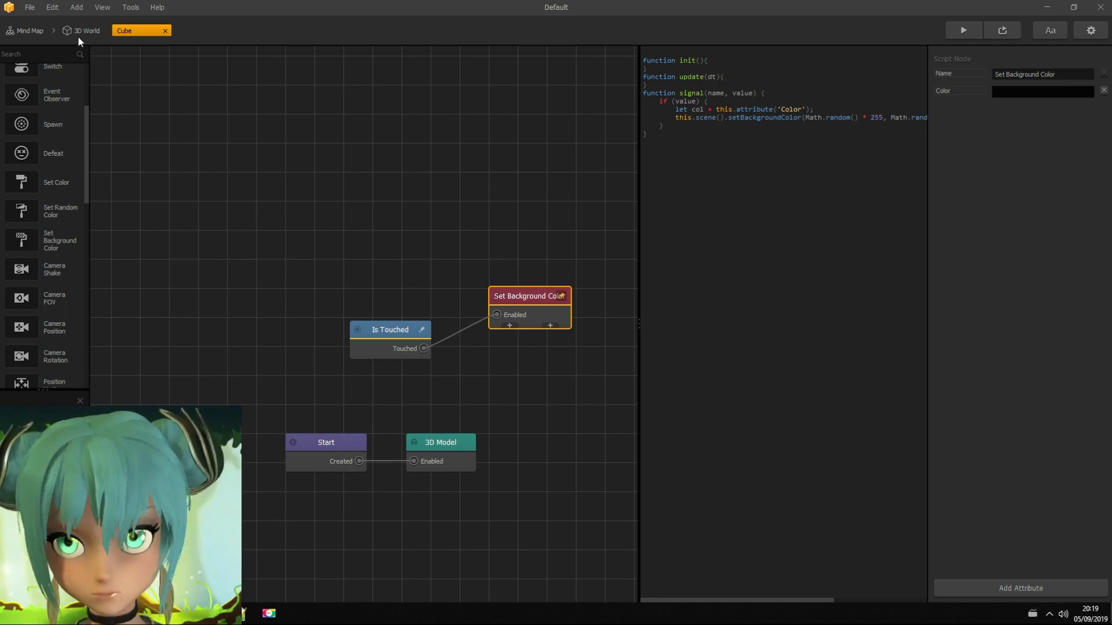
Step: Back in the 3D World, rename the cube 'bg color' and move it top-right
{"action": "left_click", "coordinate": [86, 30]}
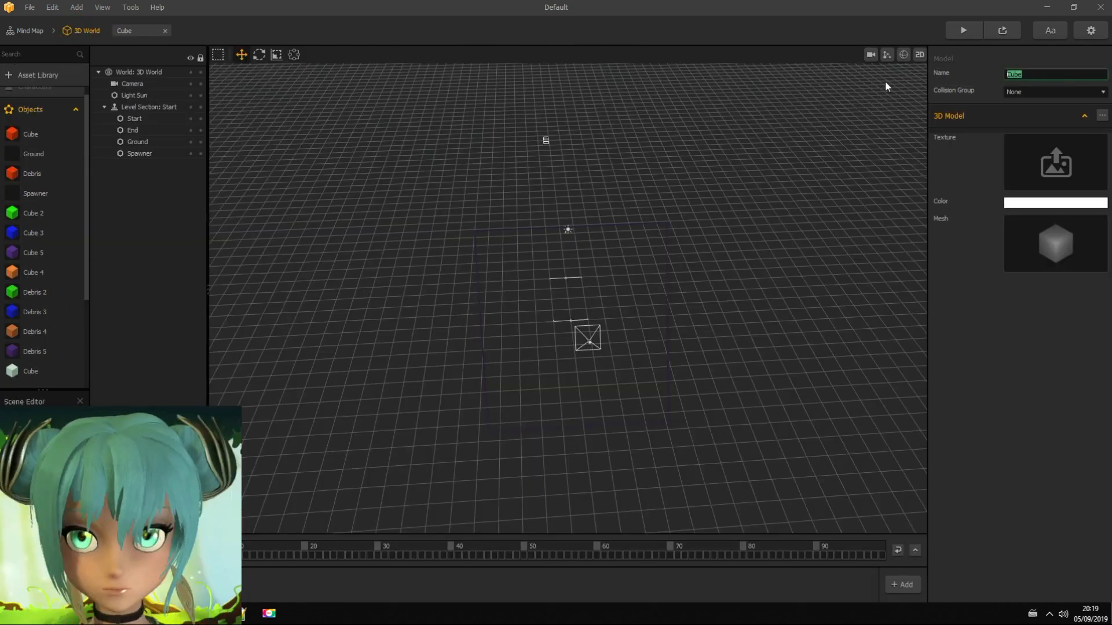
{"action": "type", "text": "bg co"}
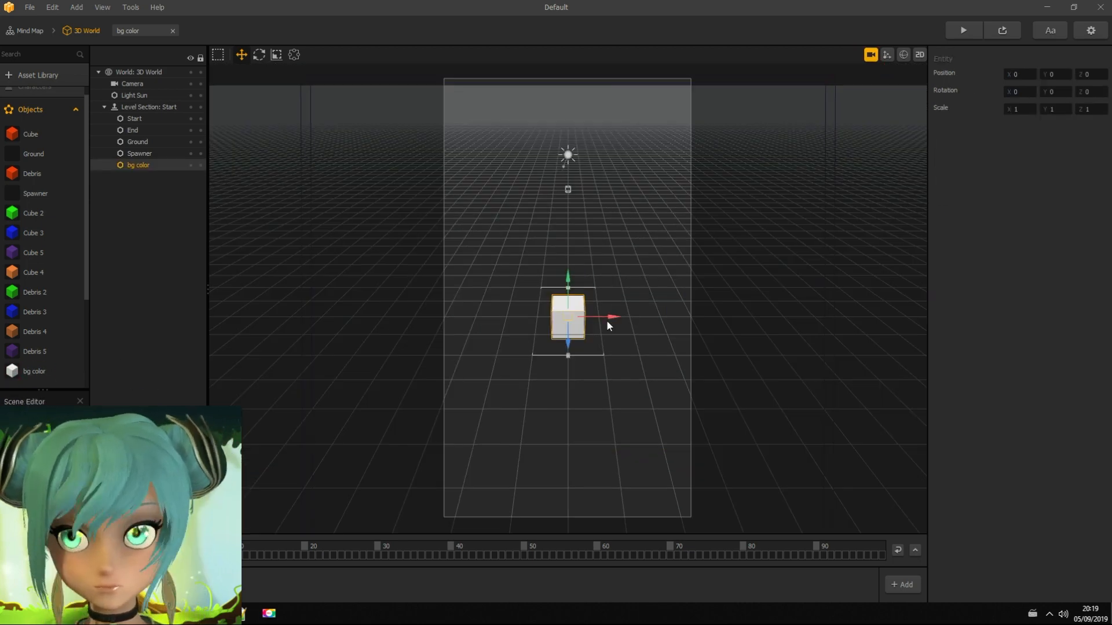
{"action": "left_click_drag", "start_coordinate": [567, 317], "coordinate": [681, 317]}
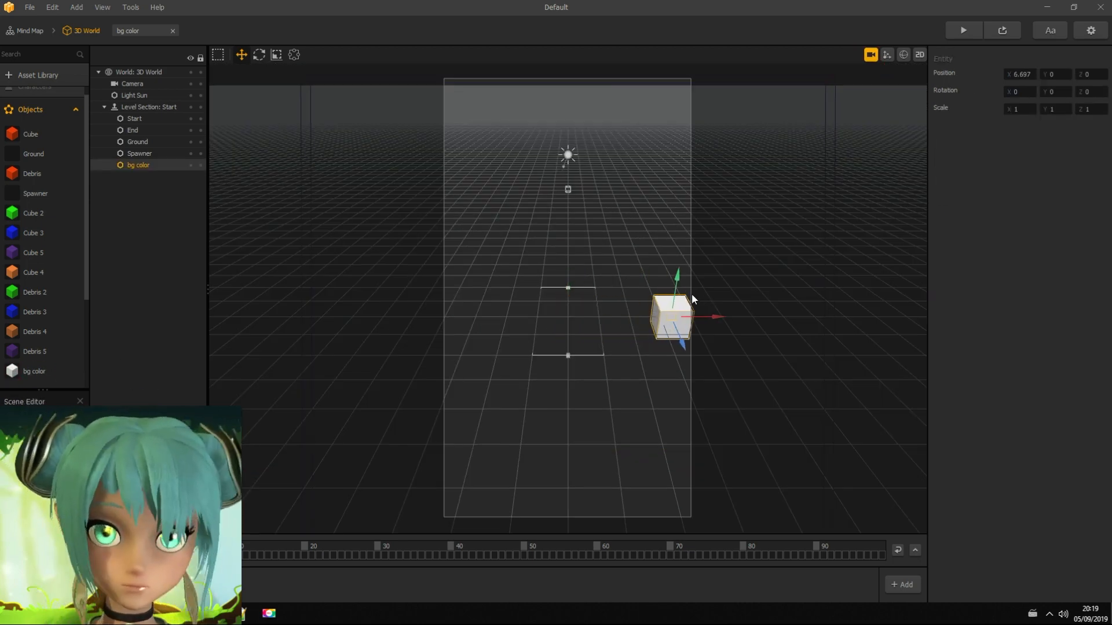
{"action": "left_click_drag", "start_coordinate": [671, 315], "coordinate": [708, 110]}
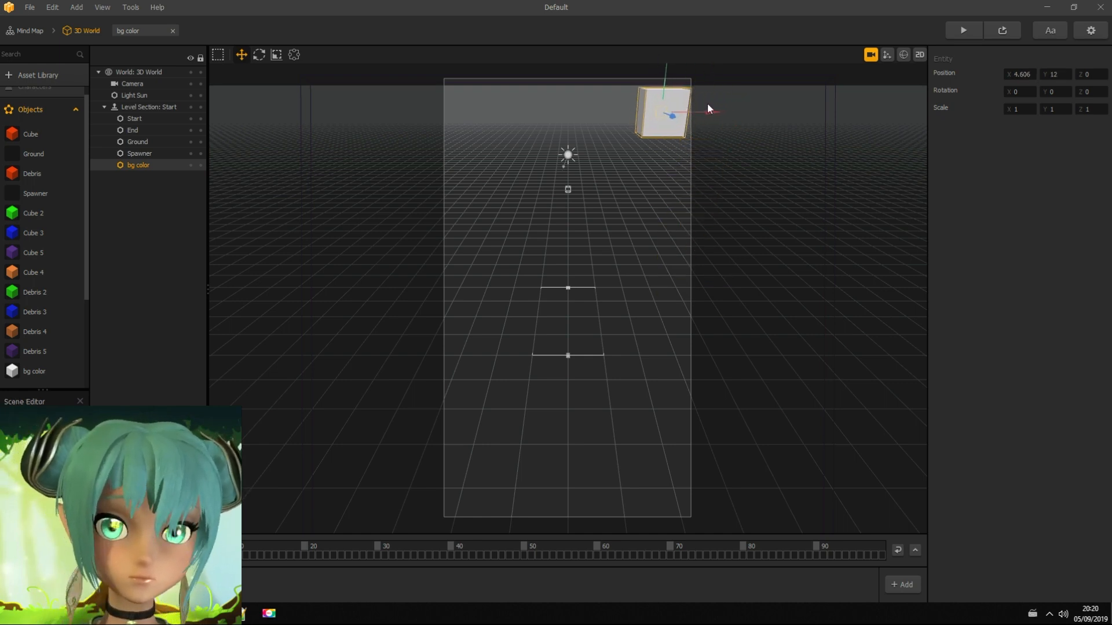
Step: Tilt the bg color cube with the rotate tool, then run the game preview
{"action": "left_click", "coordinate": [259, 55]}
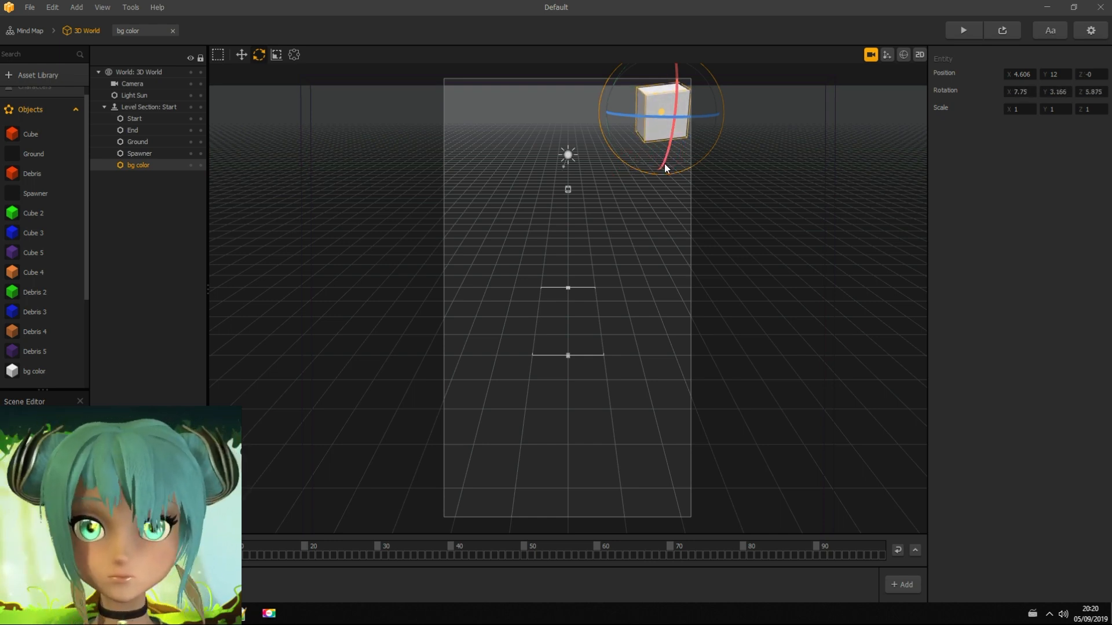
{"action": "left_click_drag", "start_coordinate": [665, 168], "coordinate": [685, 123]}
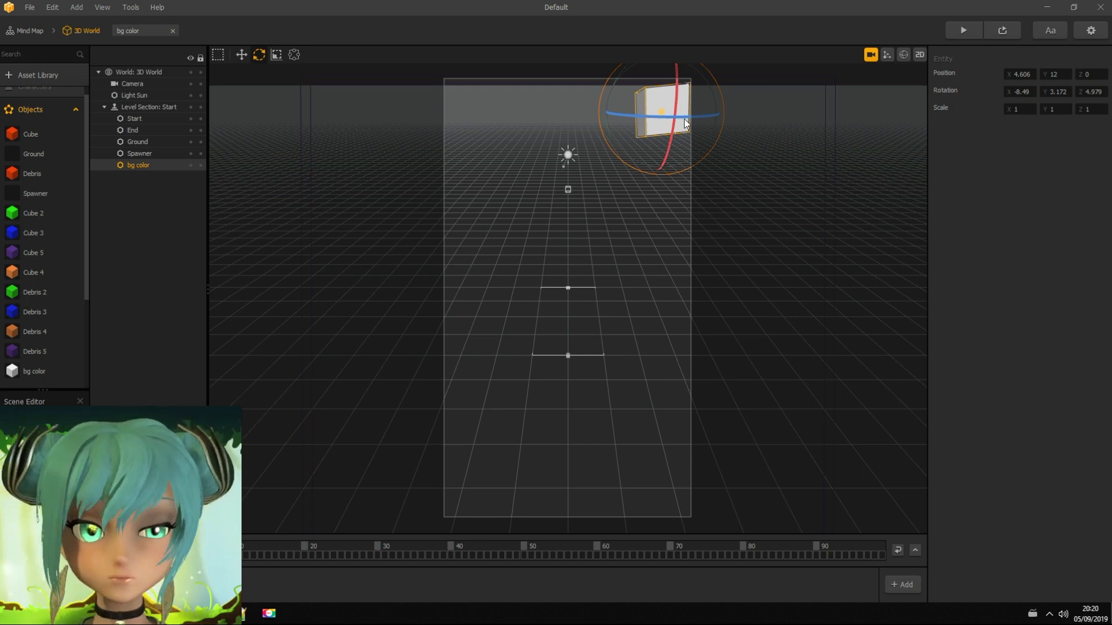
{"action": "left_click_drag", "start_coordinate": [677, 117], "coordinate": [674, 119]}
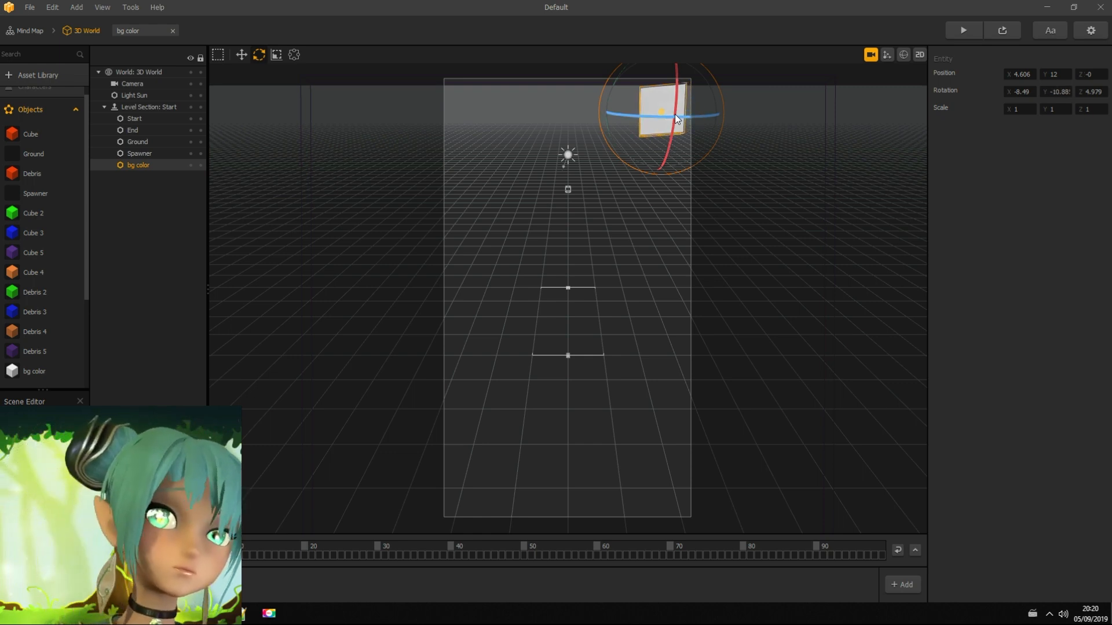
{"action": "left_click_drag", "start_coordinate": [674, 119], "coordinate": [702, 164]}
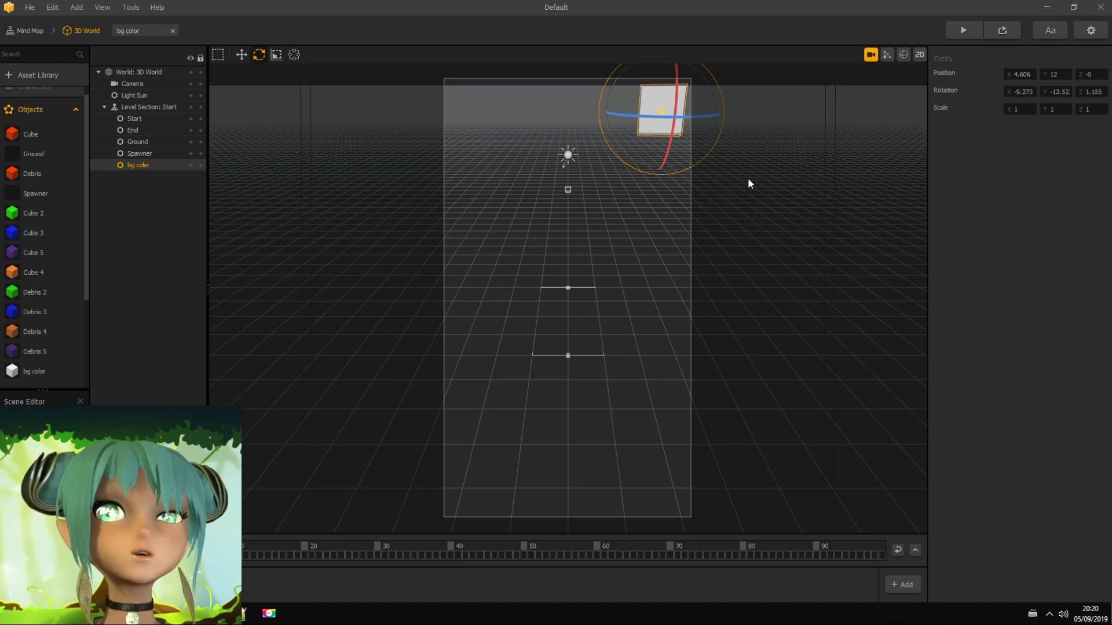
{"action": "left_click", "coordinate": [242, 55]}
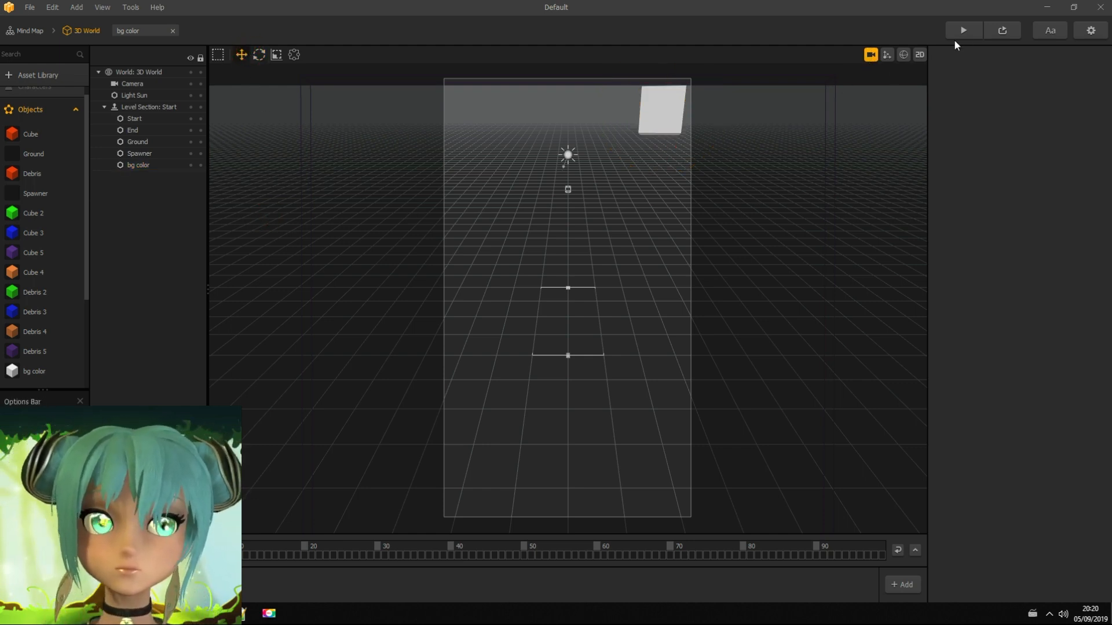
{"action": "left_click", "coordinate": [963, 30]}
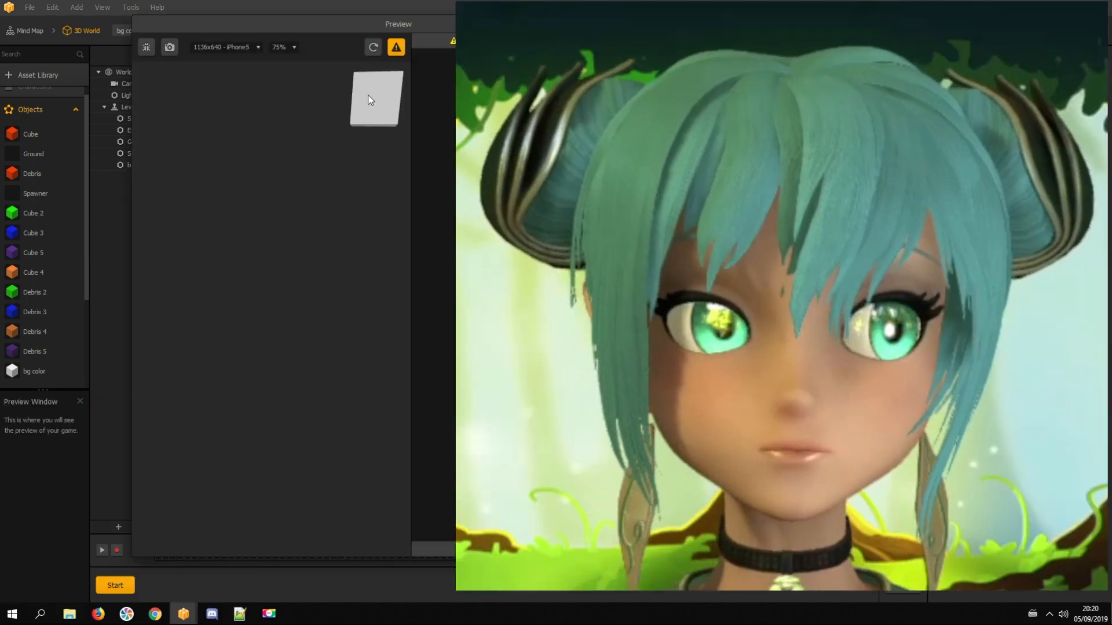